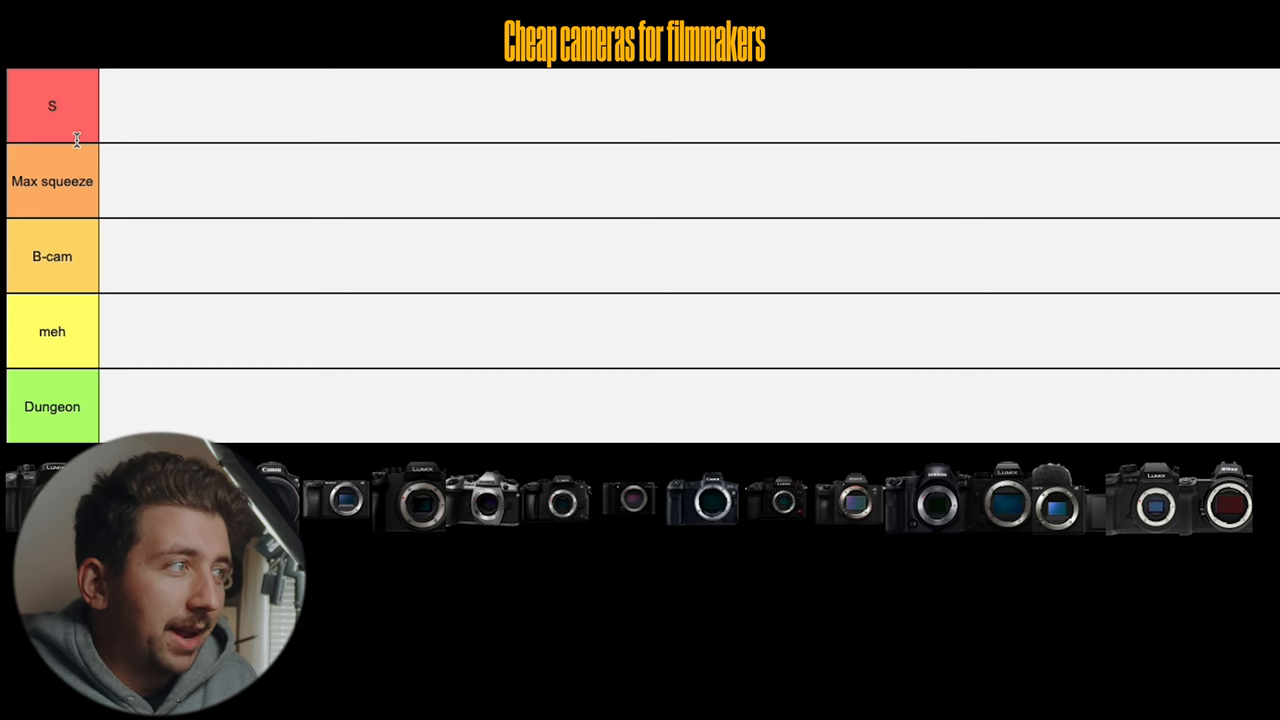
mouse_move(72, 188)
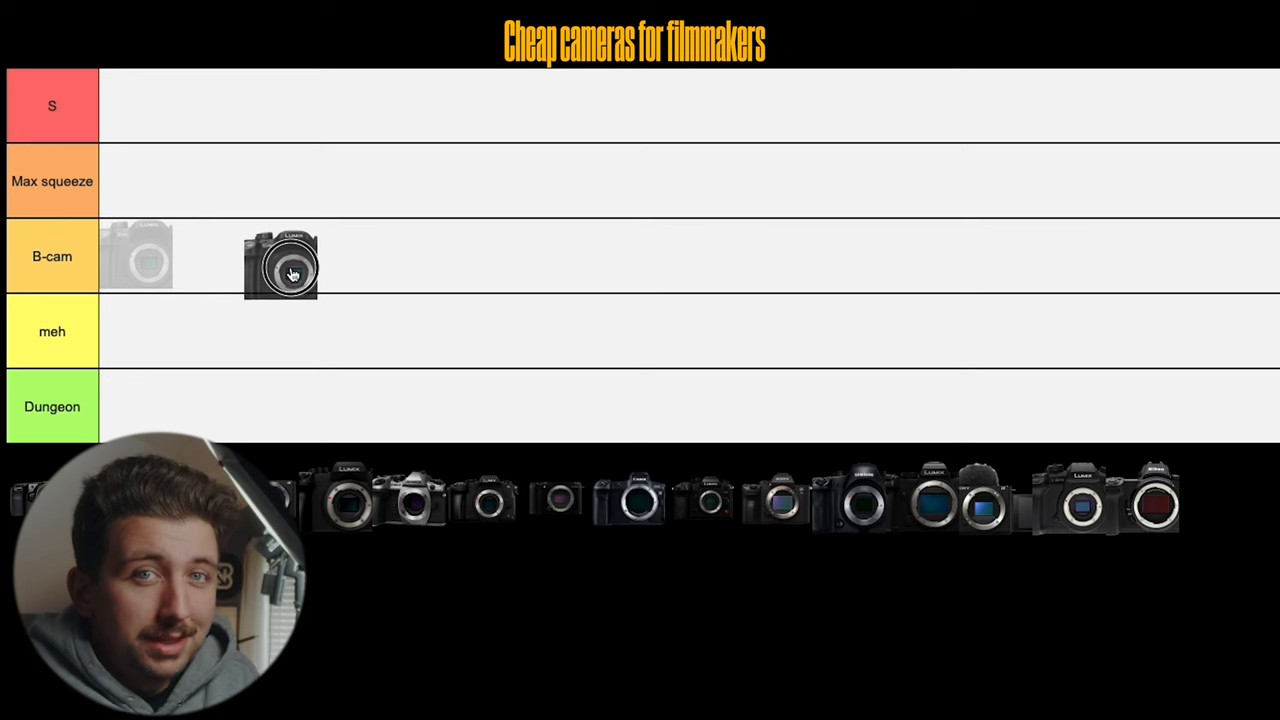
Step: Drag the Lumix camera from the pool into the B-cam tier as its first entry
left_click_drag(281, 262, 286, 292)
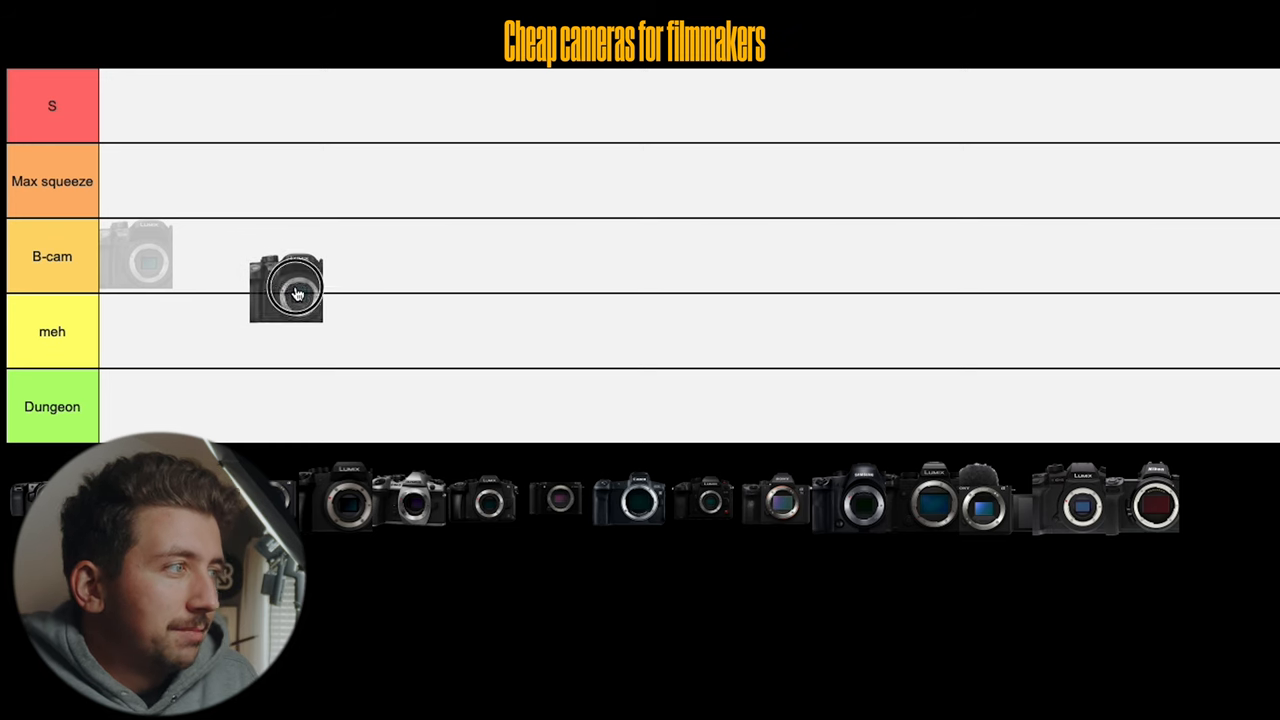
left_click_drag(297, 293, 293, 270)
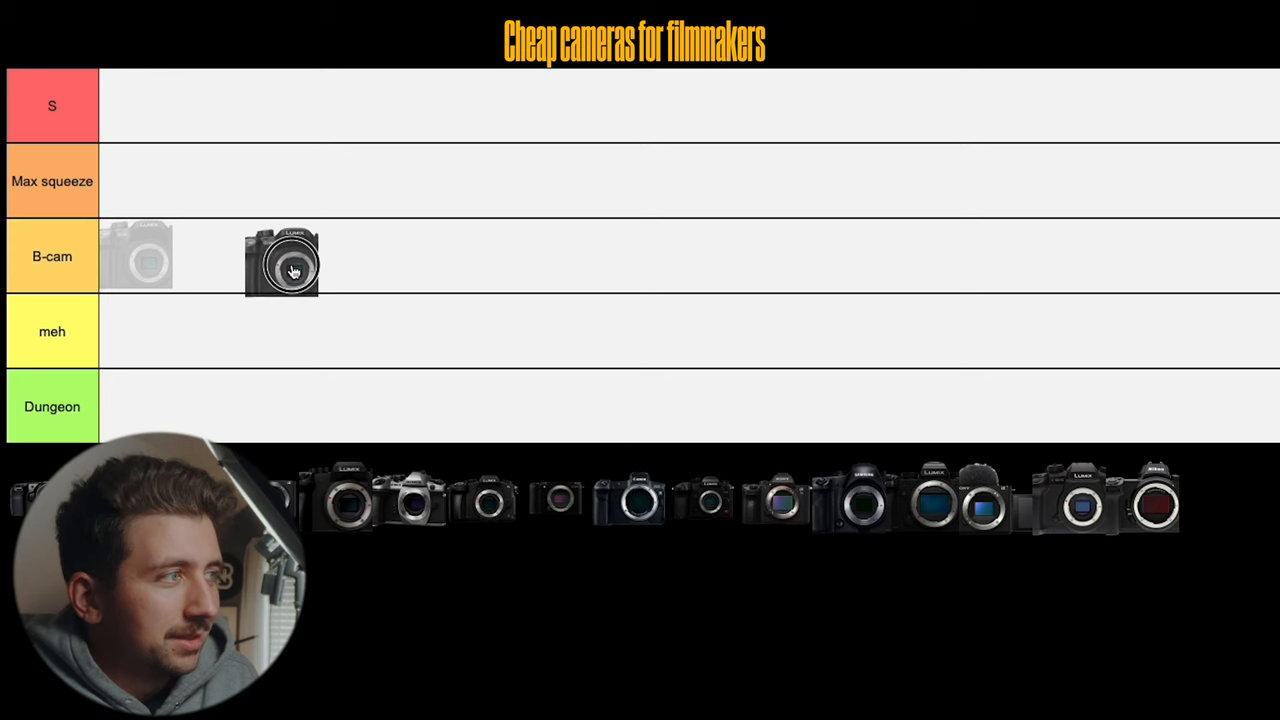
left_click_drag(282, 256, 136, 256)
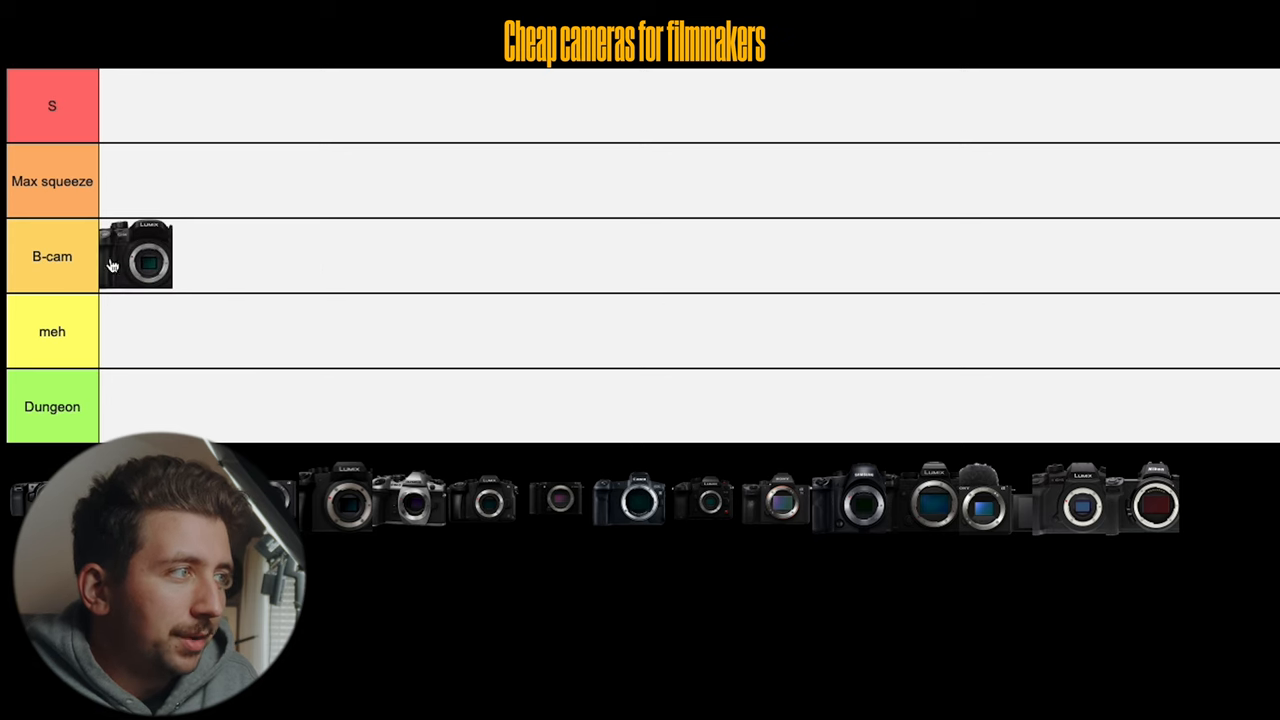
mouse_move(193, 314)
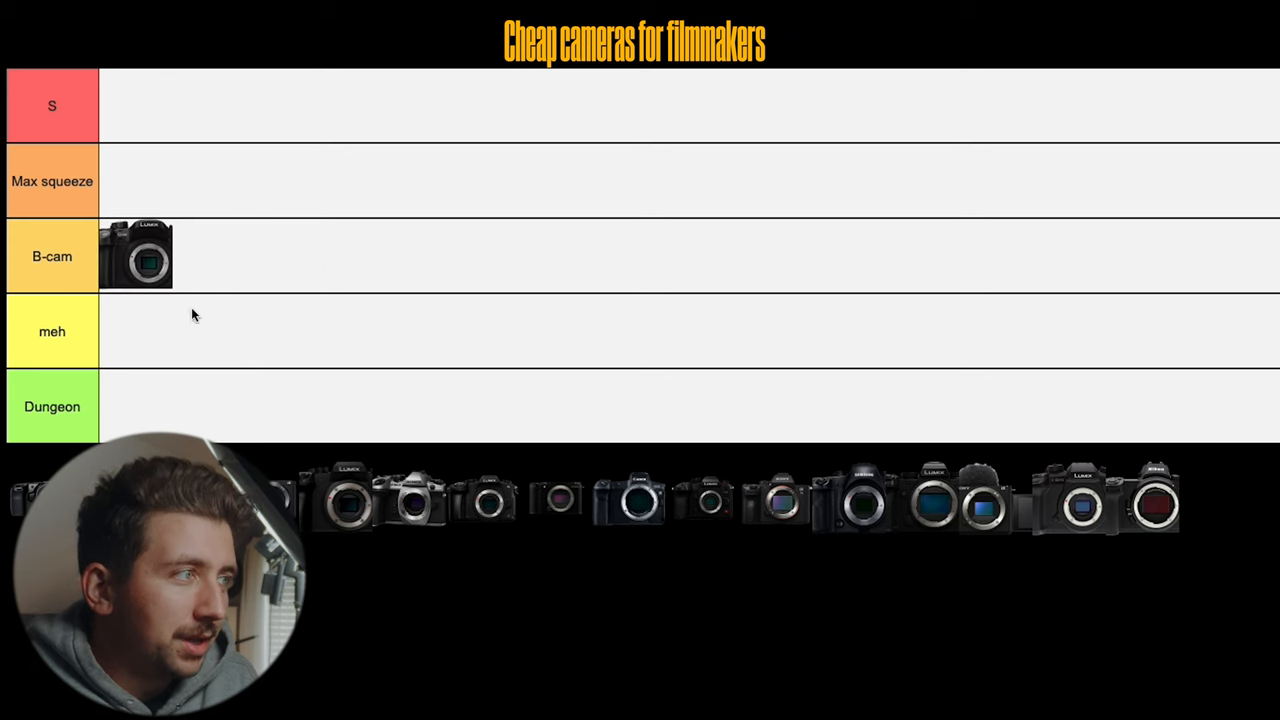
mouse_move(140, 248)
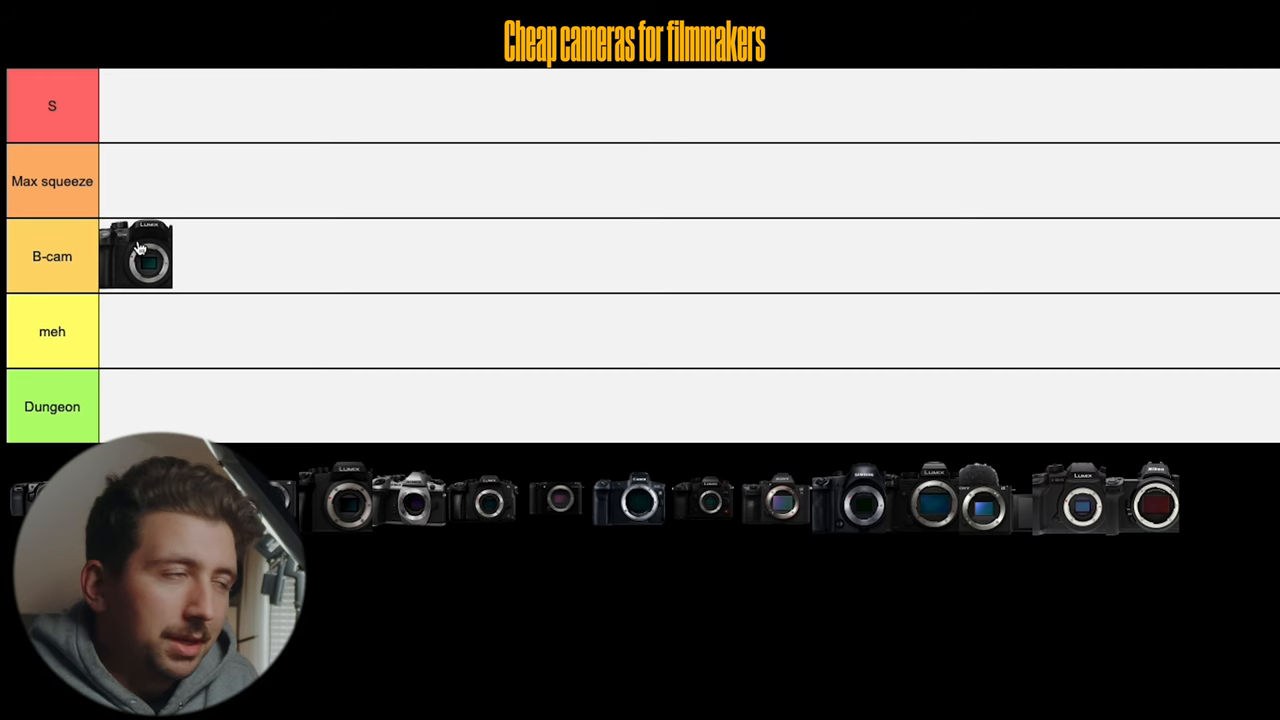
mouse_move(203, 326)
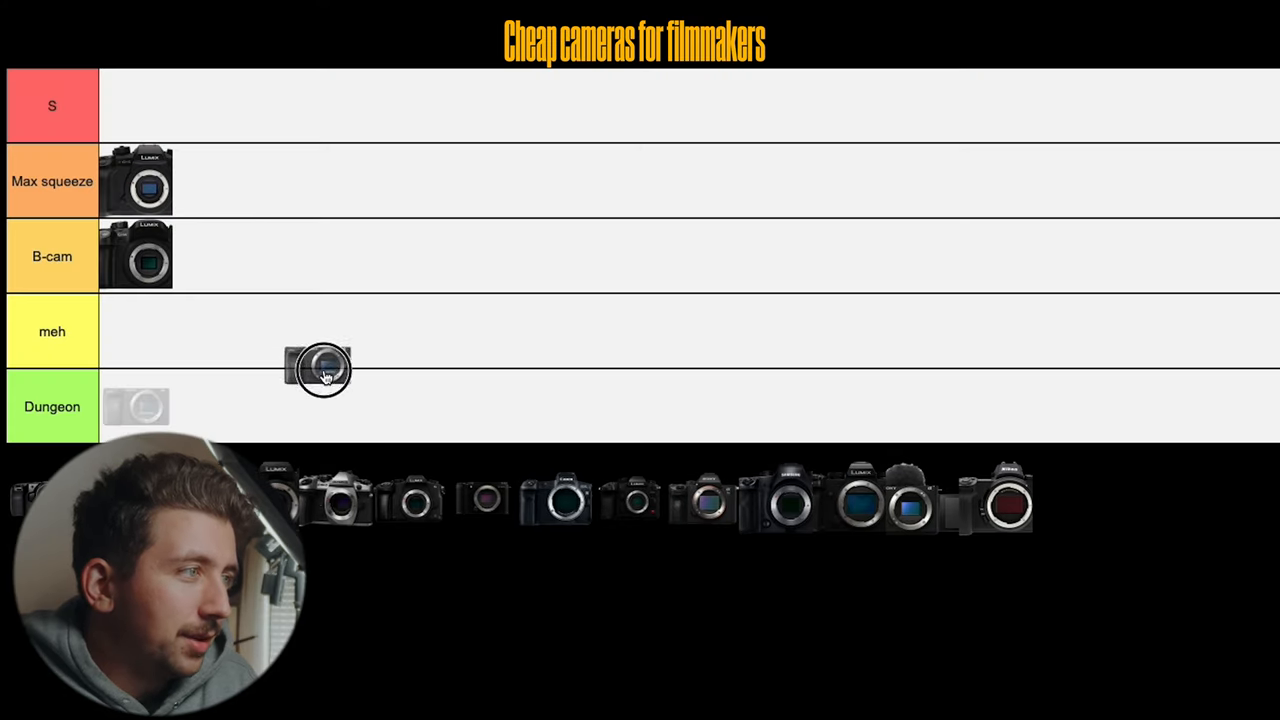
Step: Drag the compact camera up past meh into the B-cam tier ahead of the Lumix
left_click_drag(320, 367, 336, 332)
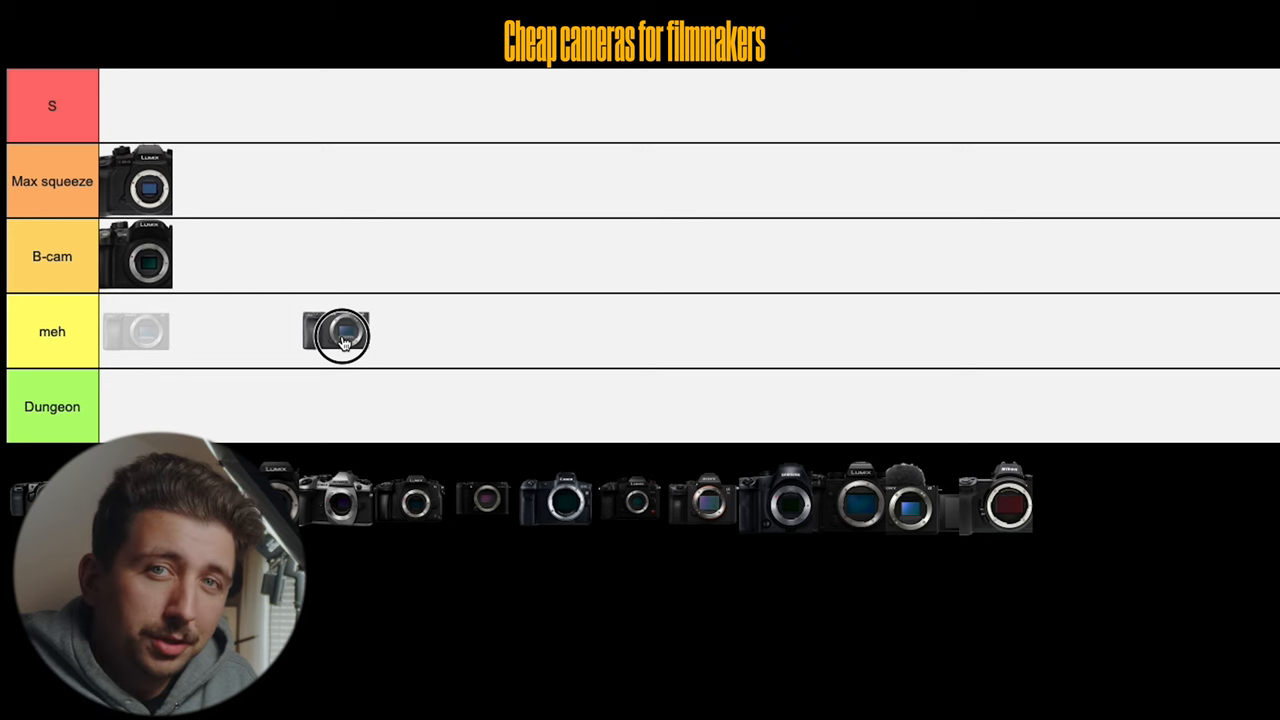
left_click_drag(335, 332, 298, 266)
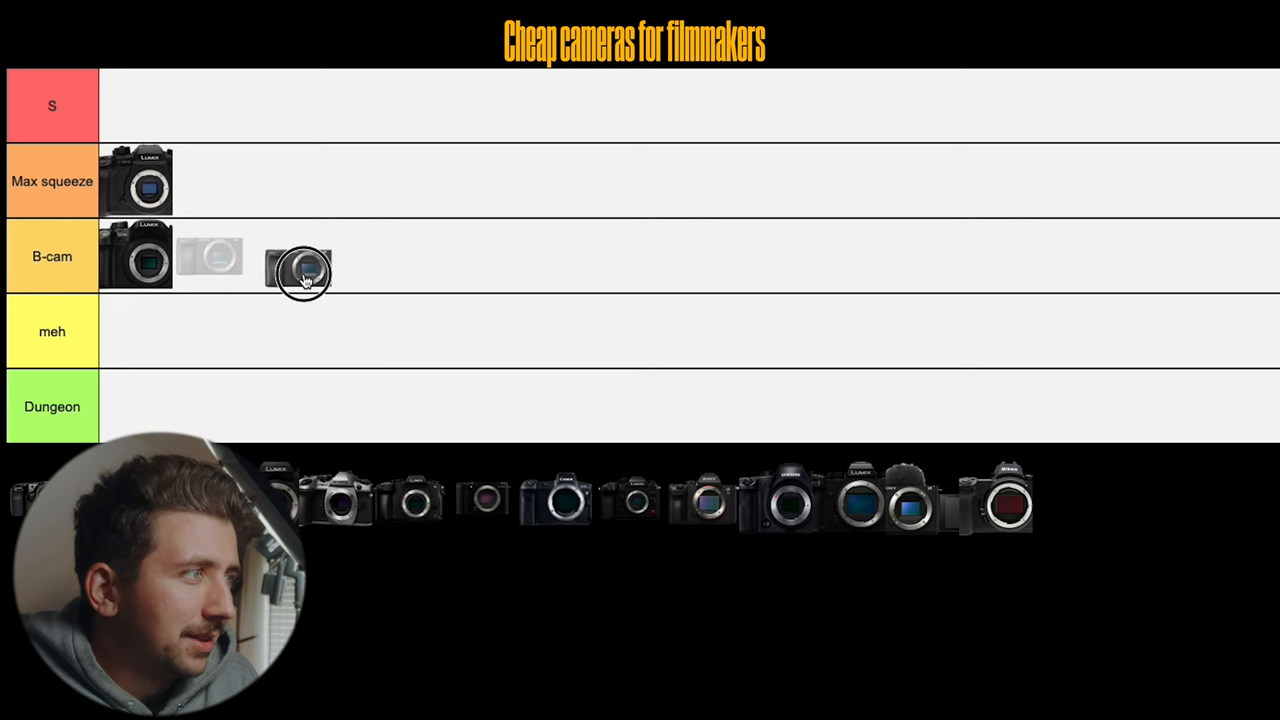
left_click_drag(300, 265, 208, 255)
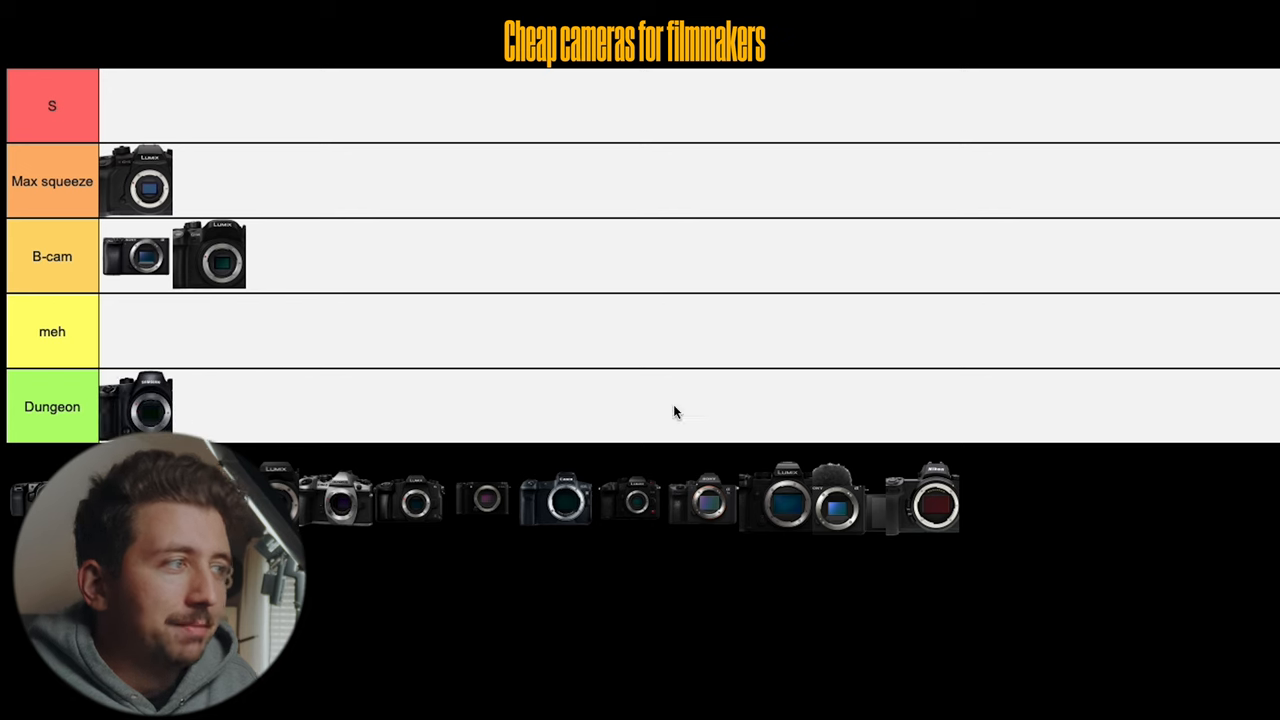
mouse_move(1095, 540)
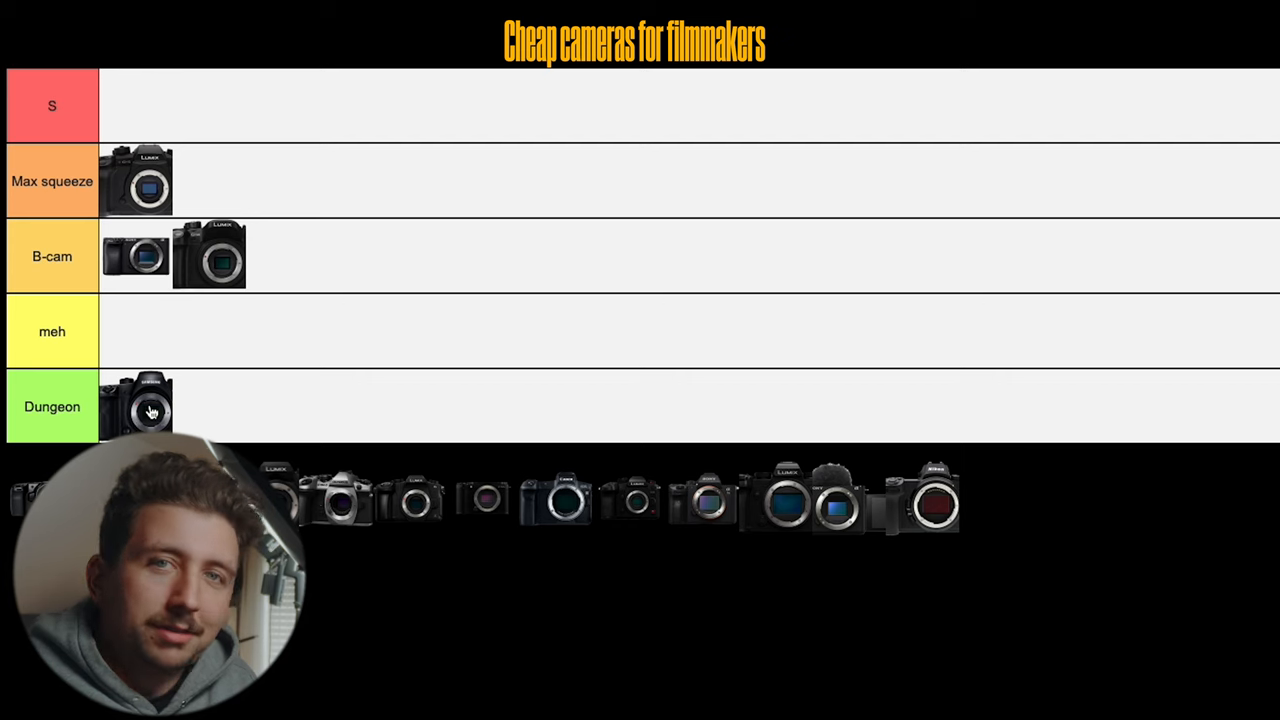
mouse_move(296, 412)
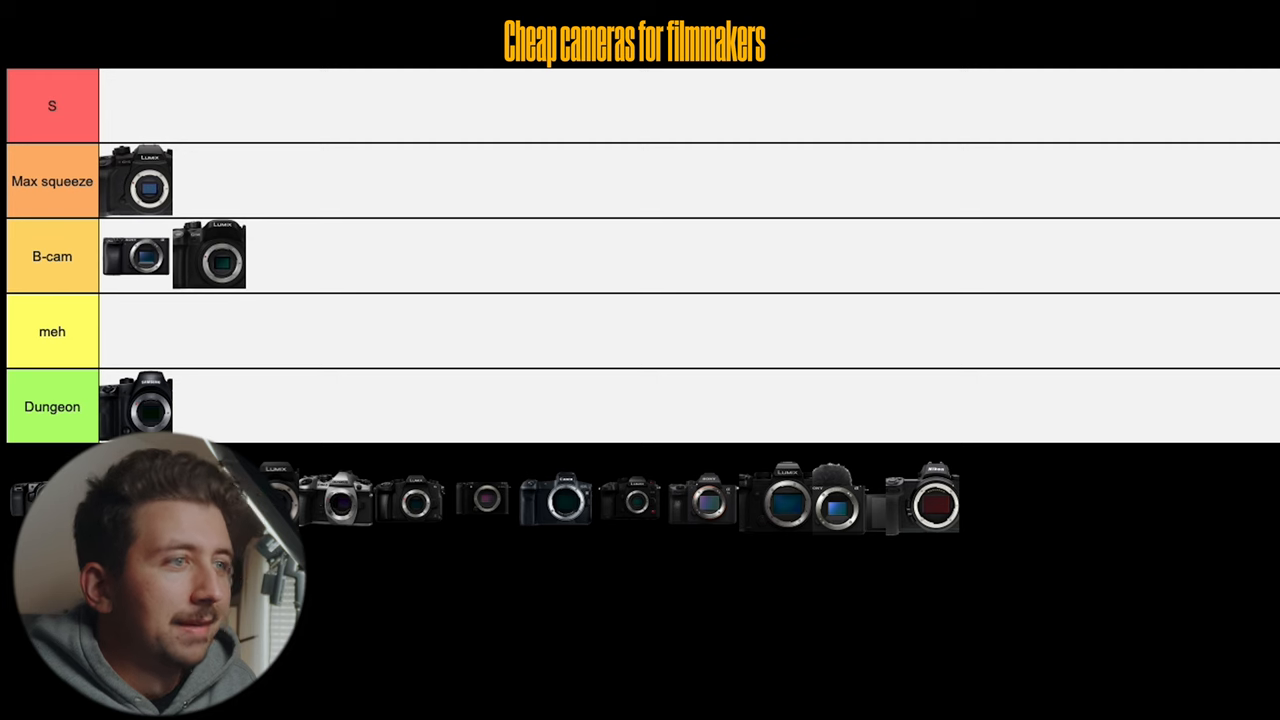
mouse_move(972, 510)
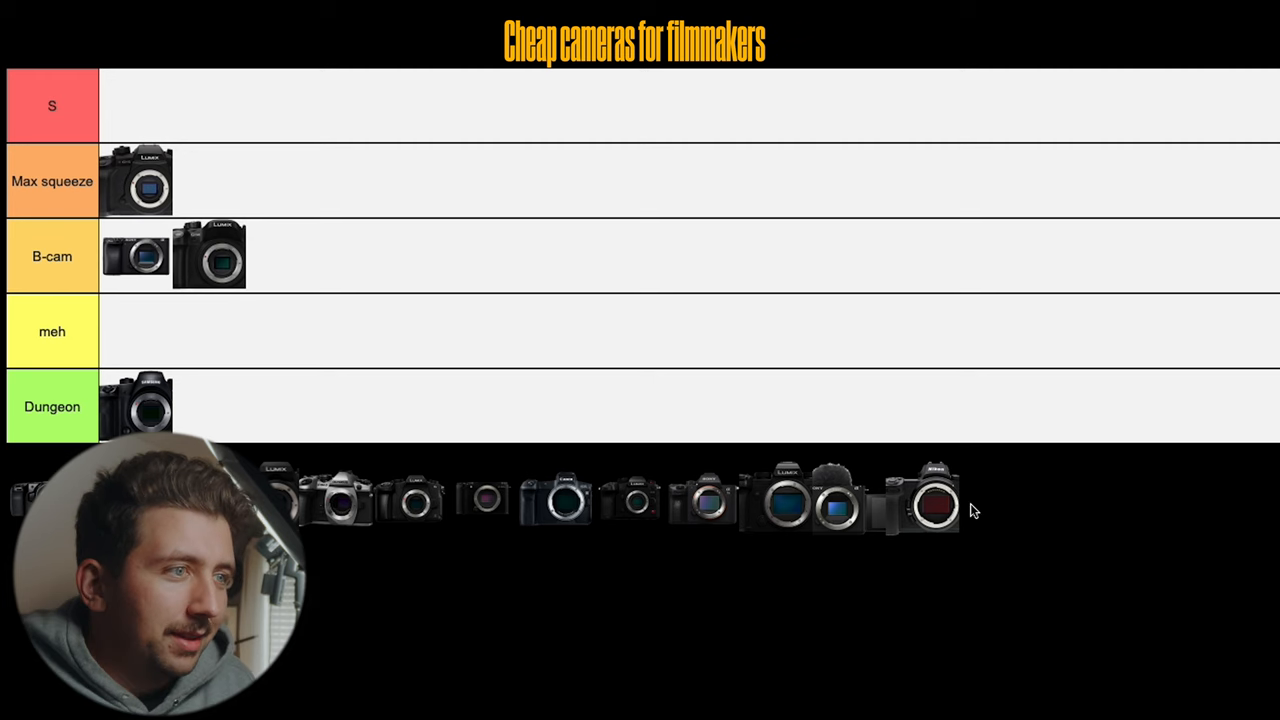
Step: Drag the red-sensor Nikon from the pool past Dungeon and drop it in the meh tier
left_click_drag(935, 500, 875, 410)
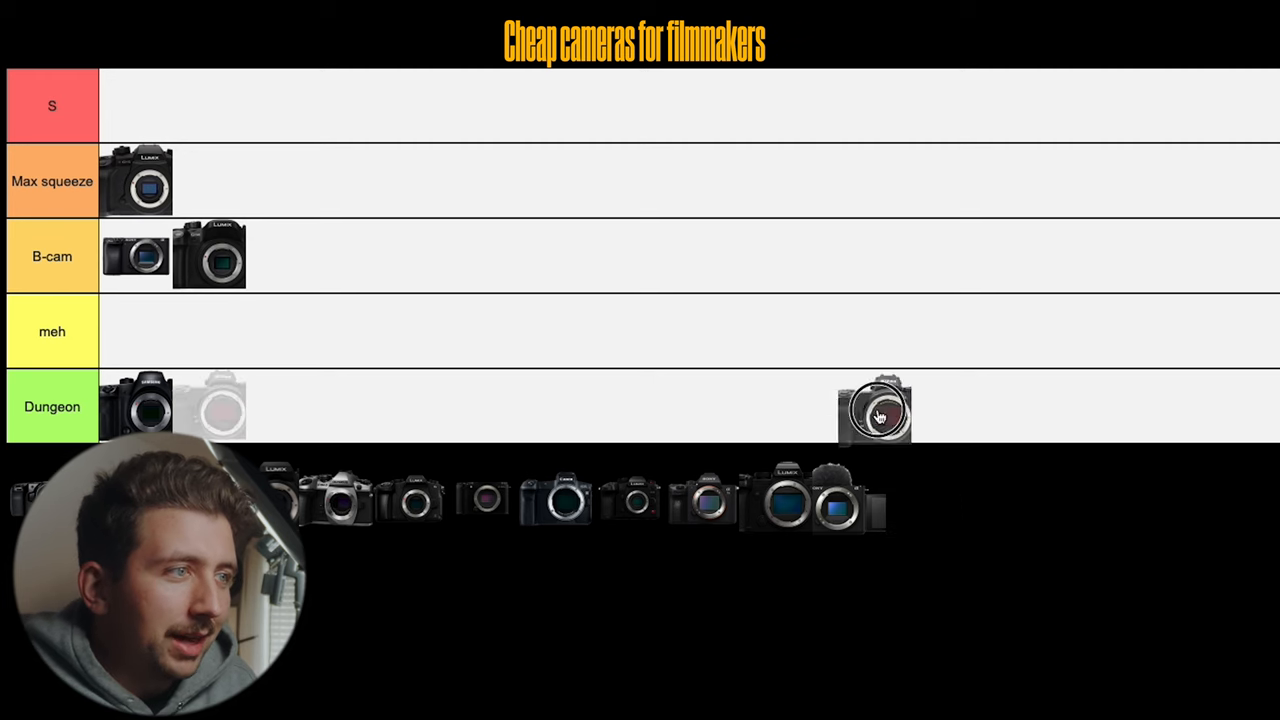
left_click_drag(875, 410, 838, 335)
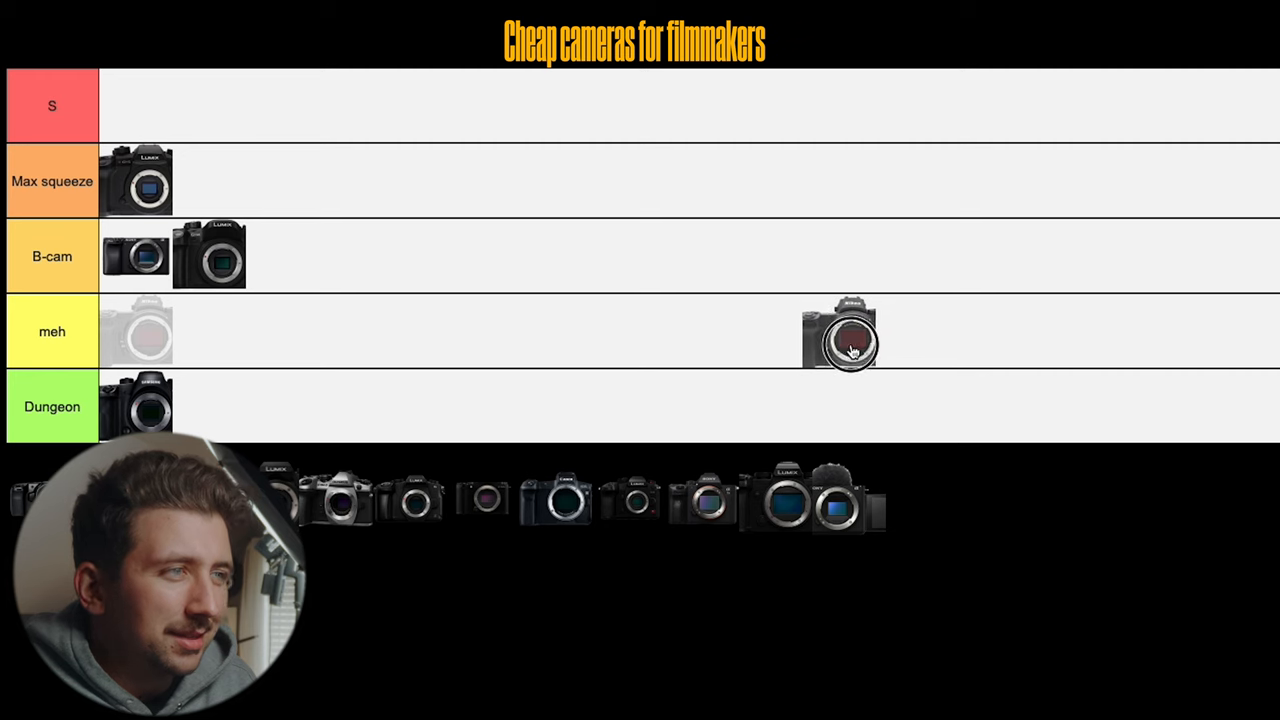
left_click_drag(840, 335, 790, 330)
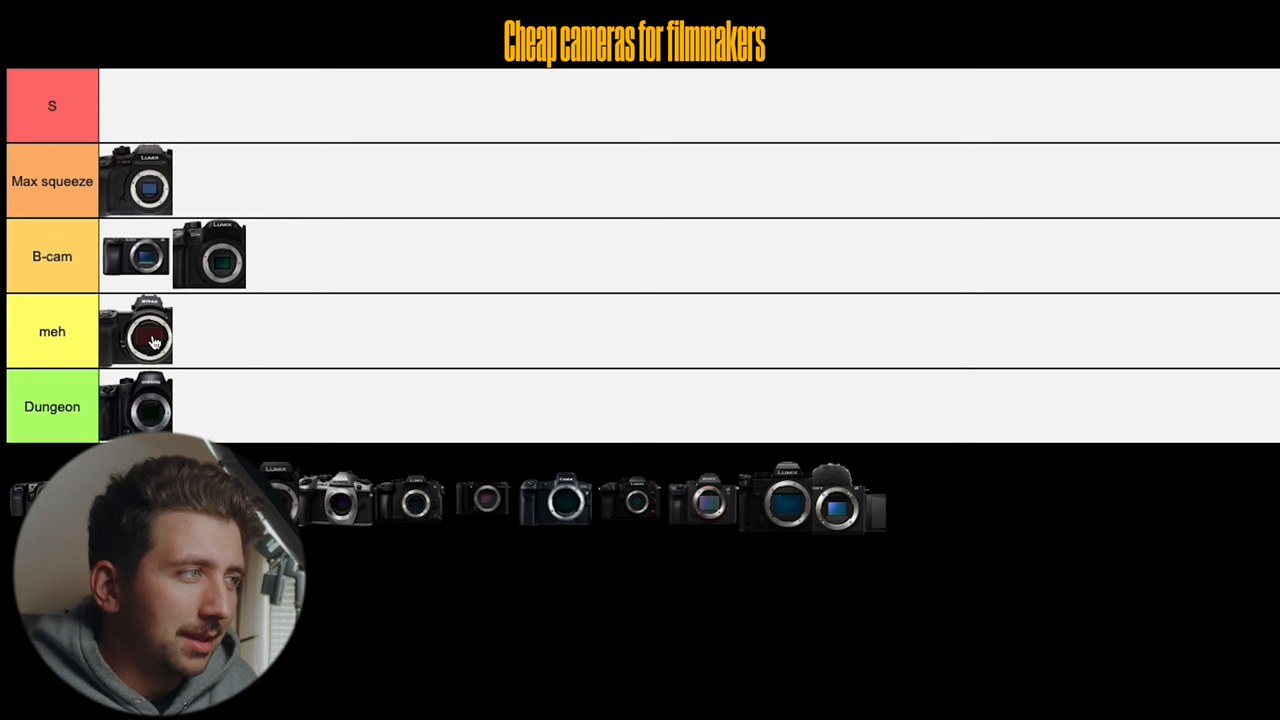
mouse_move(295, 388)
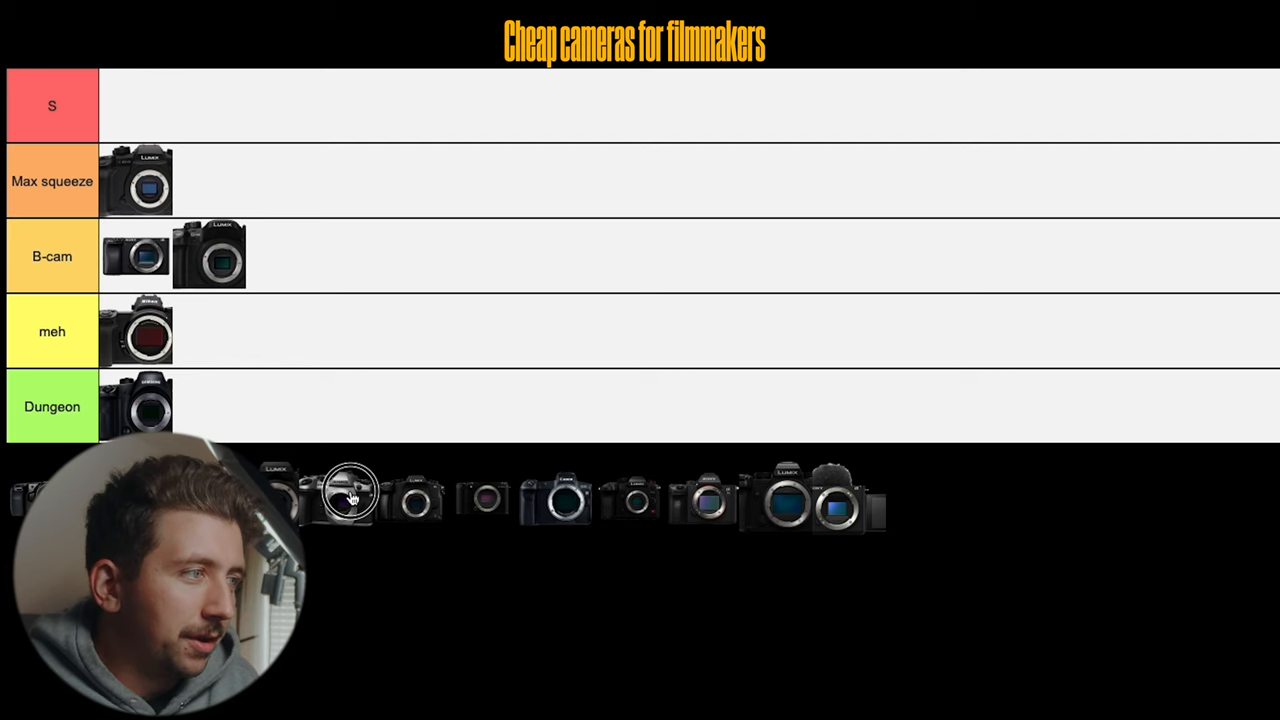
Step: Drag the silver-topped camera from the pool into the meh tier's first position
left_click_drag(350, 497, 390, 335)
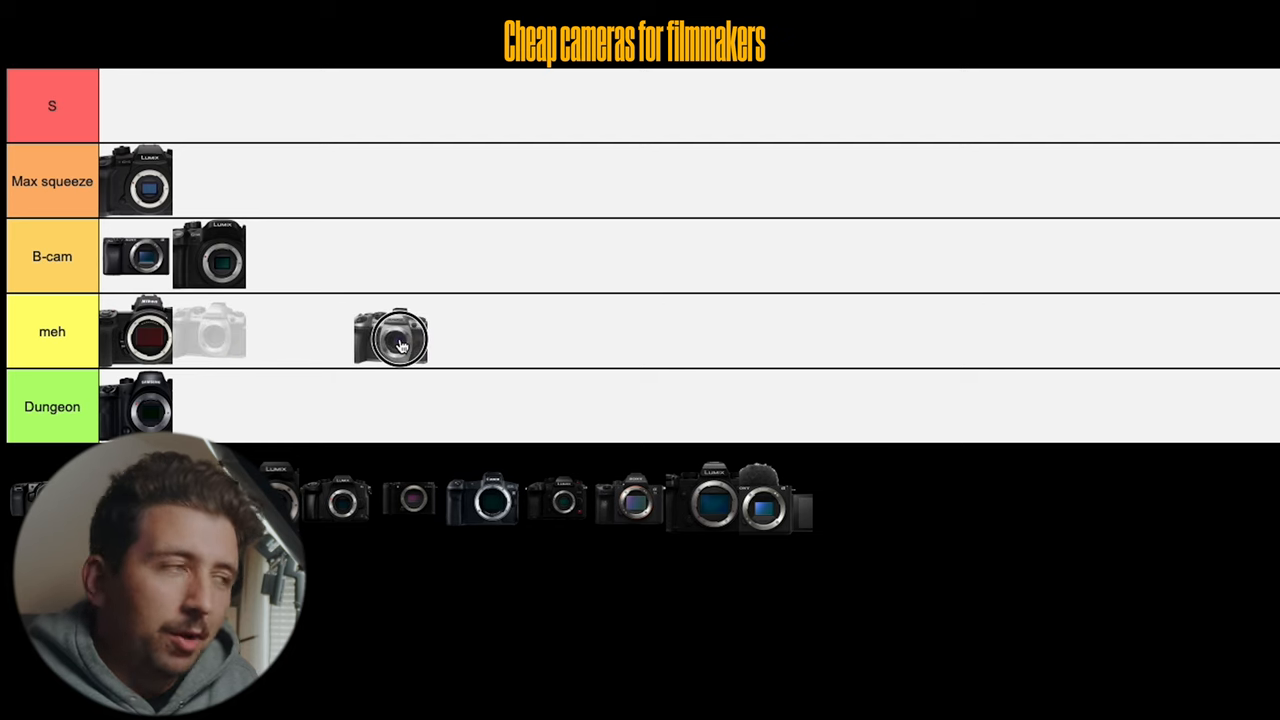
left_click_drag(390, 335, 105, 335)
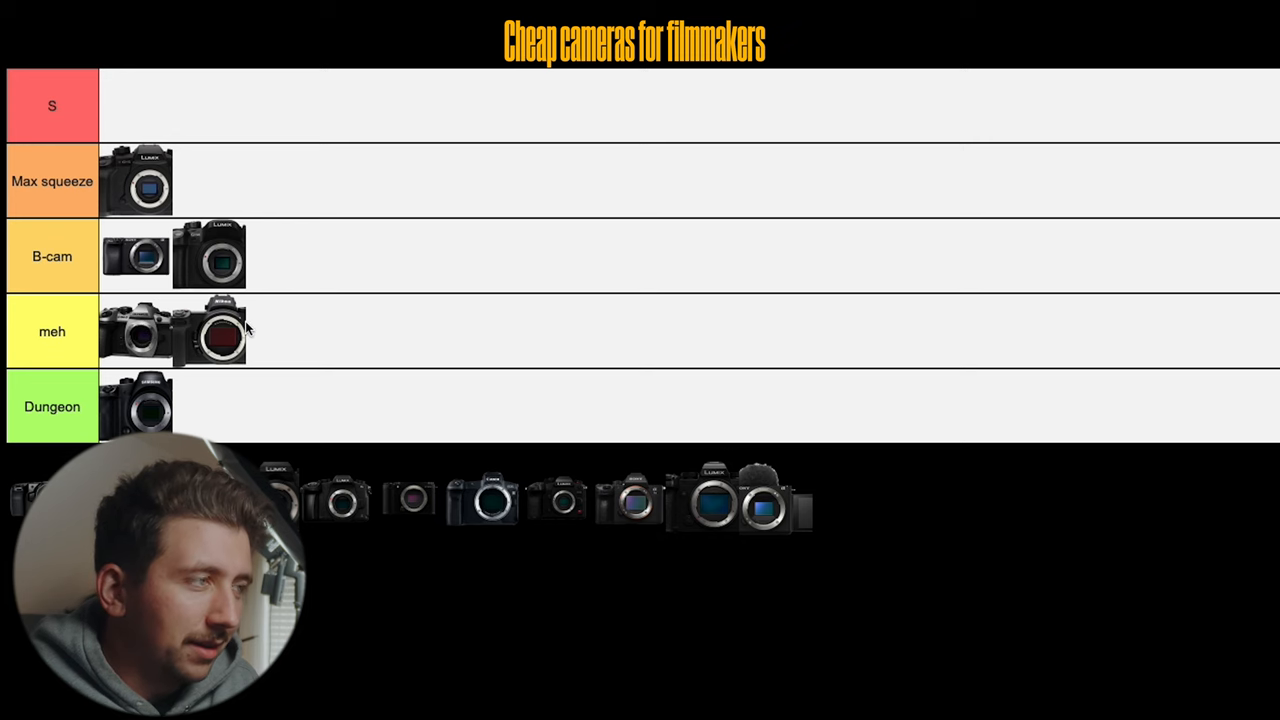
mouse_move(138, 332)
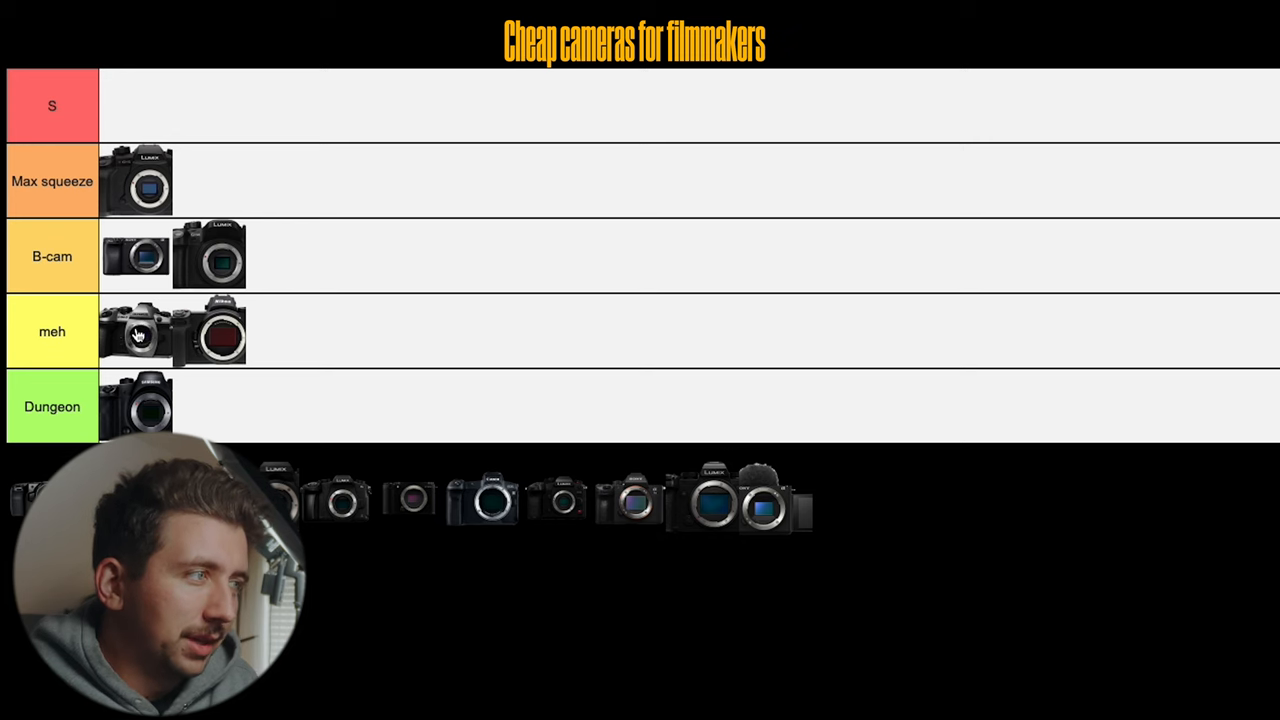
mouse_move(110, 342)
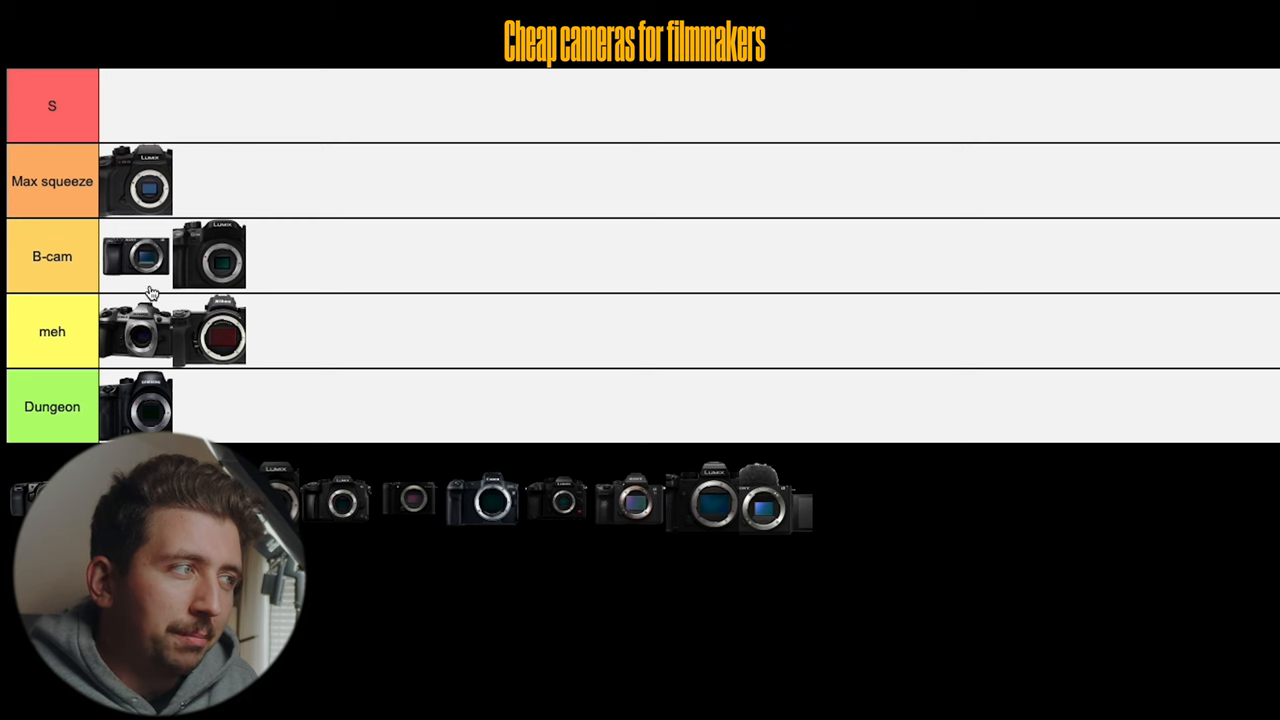
mouse_move(196, 360)
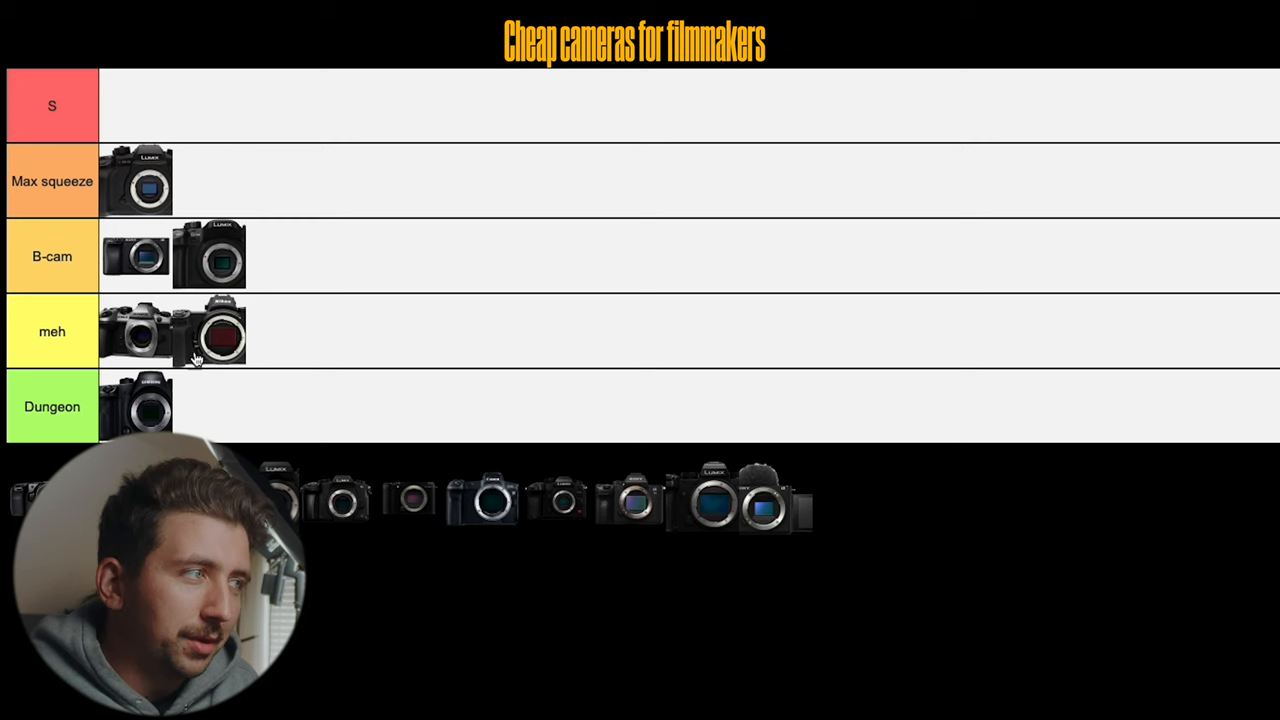
mouse_move(365, 327)
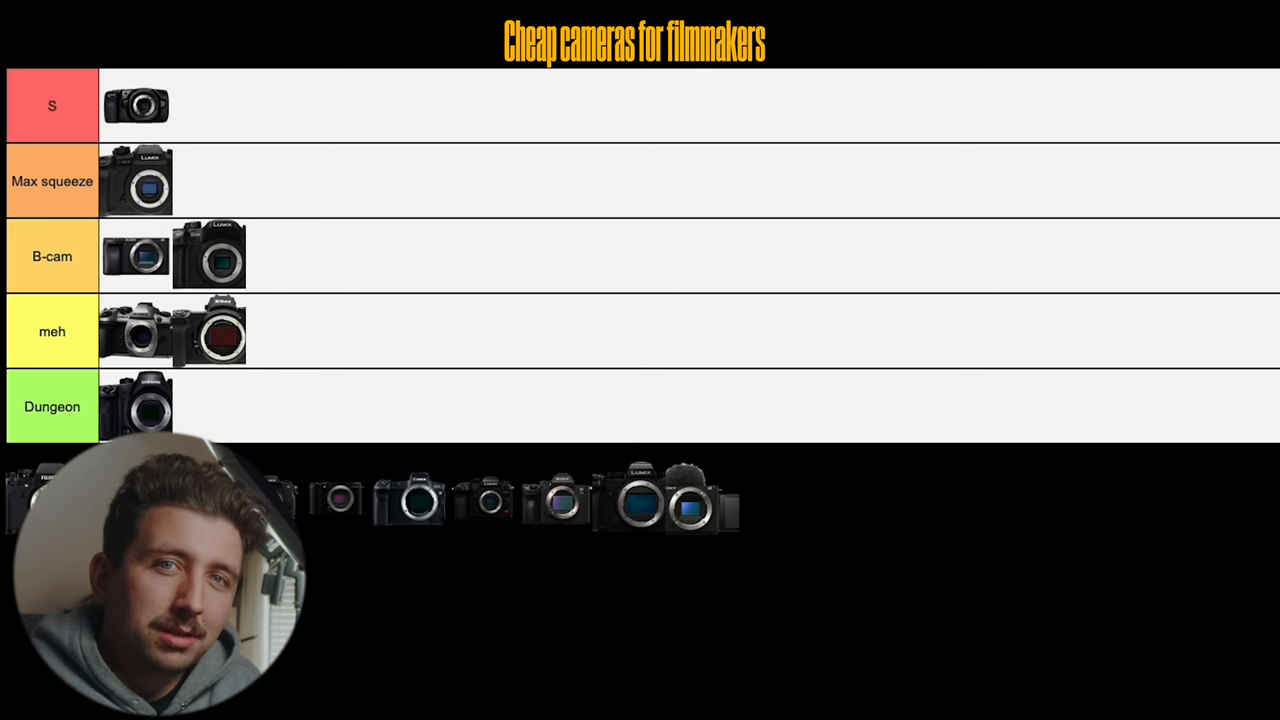
mouse_move(595, 165)
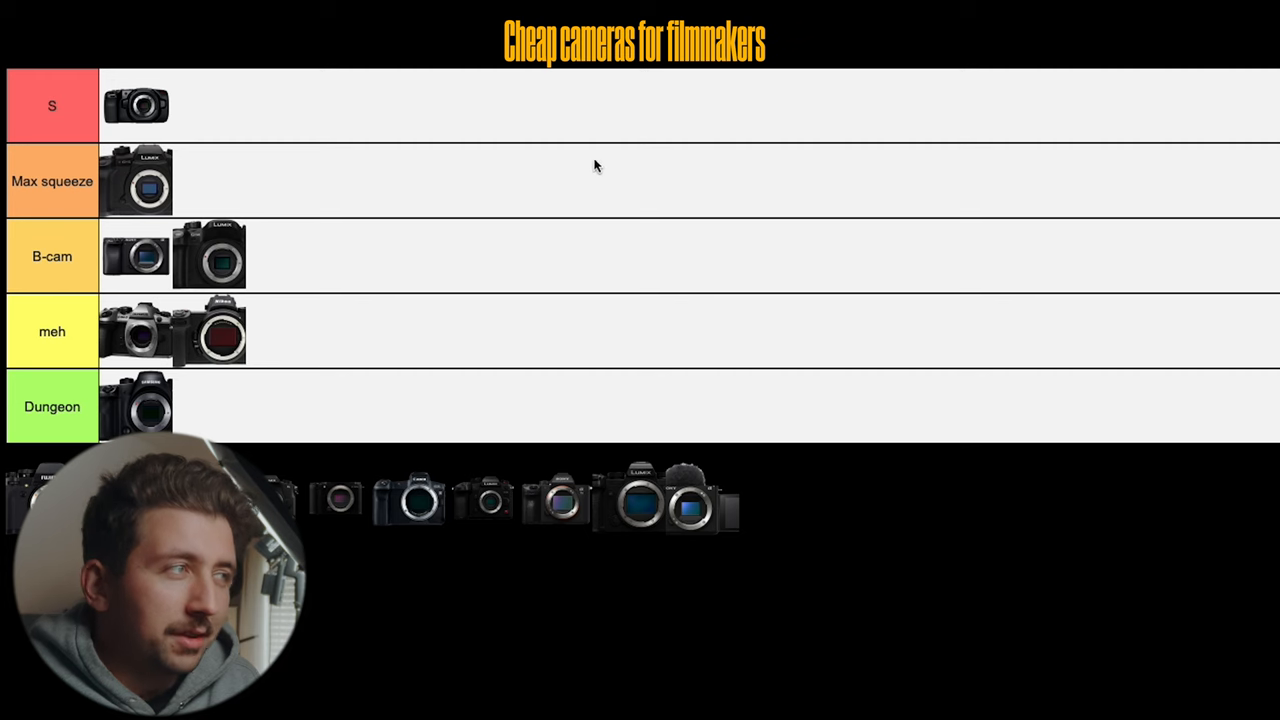
mouse_move(328, 75)
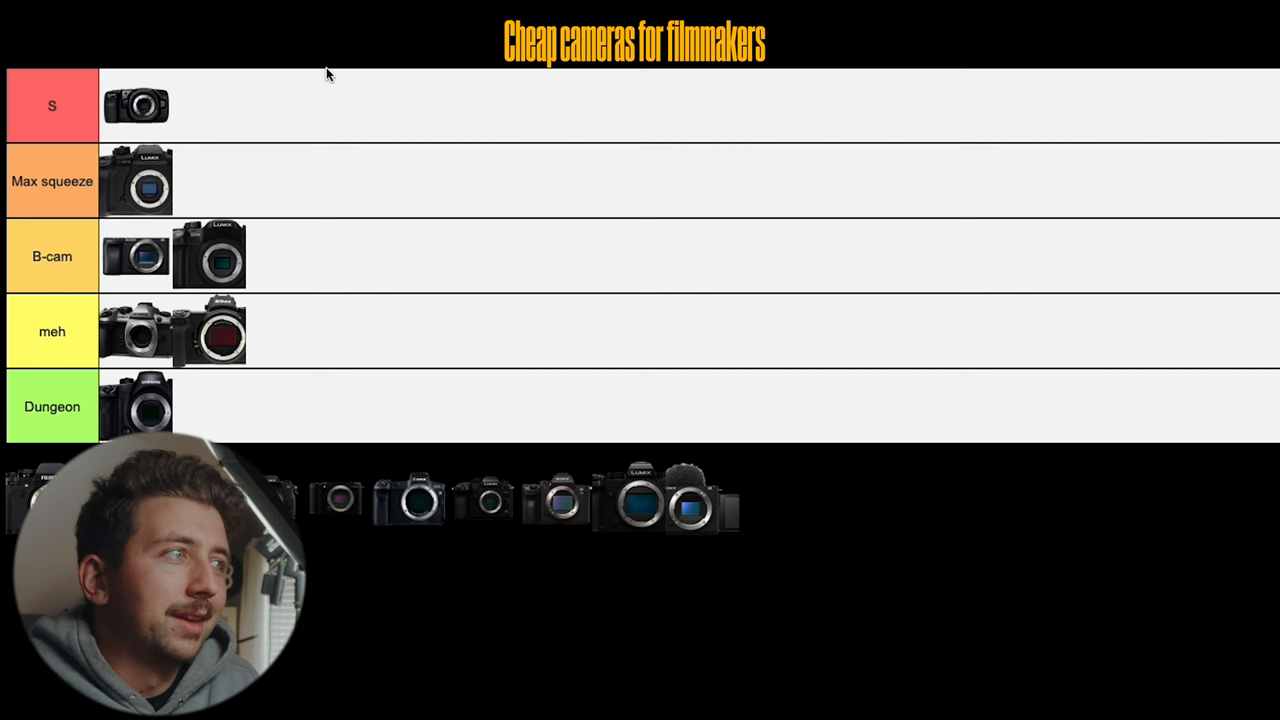
mouse_move(199, 127)
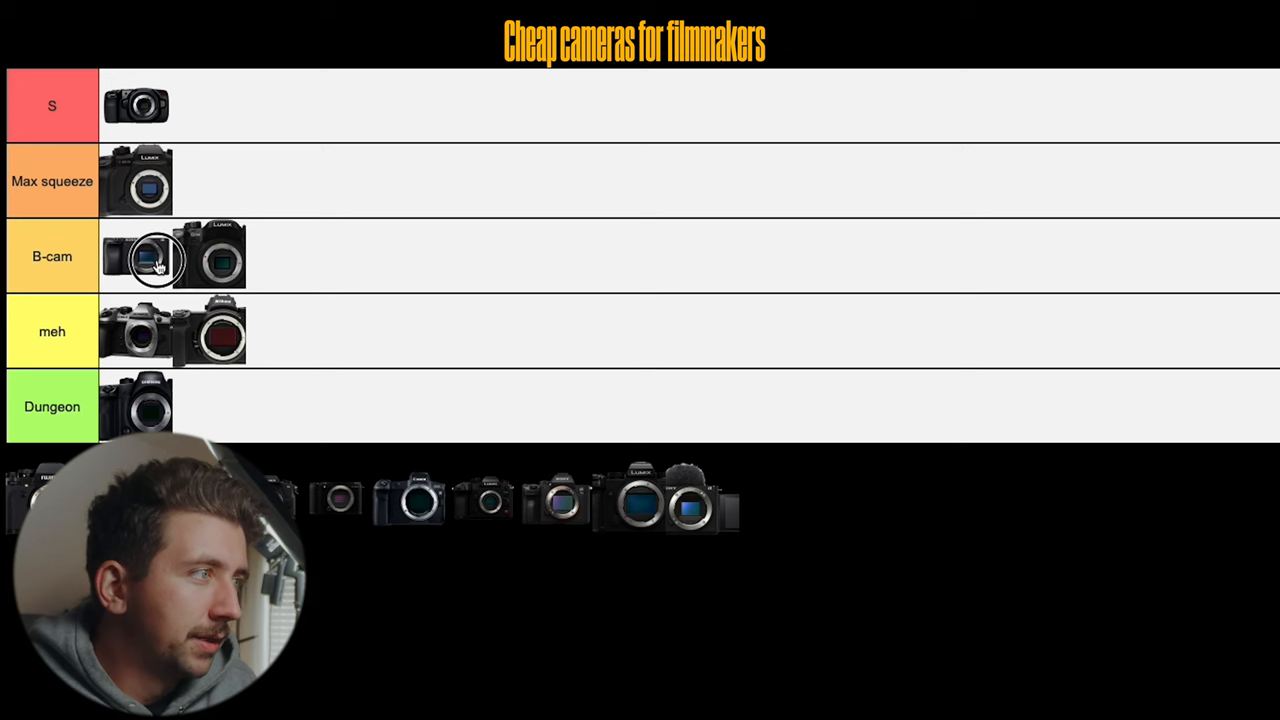
Step: Return the compact camera to the pool and place another camera first in B-cam
left_click_drag(155, 258, 825, 505)
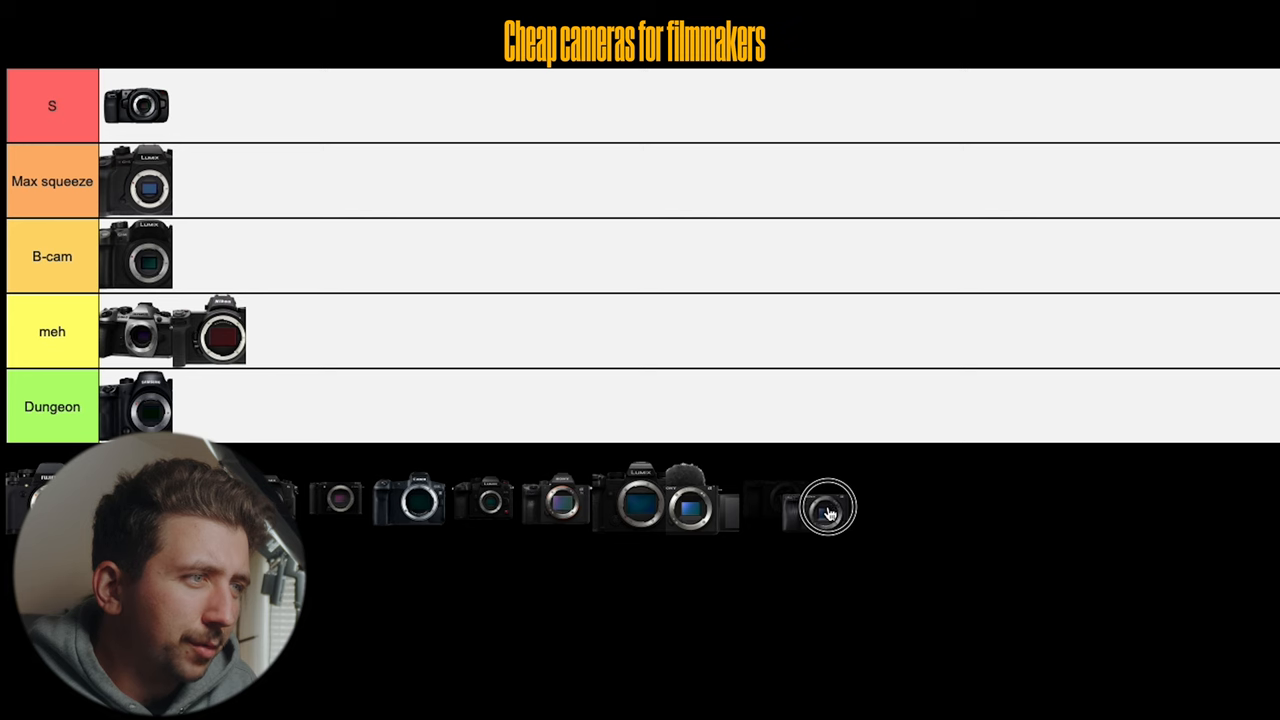
left_click_drag(825, 507, 125, 255)
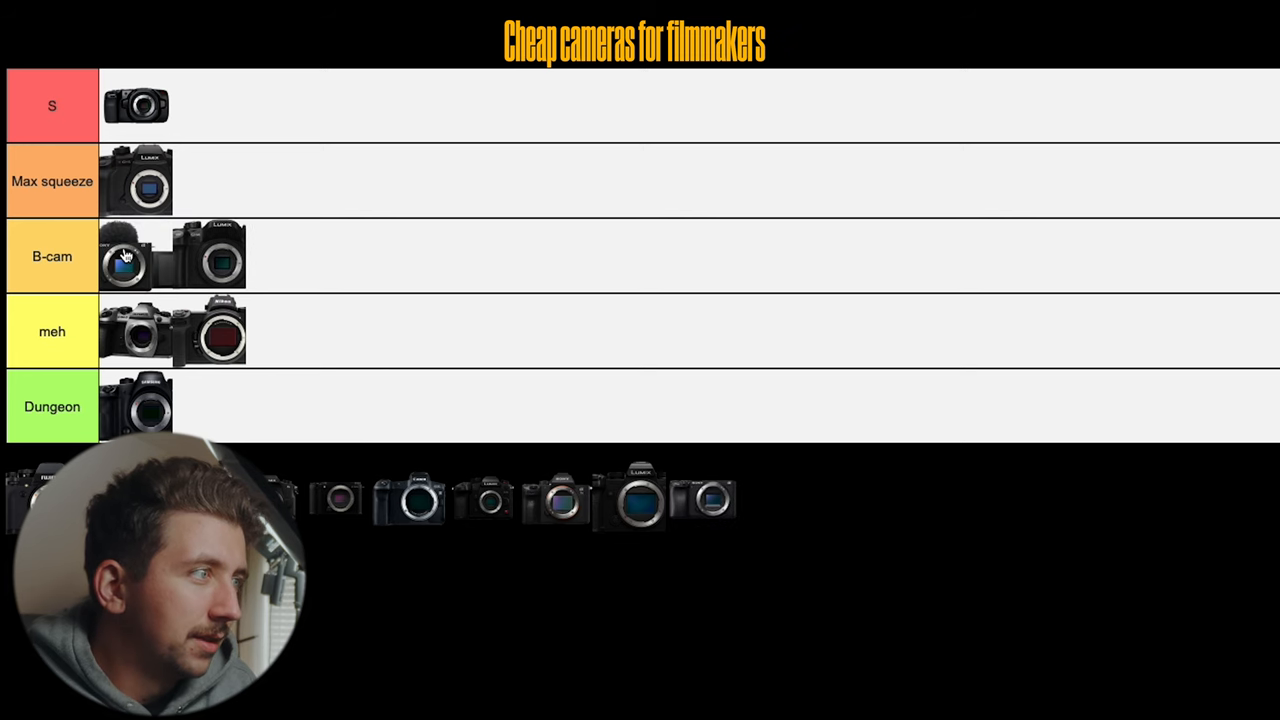
mouse_move(814, 386)
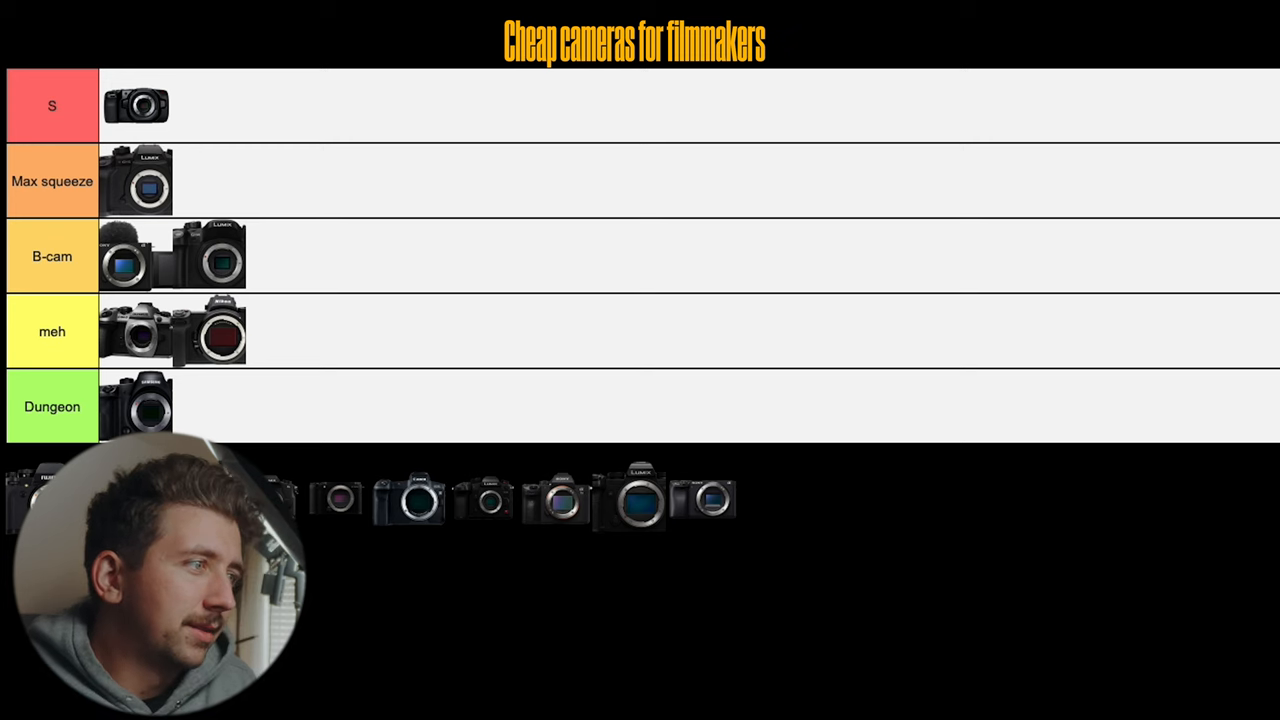
Step: Drag a Lumix camera from the pool into the meh tier between the silver-top and the Nikon
left_click_drag(710, 497, 290, 332)
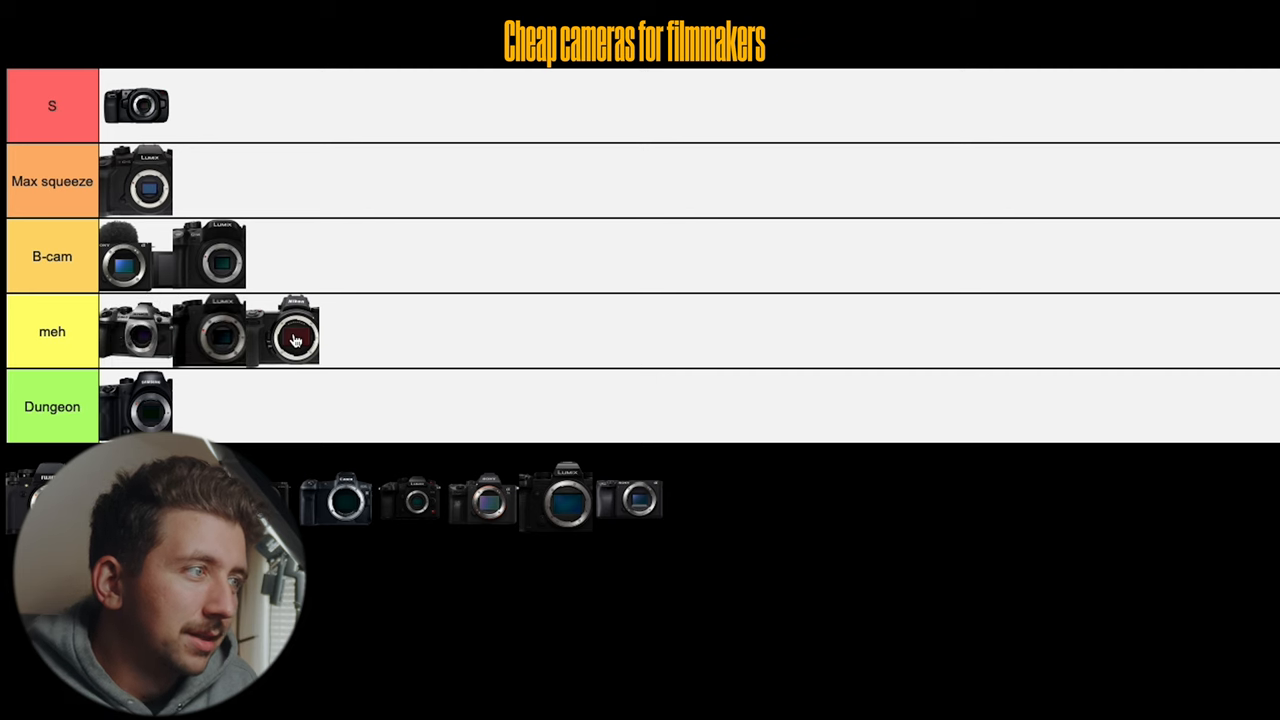
mouse_move(225, 358)
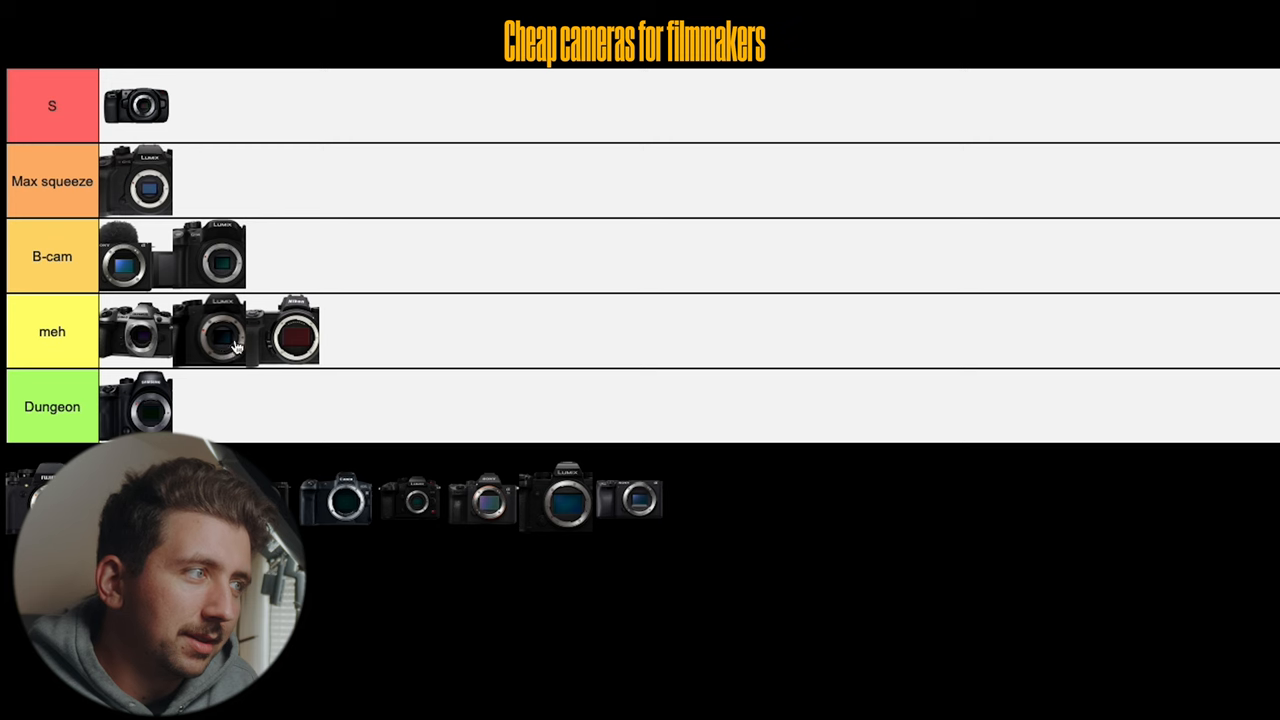
mouse_move(255, 339)
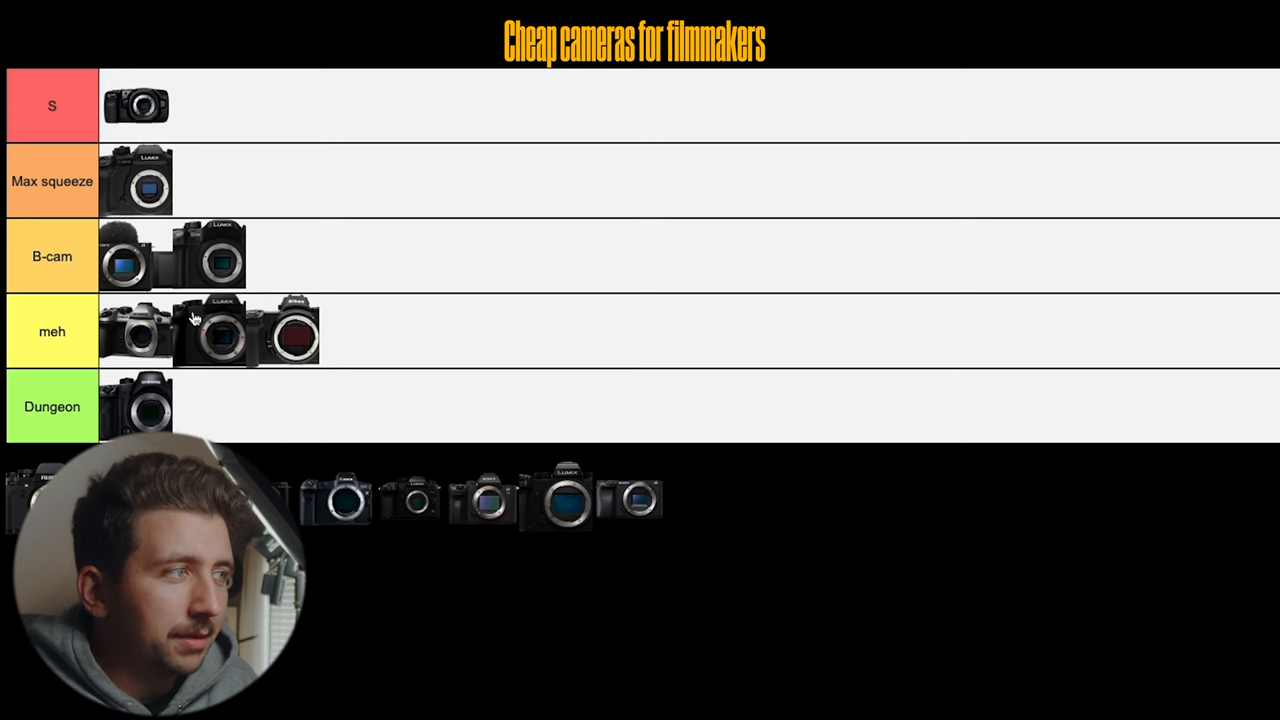
mouse_move(332, 332)
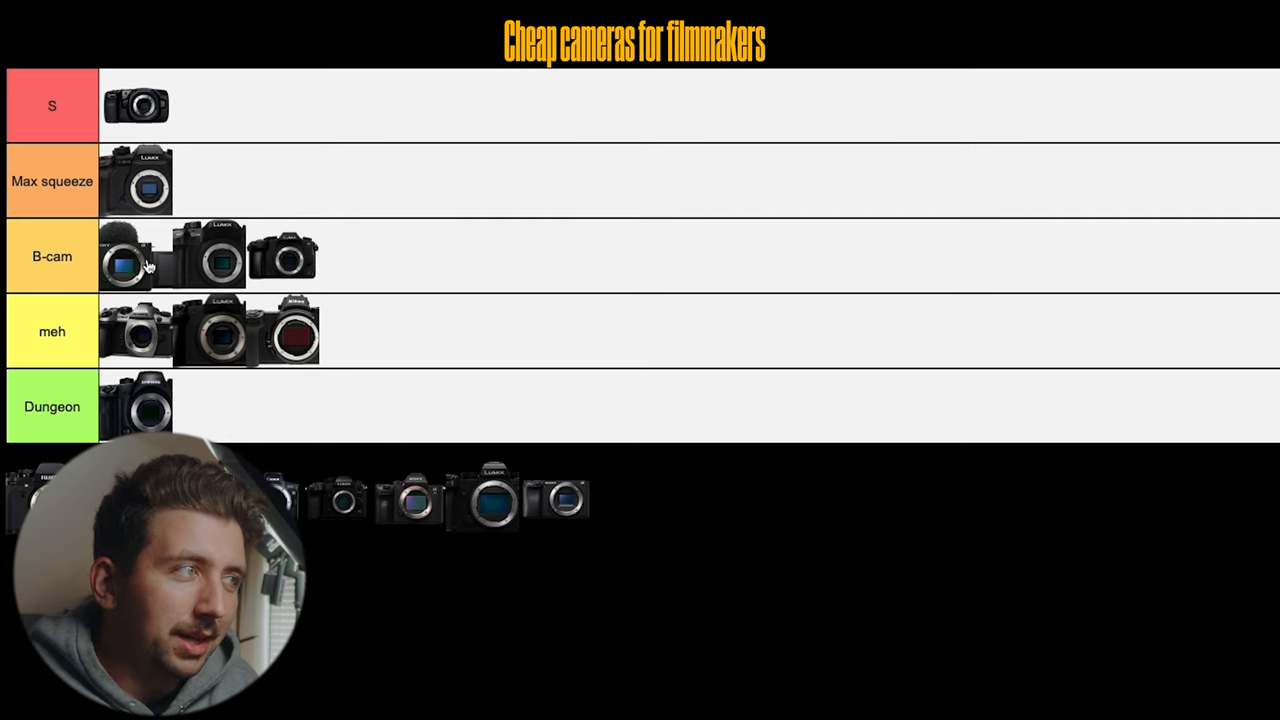
mouse_move(295, 262)
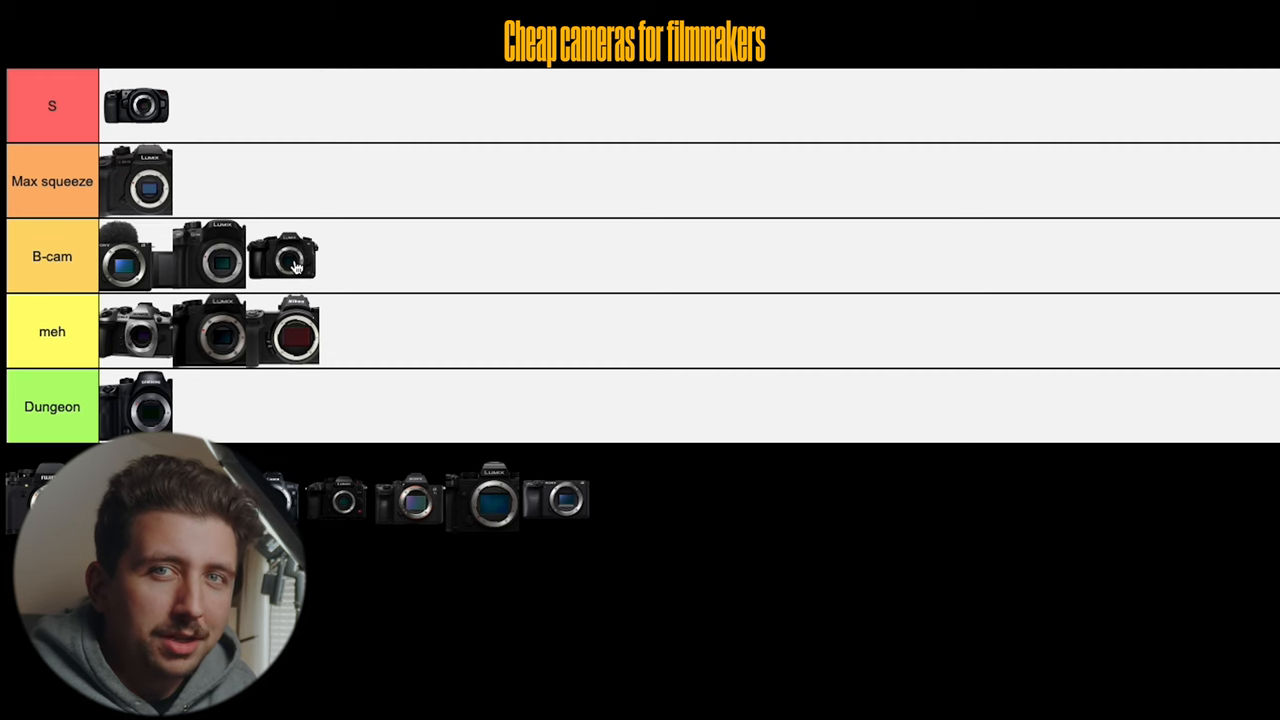
mouse_move(188, 262)
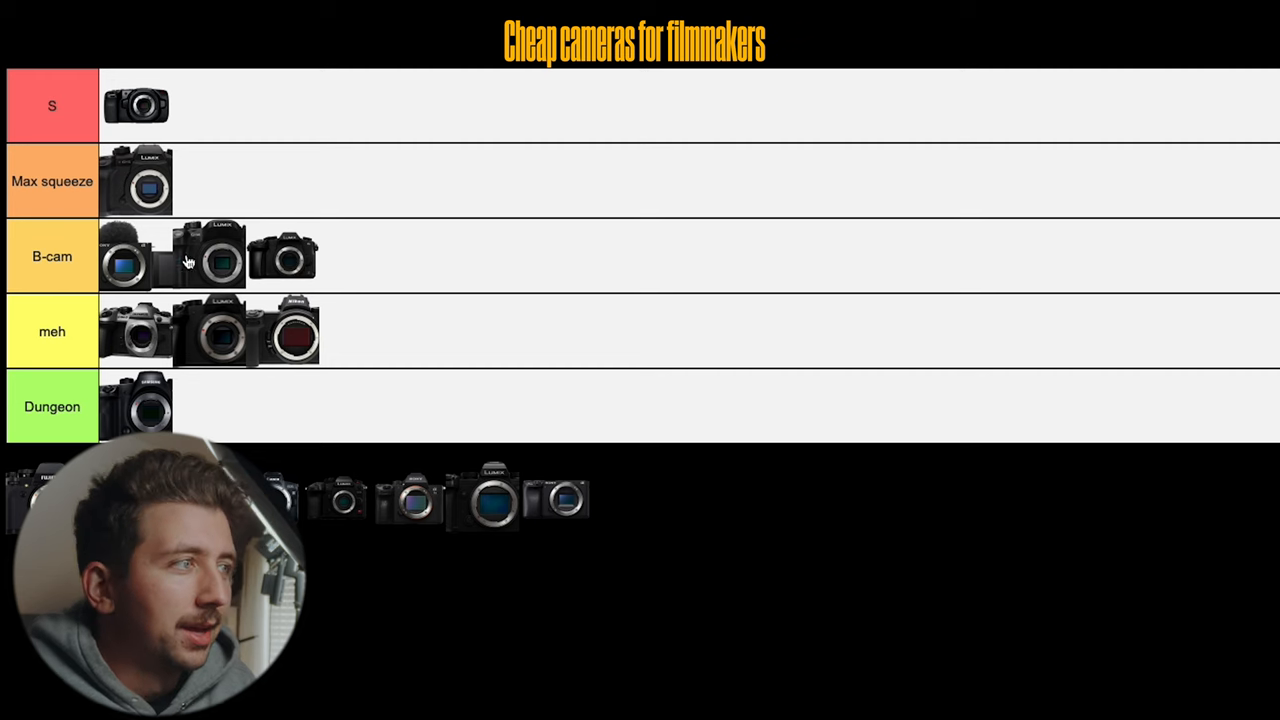
mouse_move(207, 201)
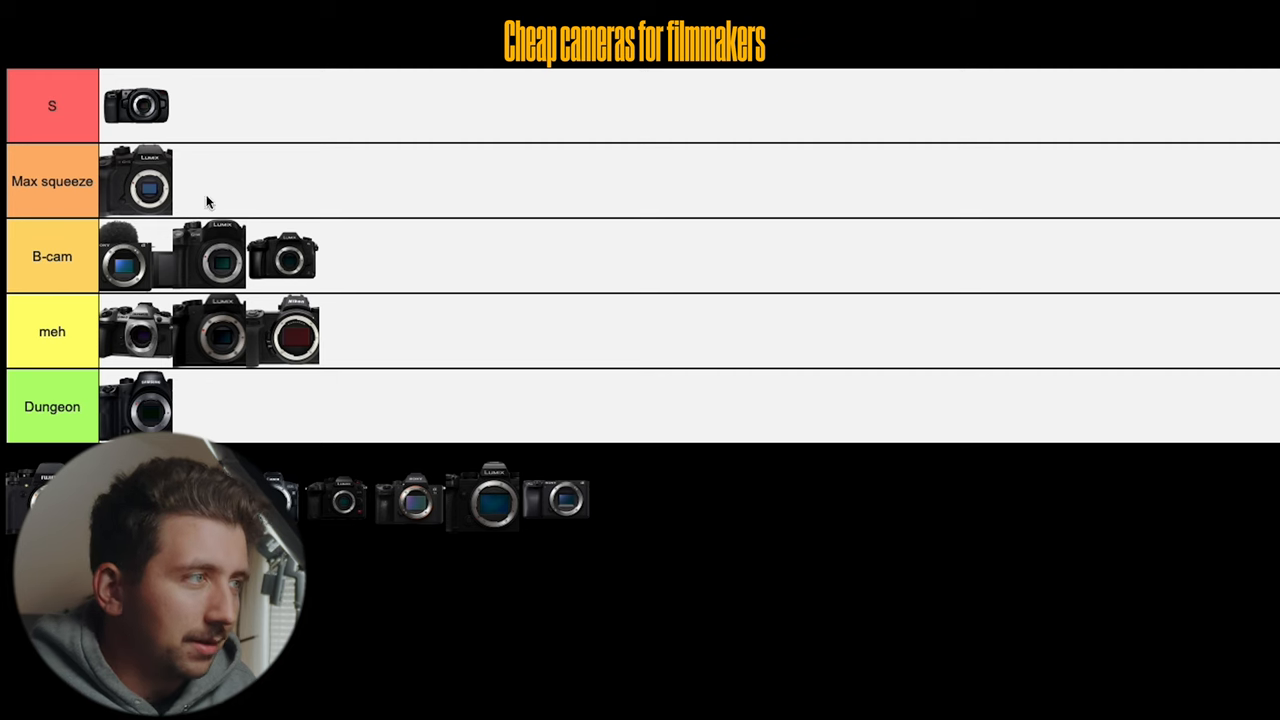
mouse_move(391, 322)
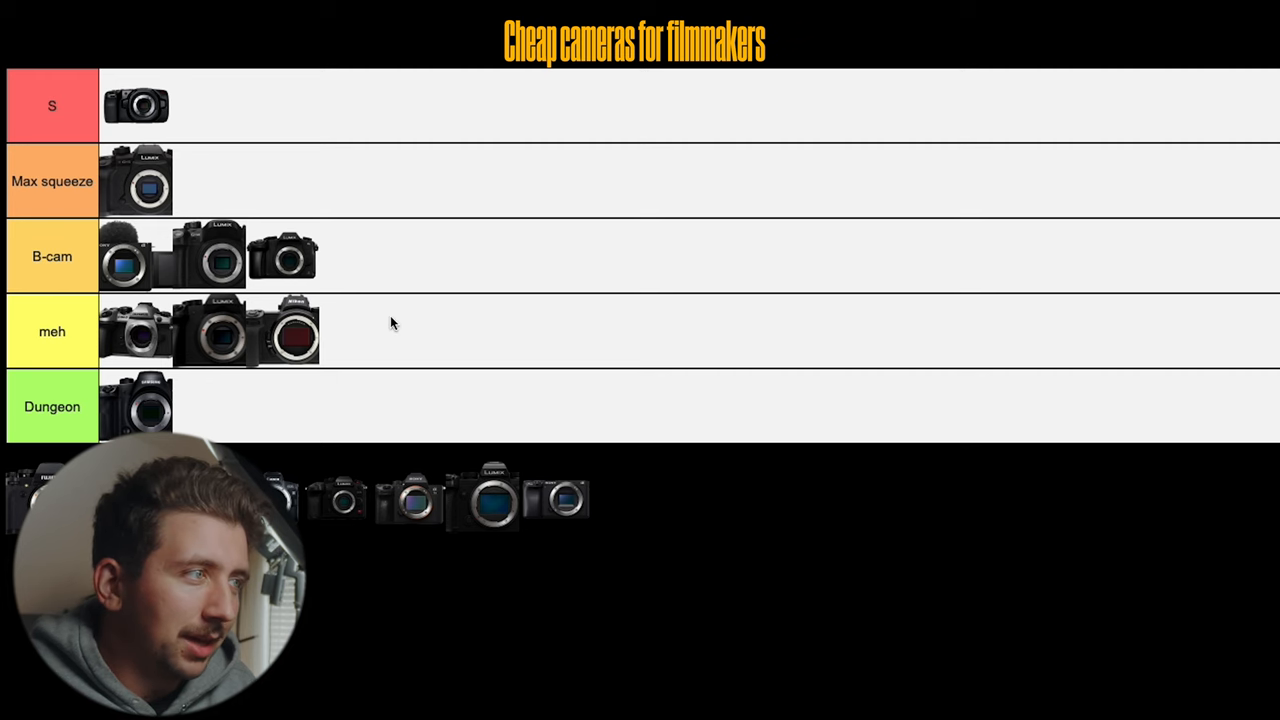
mouse_move(213, 345)
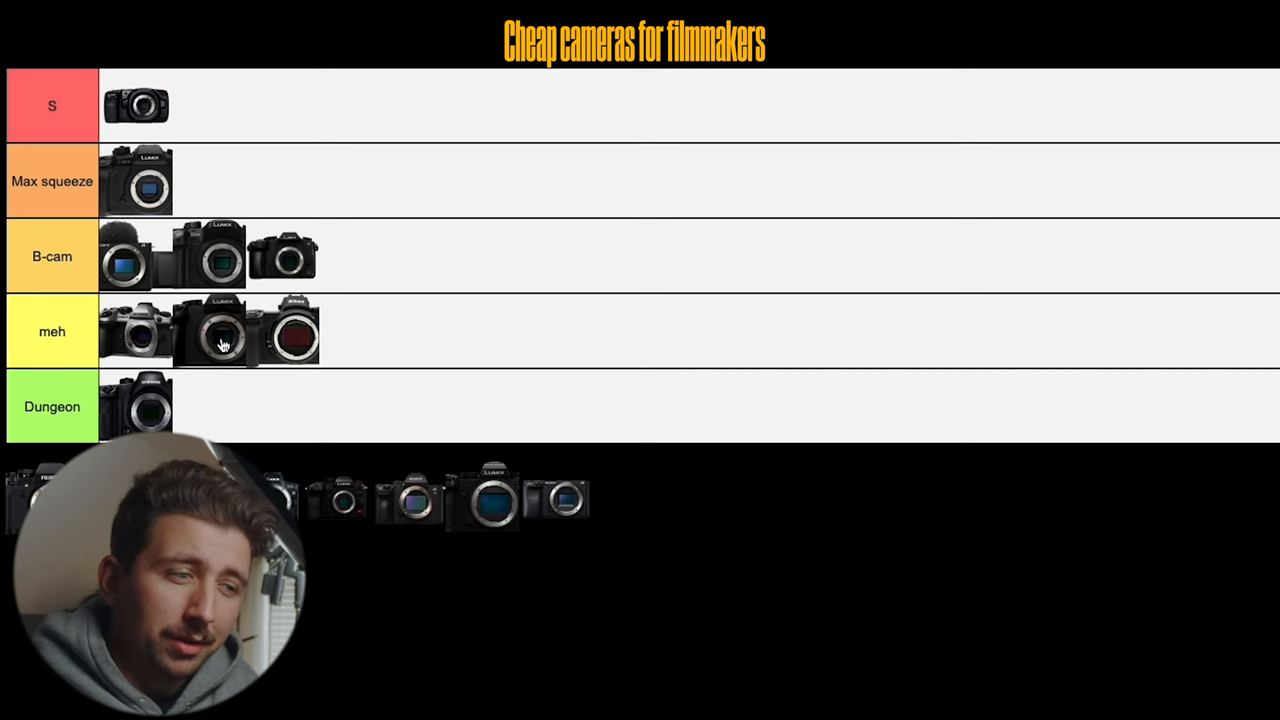
mouse_move(406, 345)
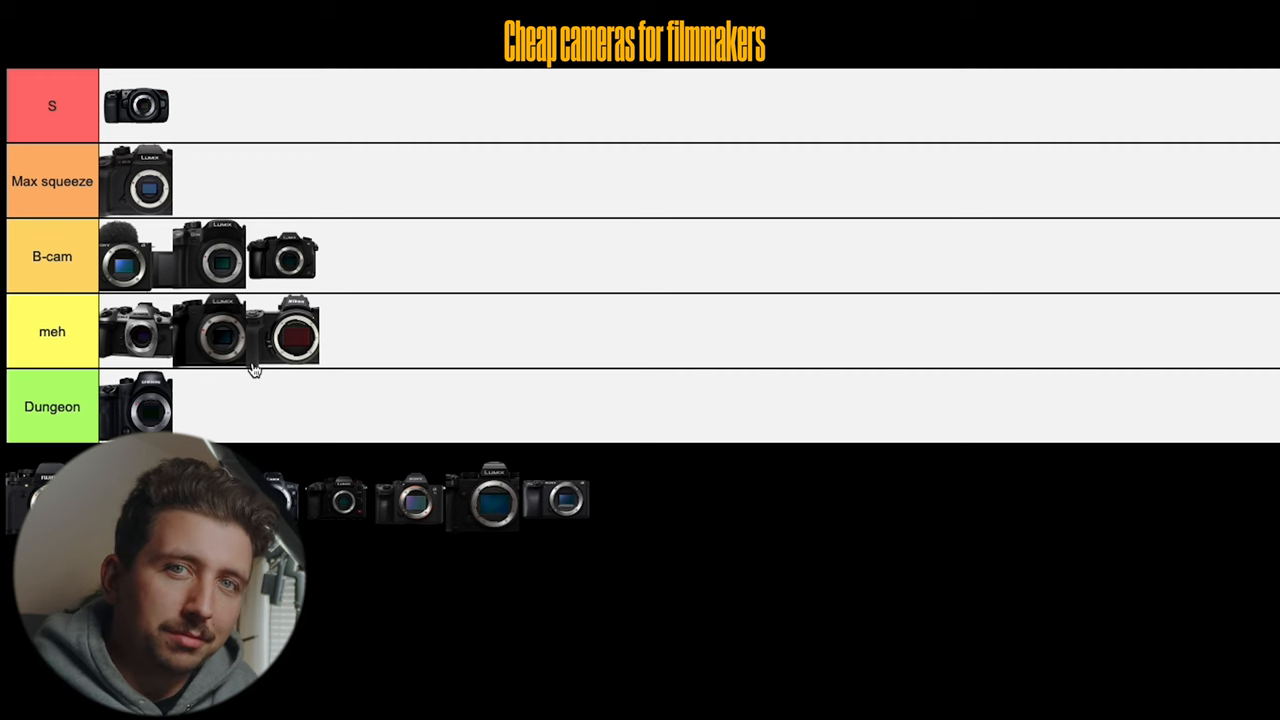
Step: Drag the Fujifilm camera from the pool into B-cam as its second entry
left_click_drag(370, 500, 385, 255)
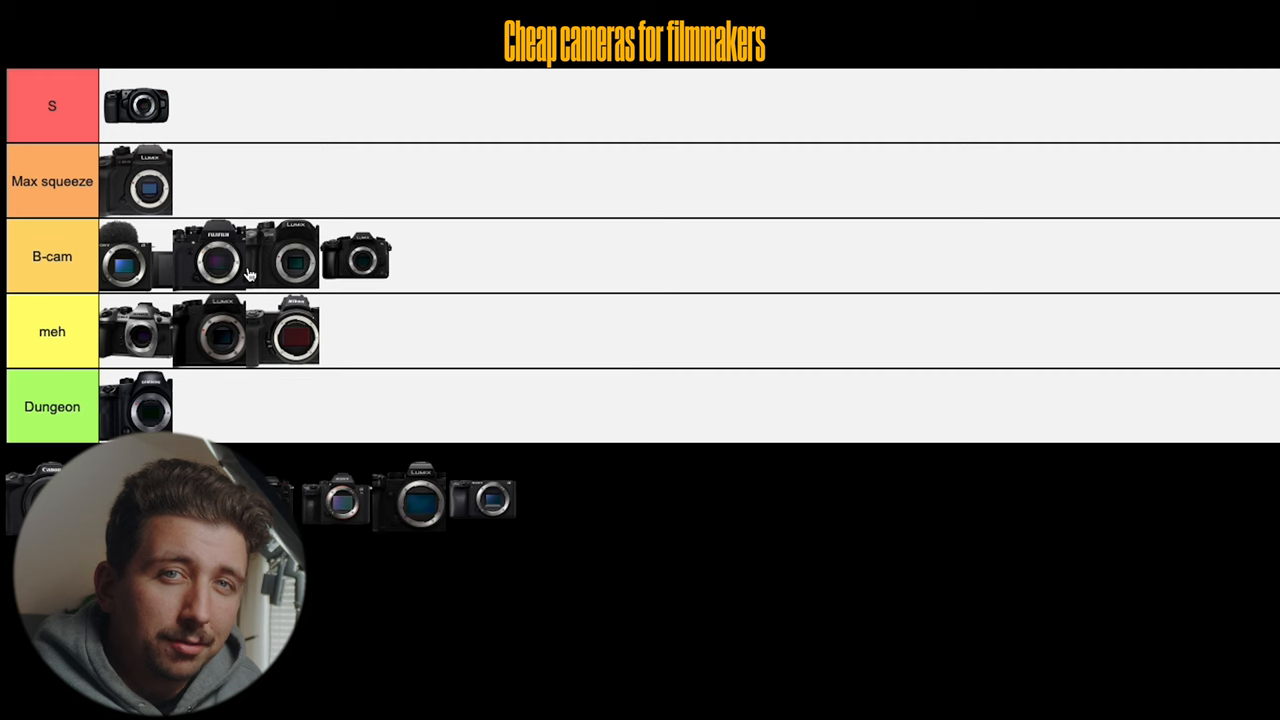
mouse_move(223, 262)
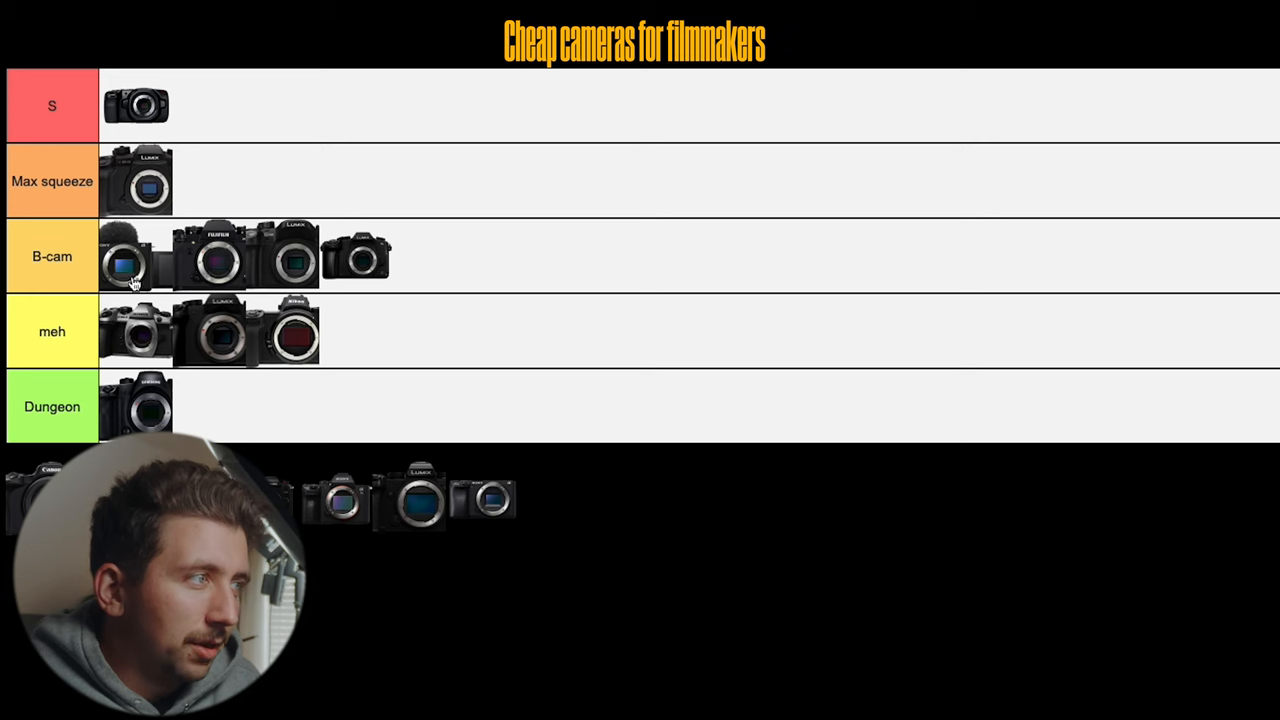
mouse_move(160, 270)
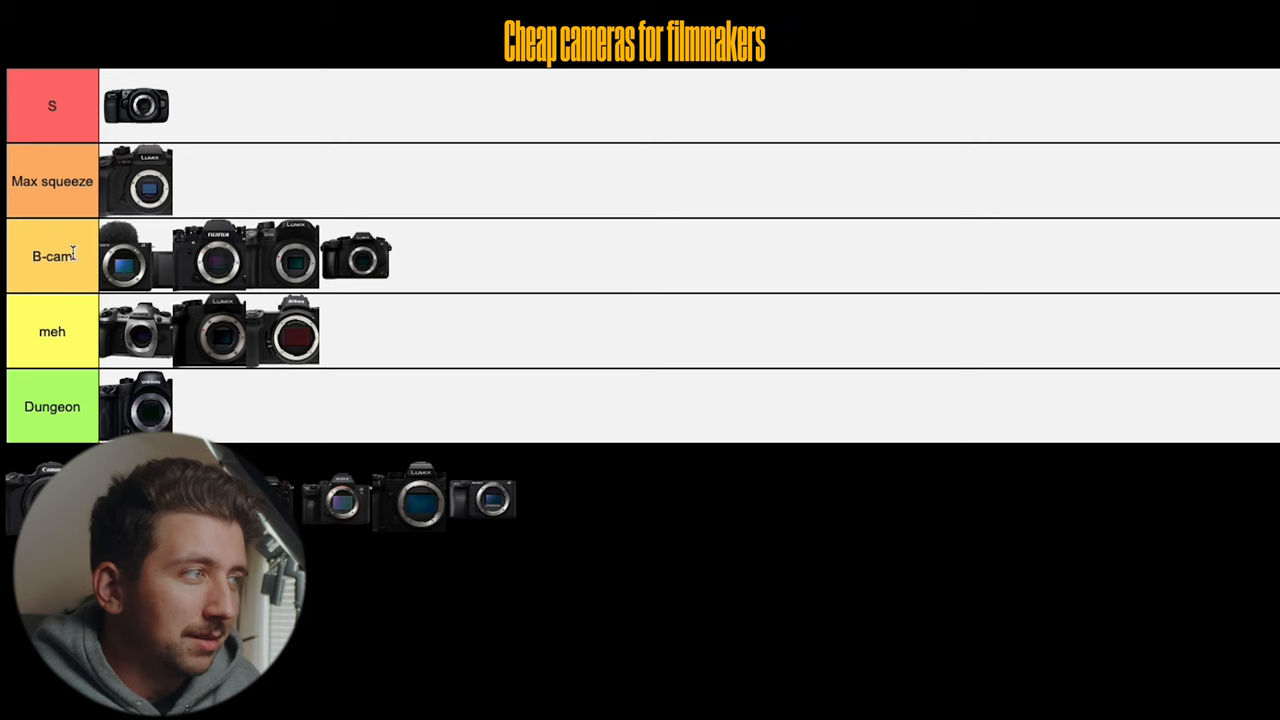
mouse_move(168, 278)
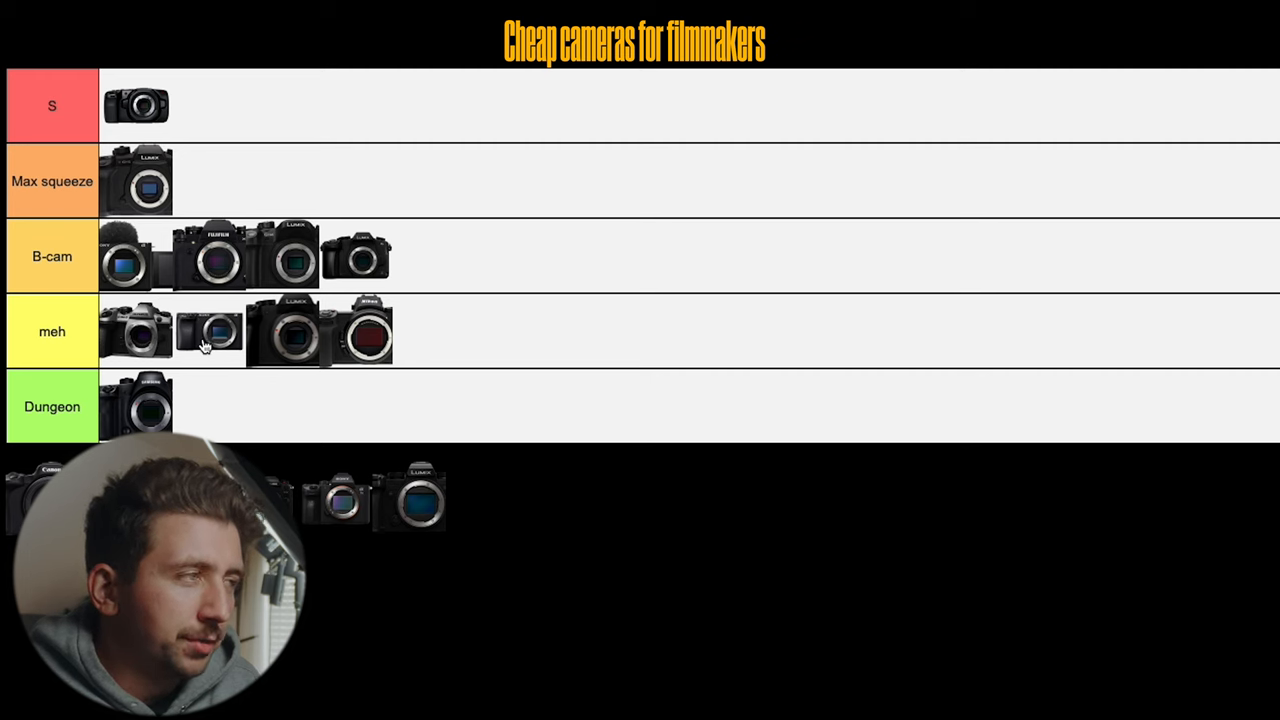
mouse_move(257, 340)
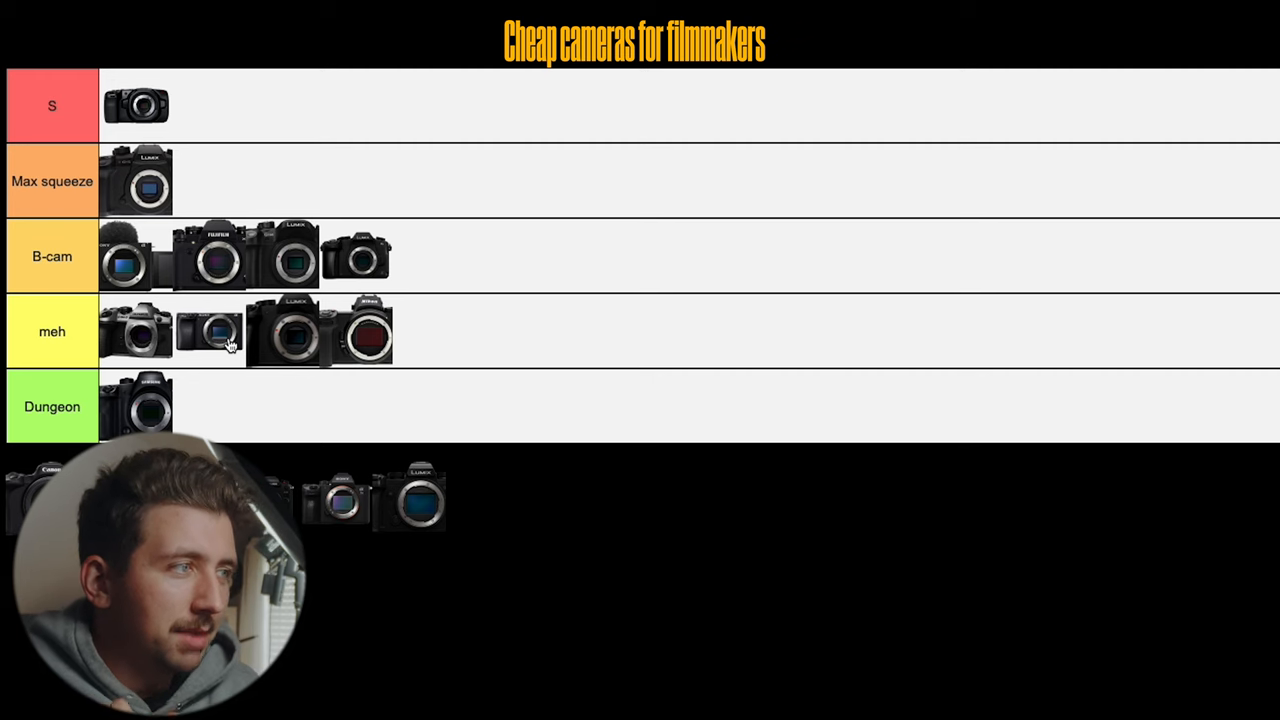
mouse_move(160, 280)
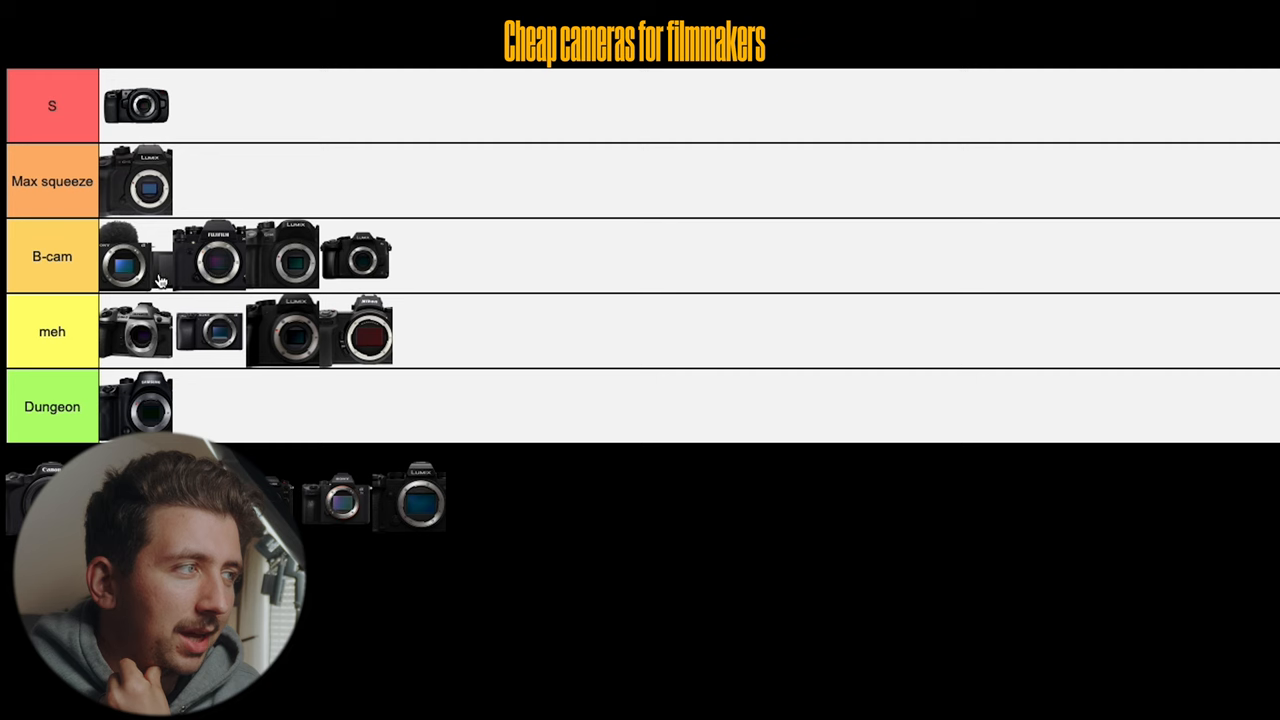
mouse_move(222, 340)
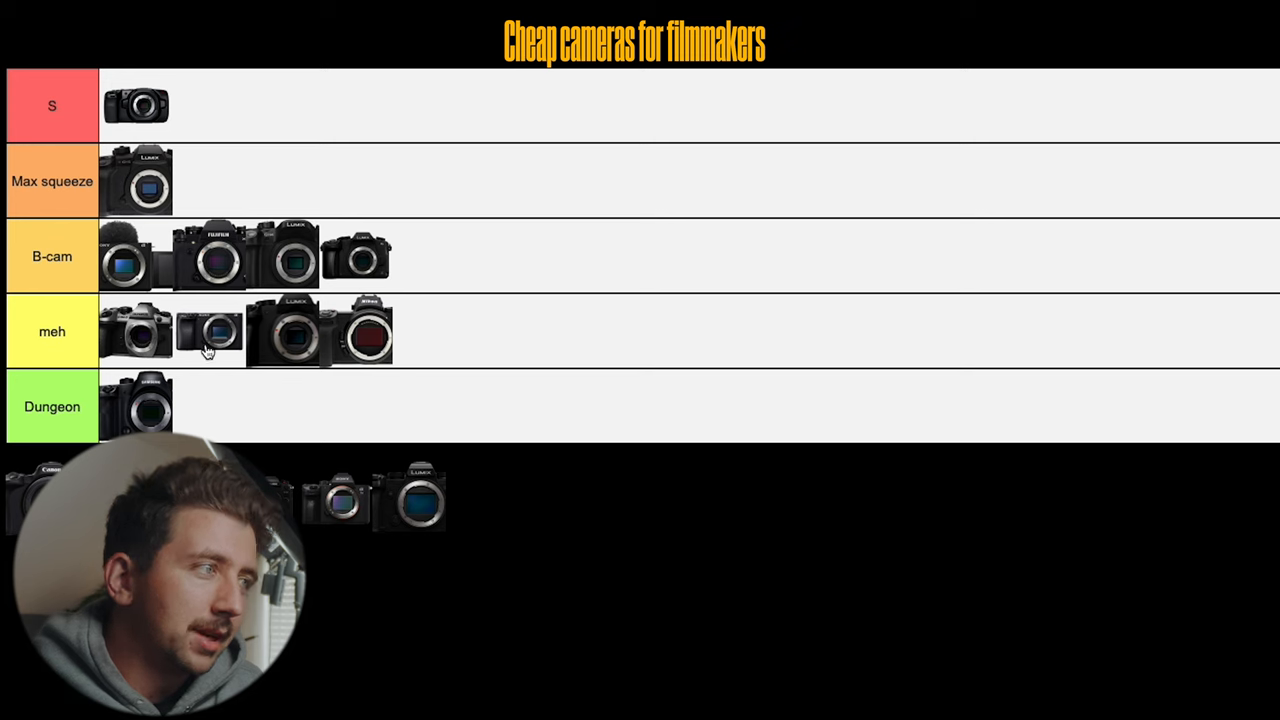
mouse_move(286, 307)
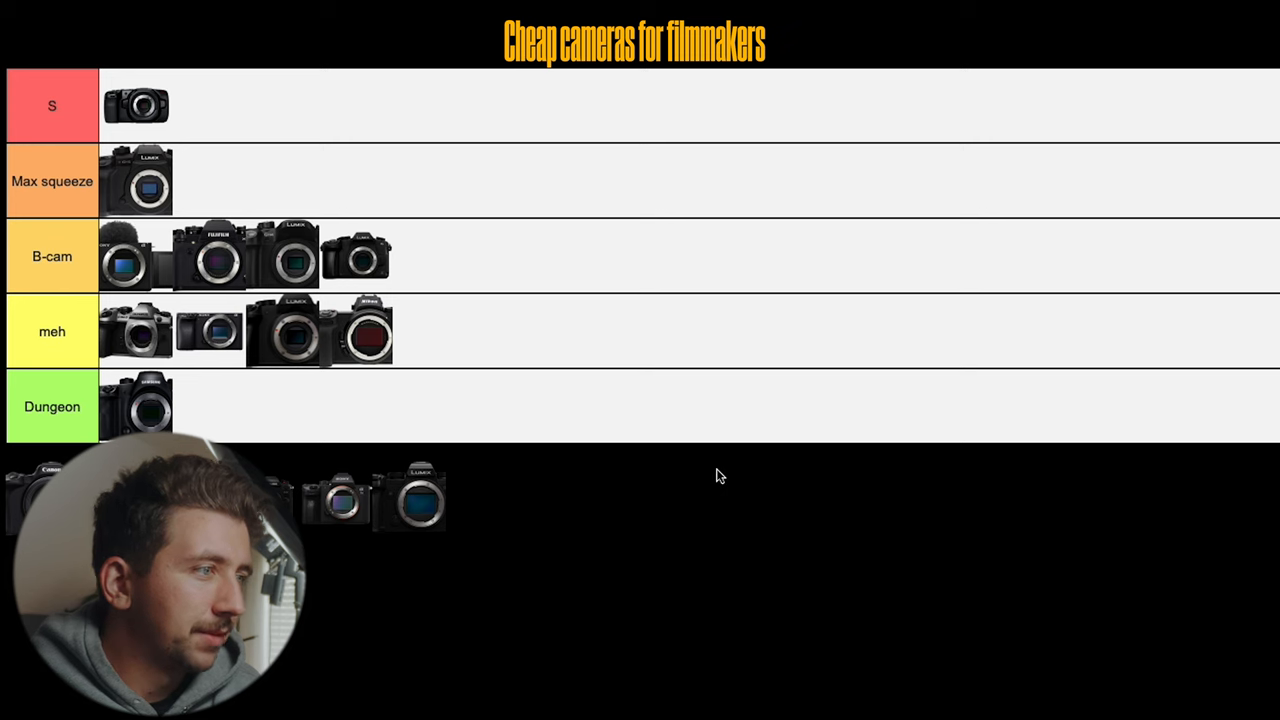
Step: Drag a Lumix camera from the pool to the front of the Max squeeze tier
left_click_drag(410, 497, 290, 180)
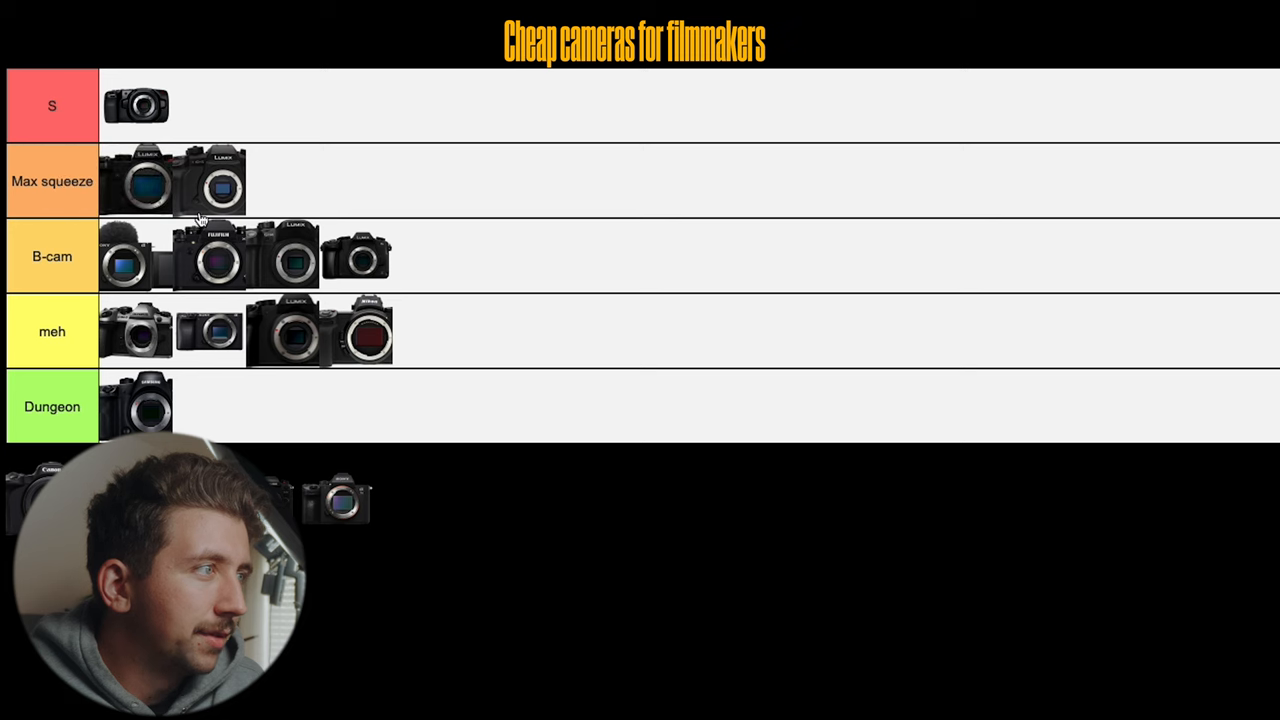
mouse_move(145, 178)
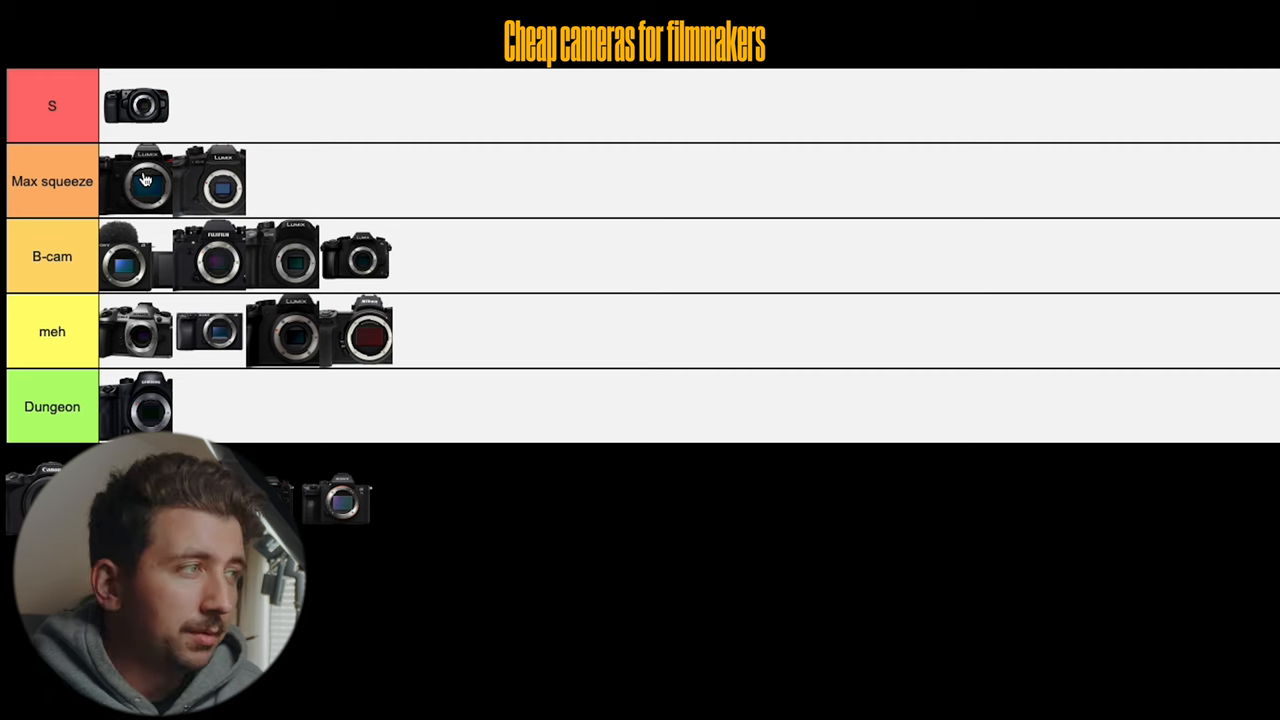
mouse_move(170, 188)
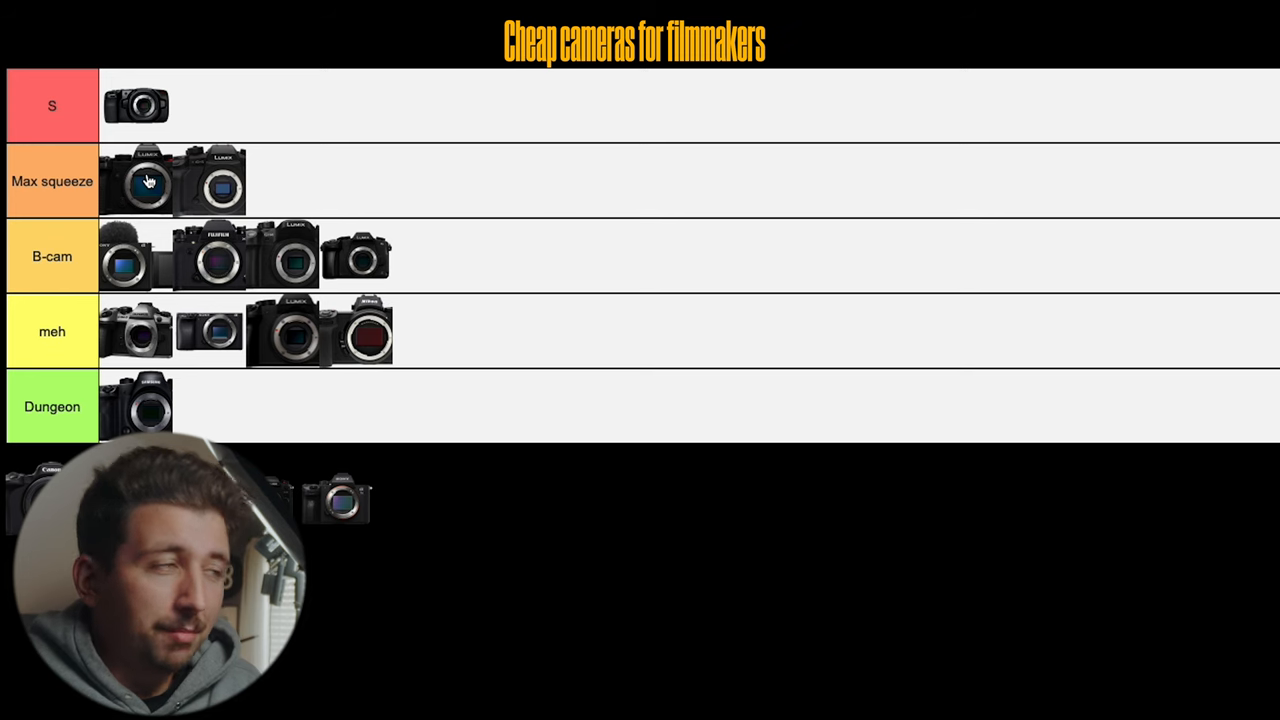
mouse_move(196, 182)
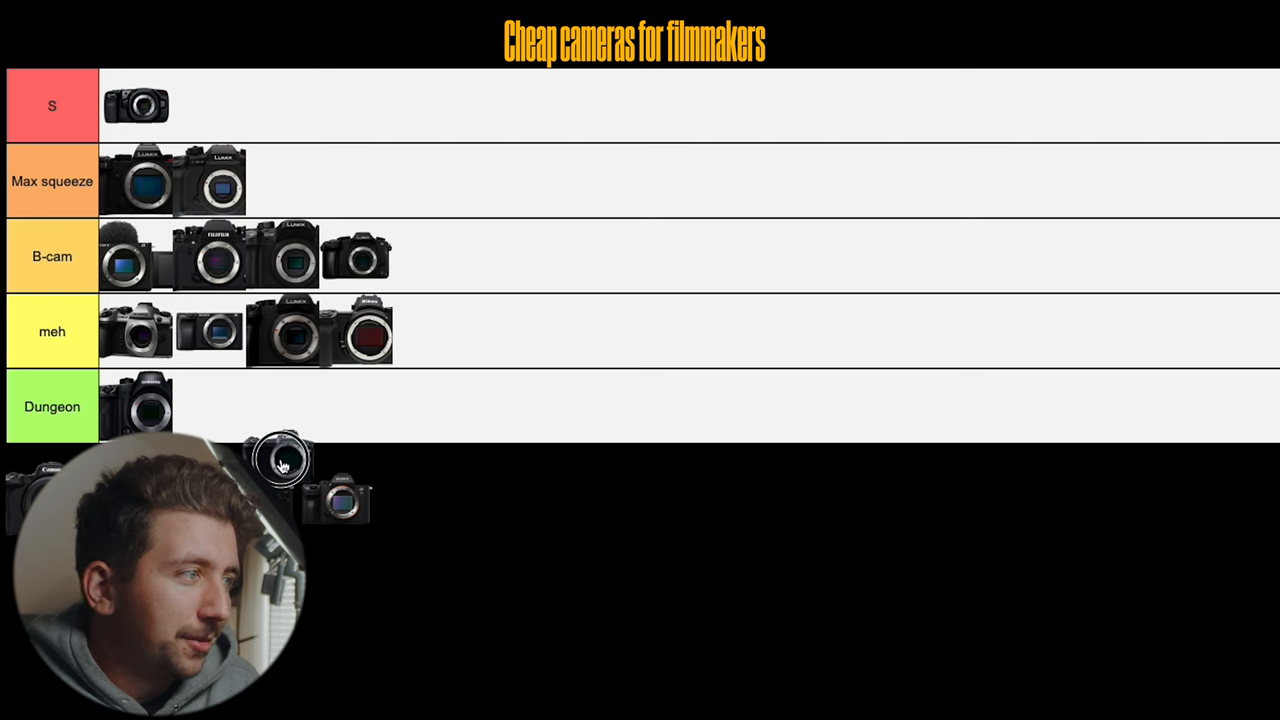
Step: Drag a camera from the pool into the Dungeon tier as its second entry
left_click_drag(285, 460, 280, 410)
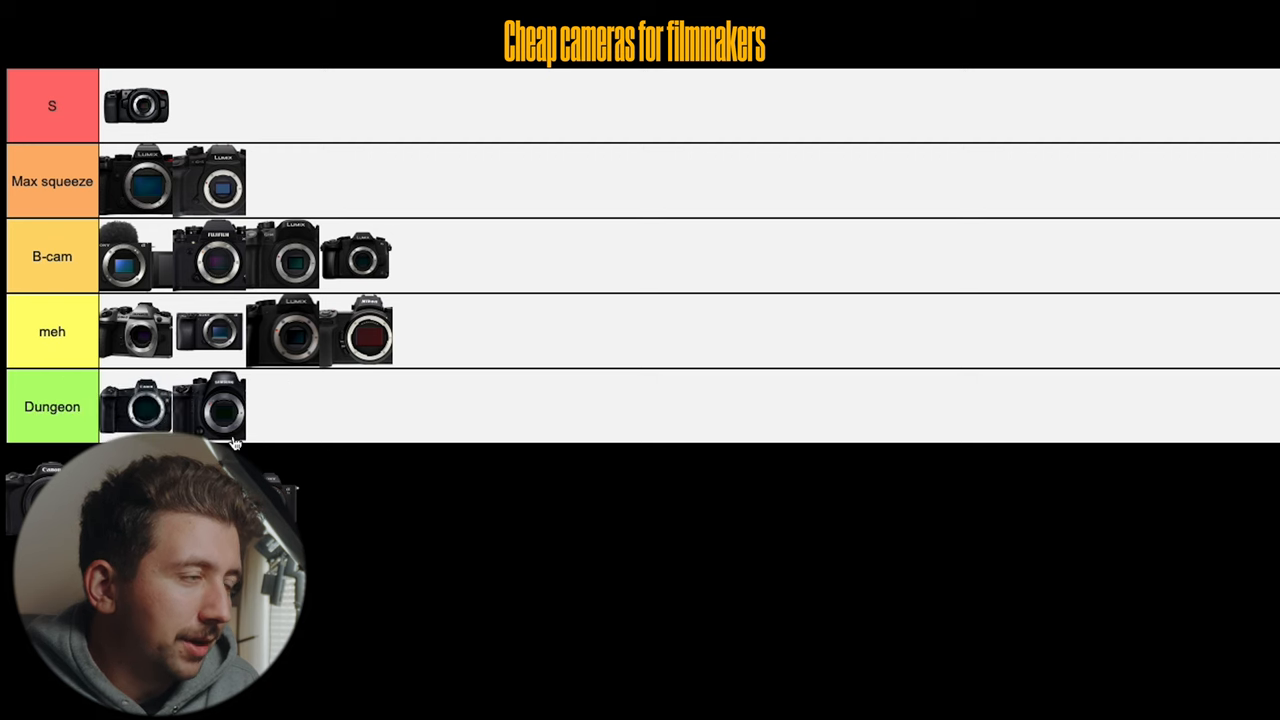
mouse_move(222, 392)
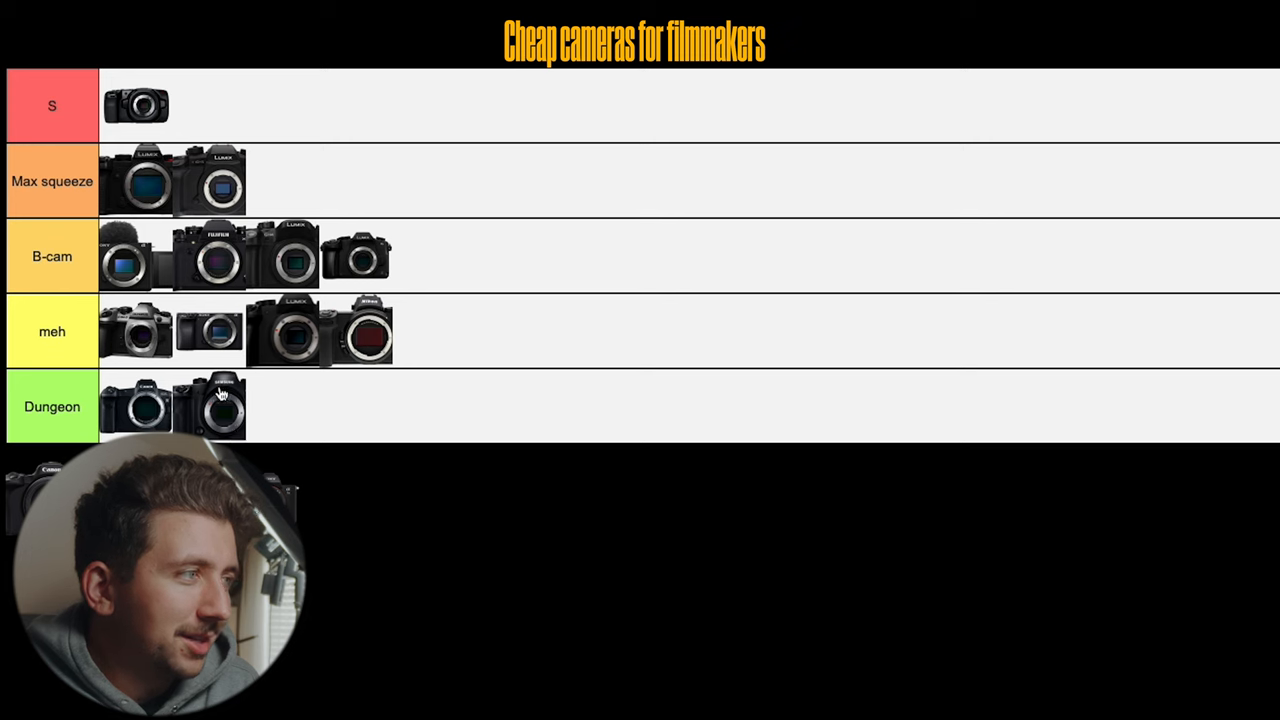
mouse_move(147, 412)
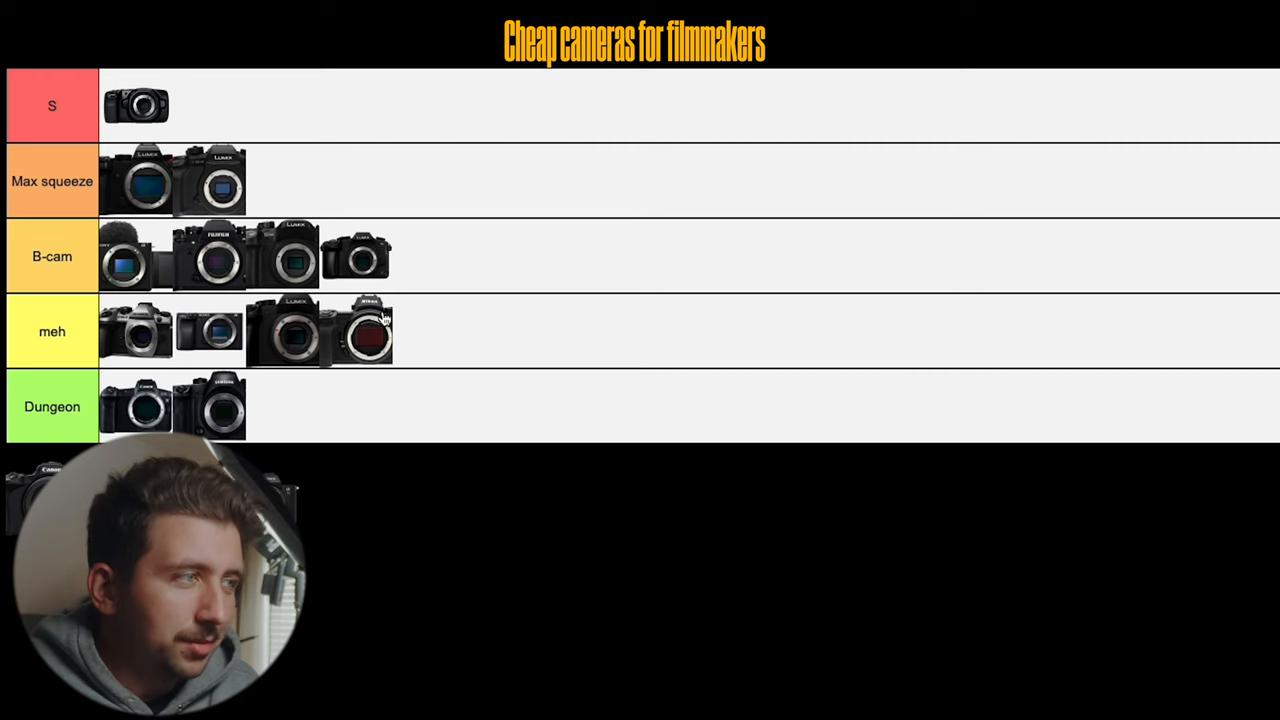
mouse_move(390, 340)
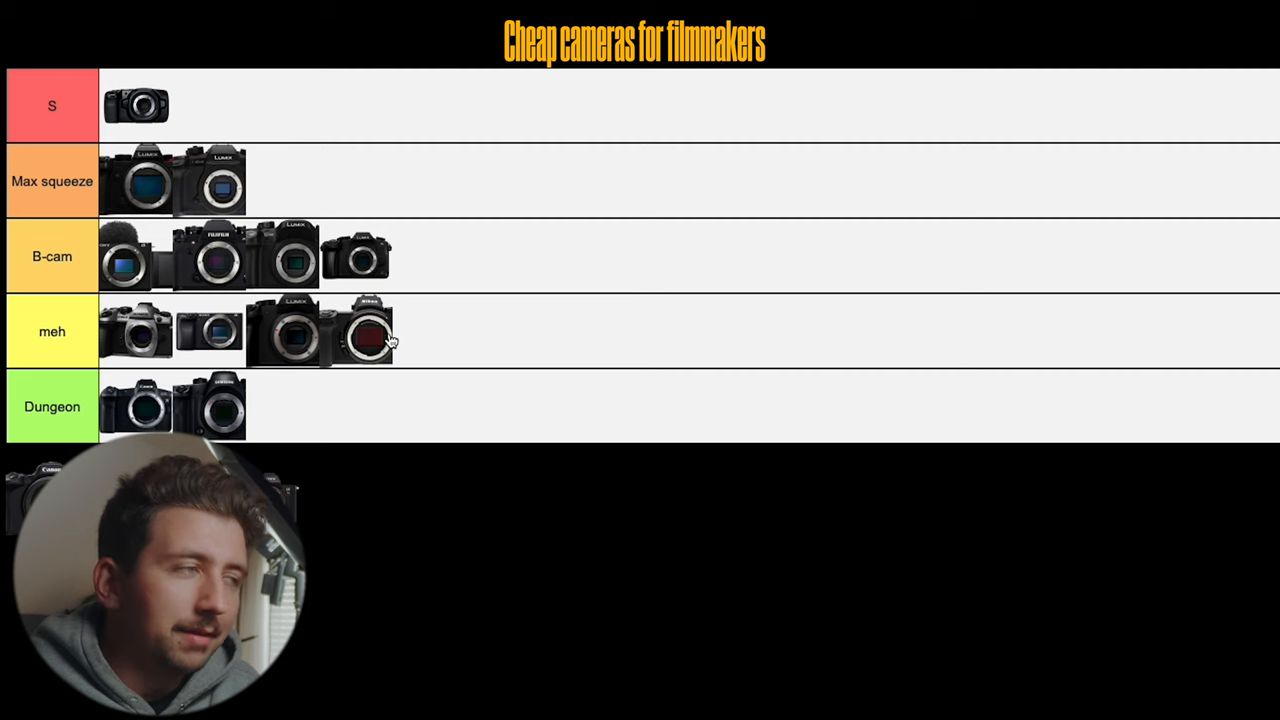
mouse_move(163, 413)
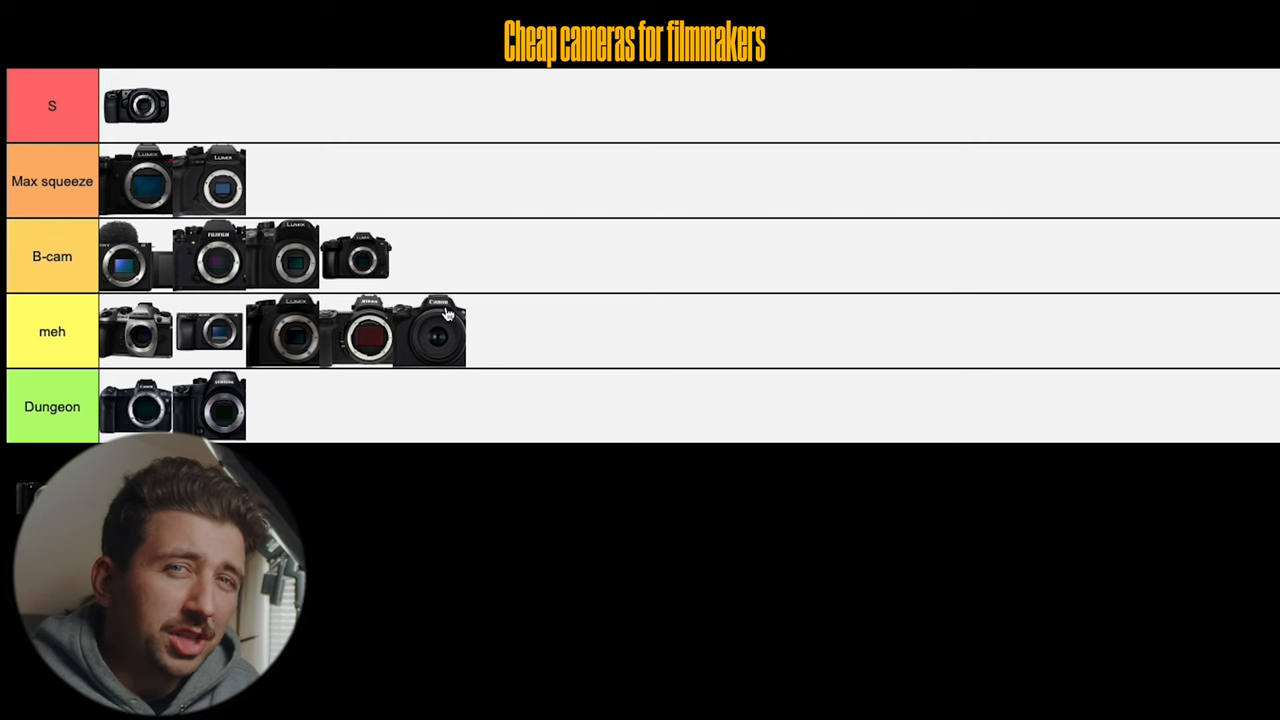
mouse_move(454, 322)
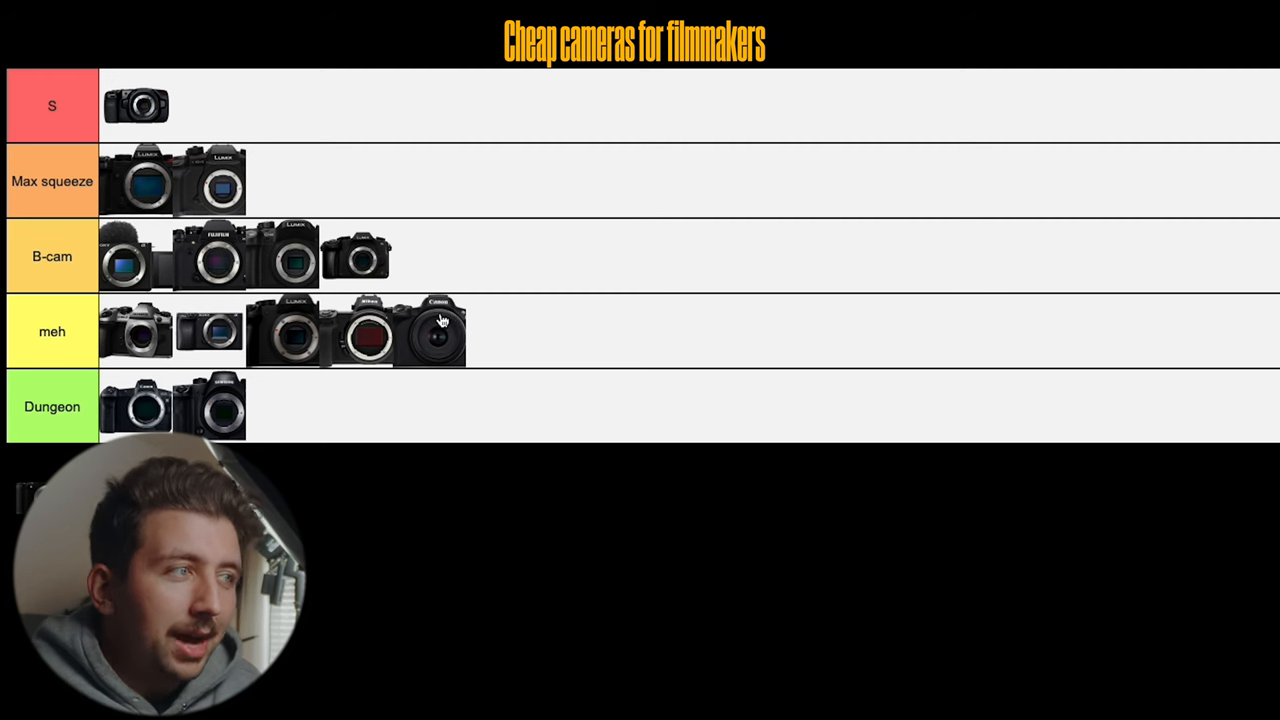
mouse_move(447, 310)
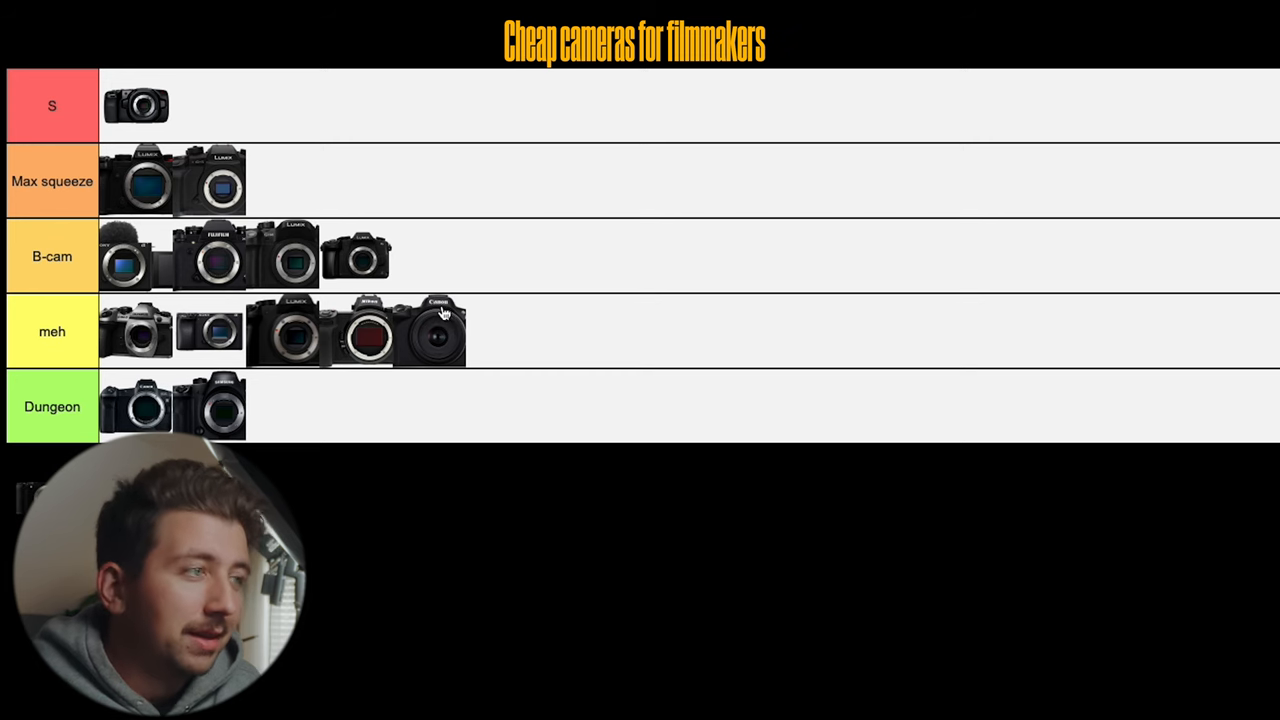
mouse_move(480, 310)
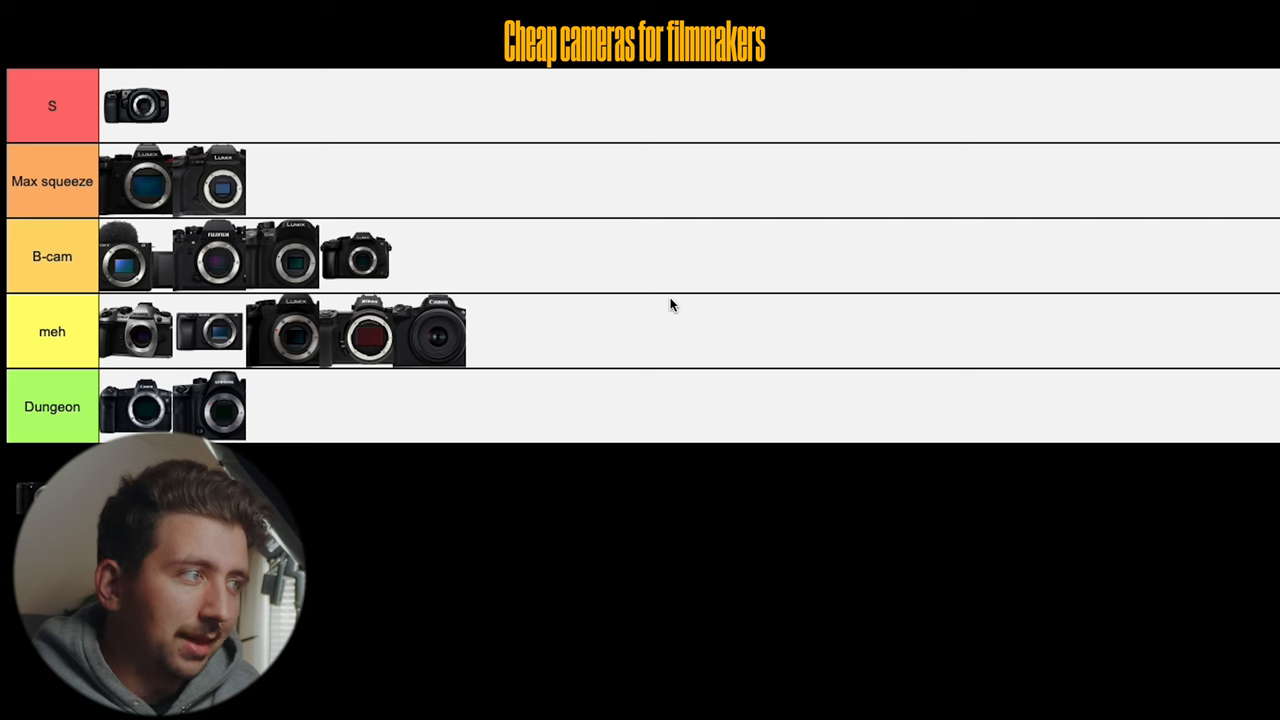
mouse_move(420, 325)
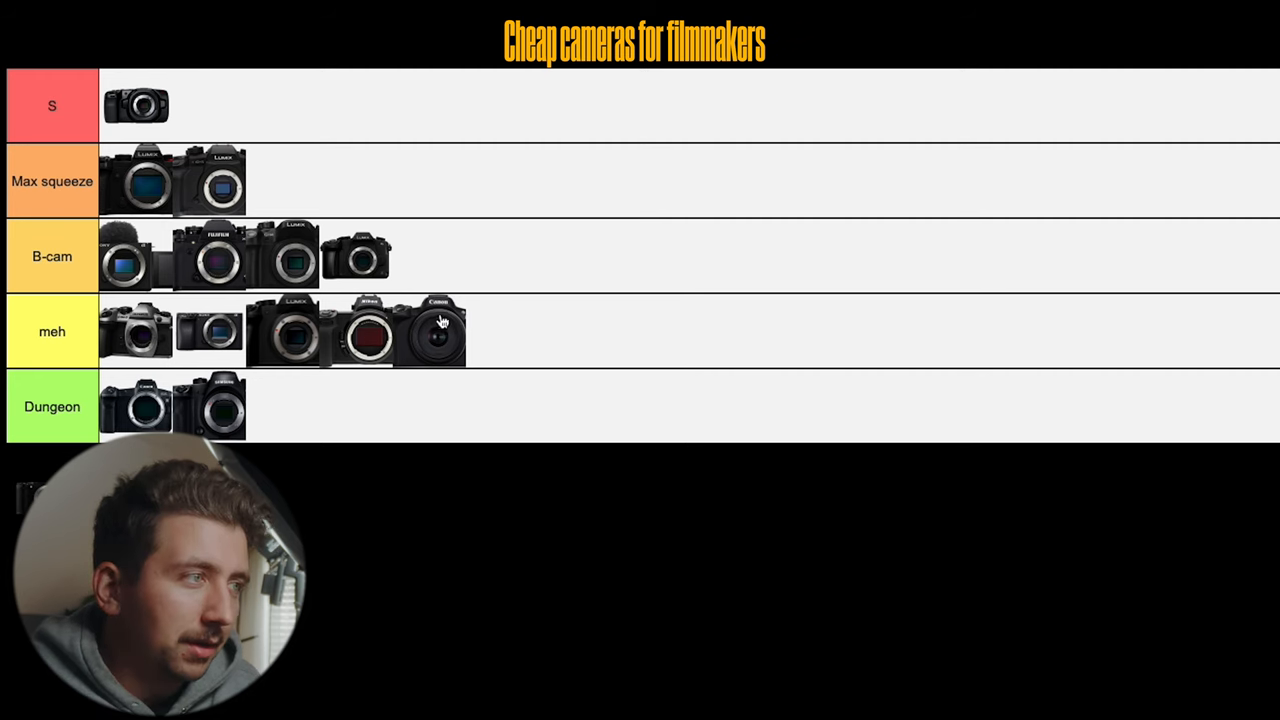
mouse_move(468, 345)
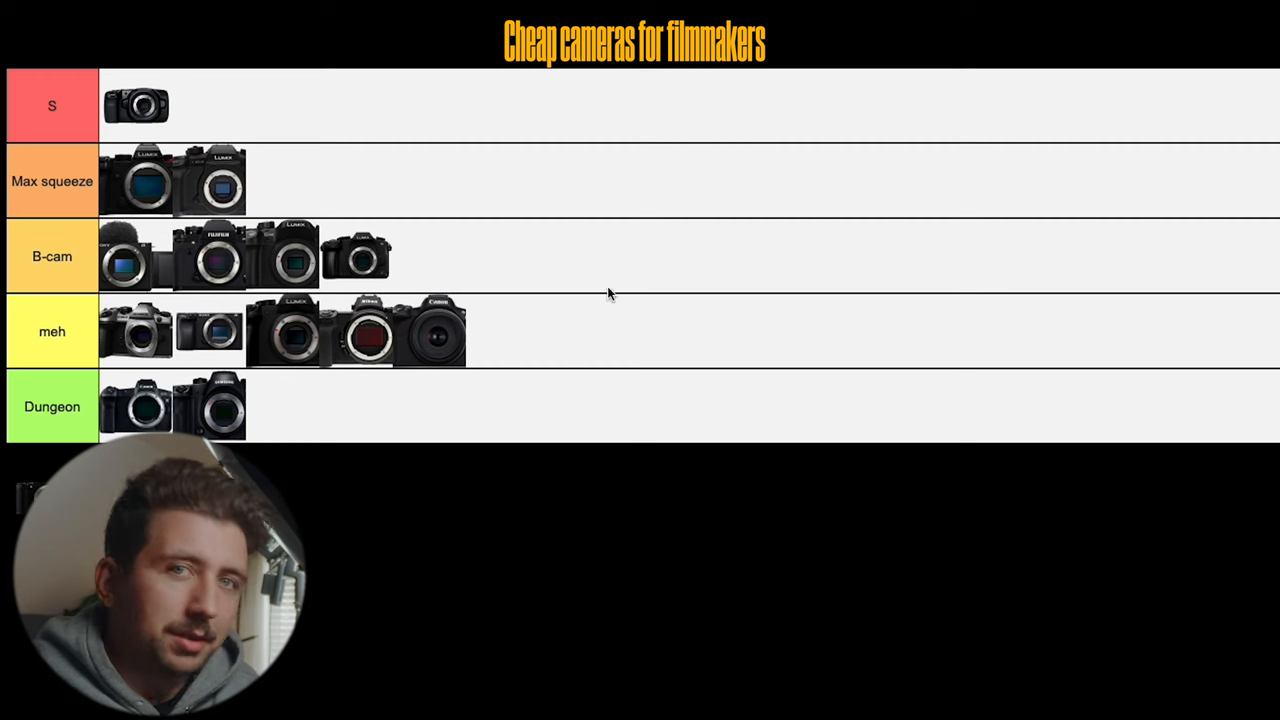
mouse_move(473, 373)
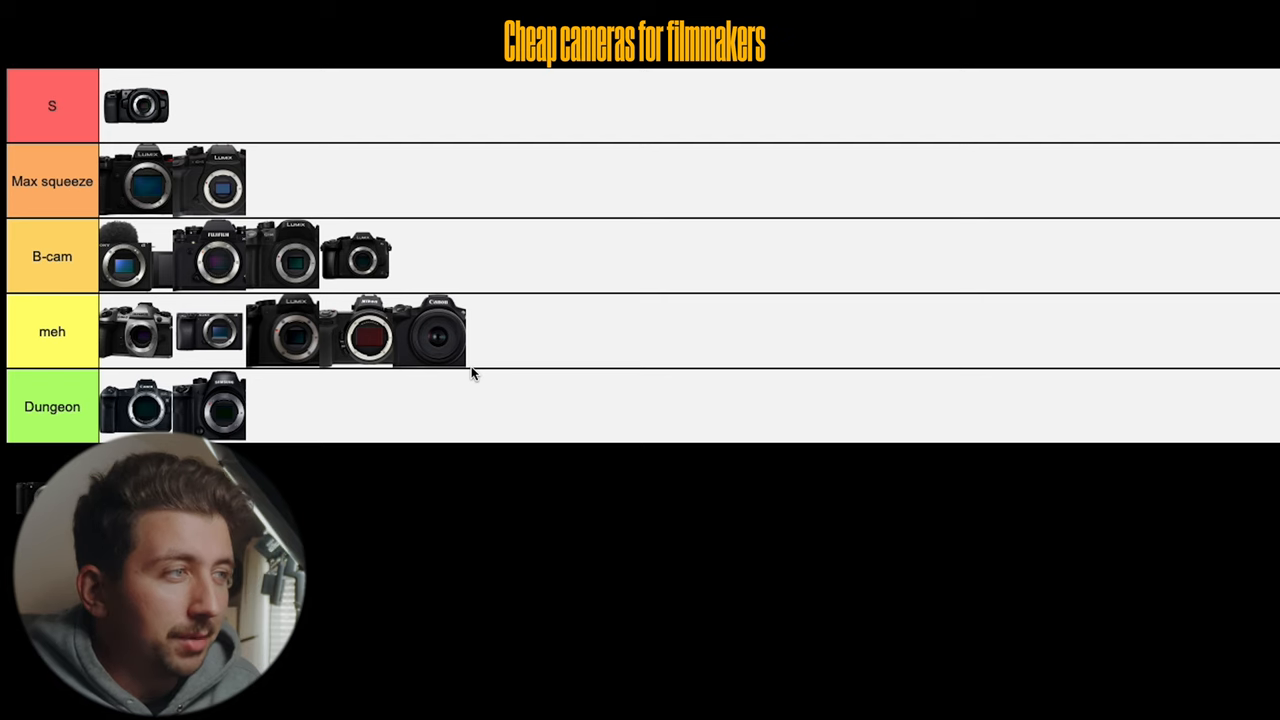
mouse_move(295, 488)
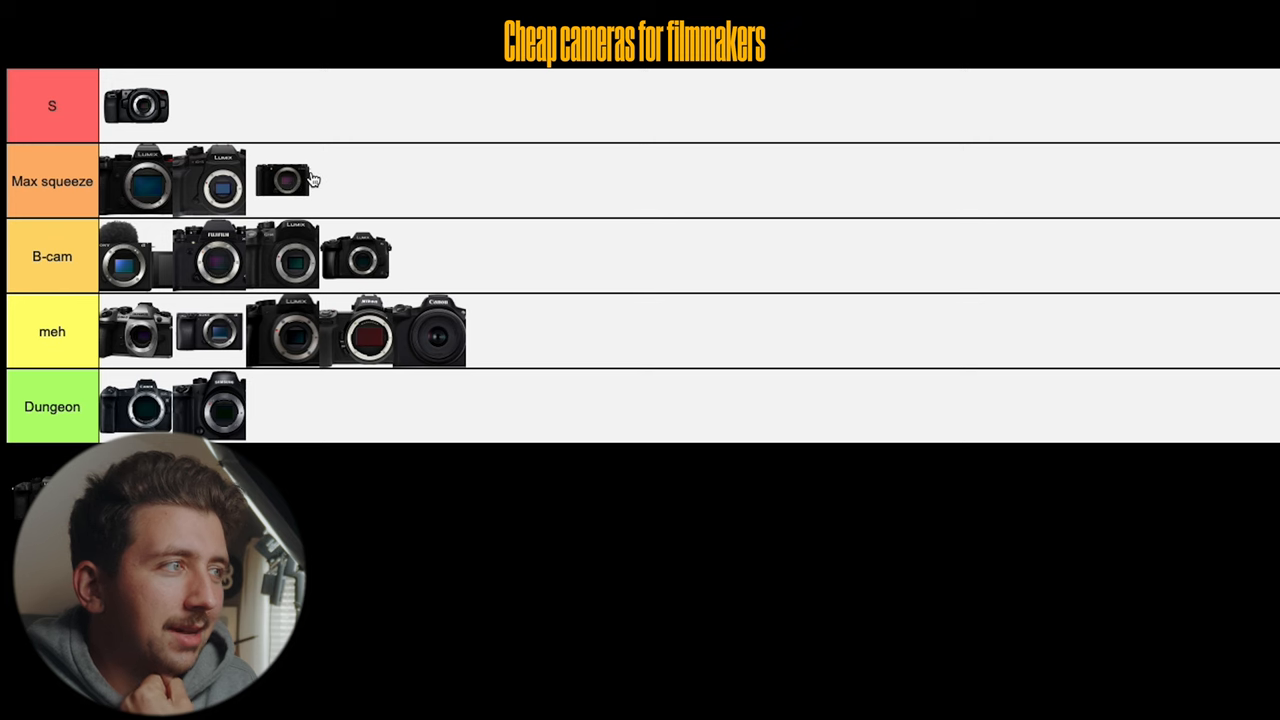
mouse_move(302, 185)
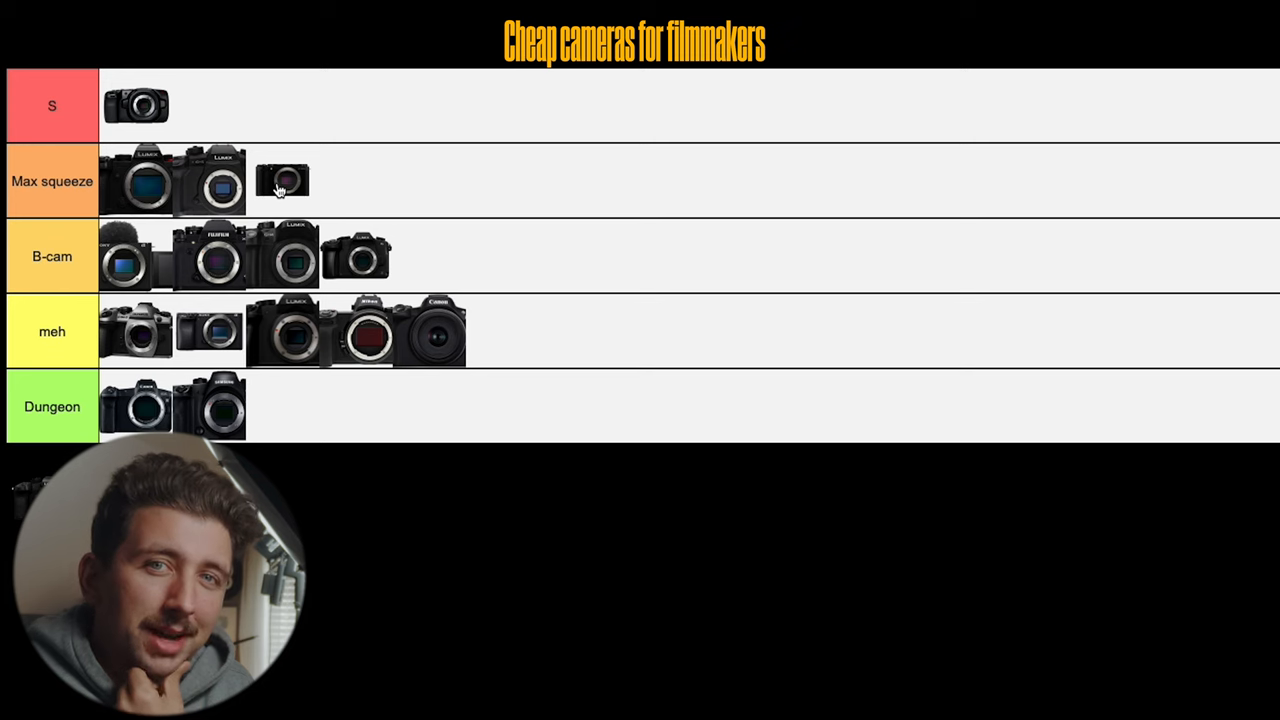
mouse_move(105, 273)
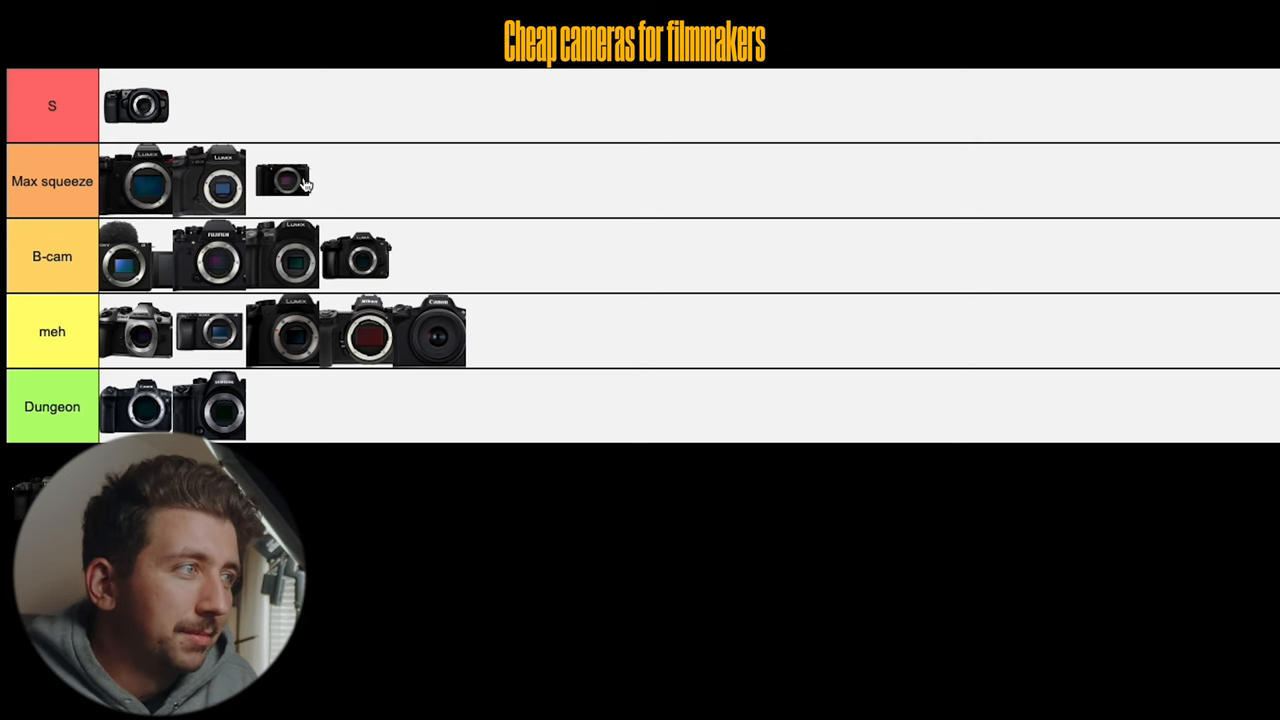
mouse_move(280, 214)
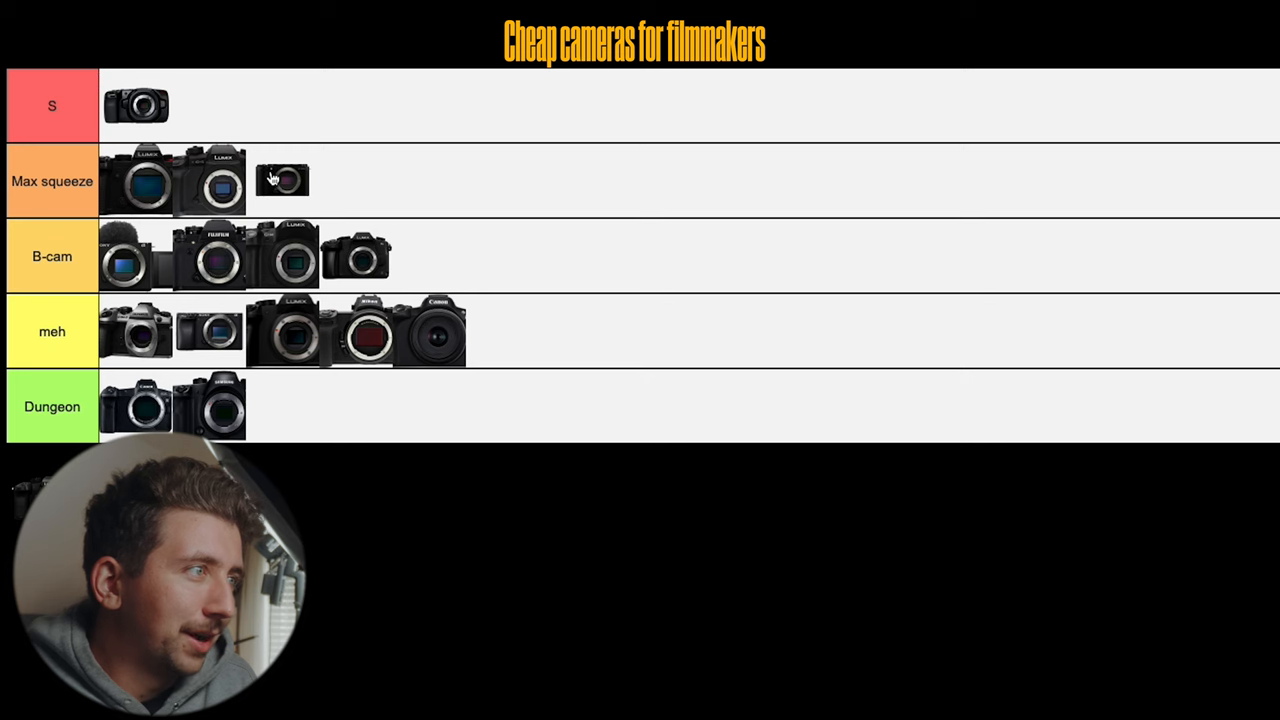
mouse_move(320, 207)
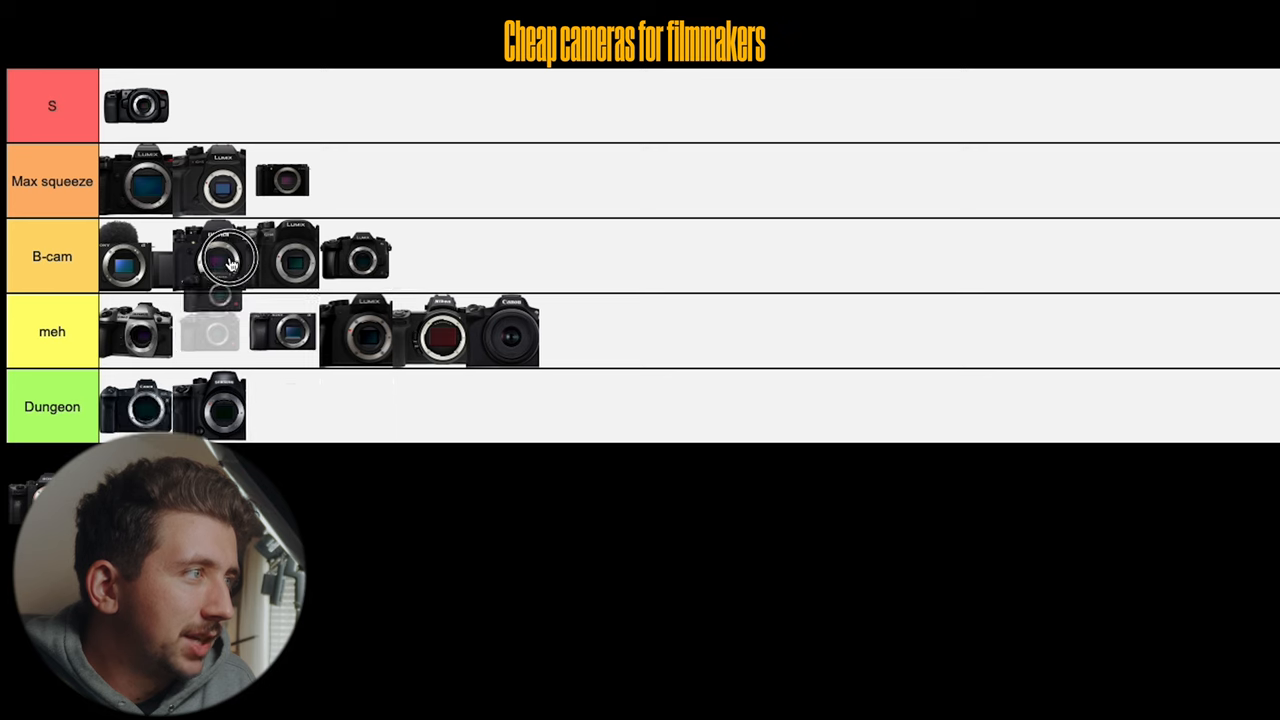
Step: Move a camera from B-cam up into the S tier beside the first S camera
left_click_drag(225, 255, 262, 106)
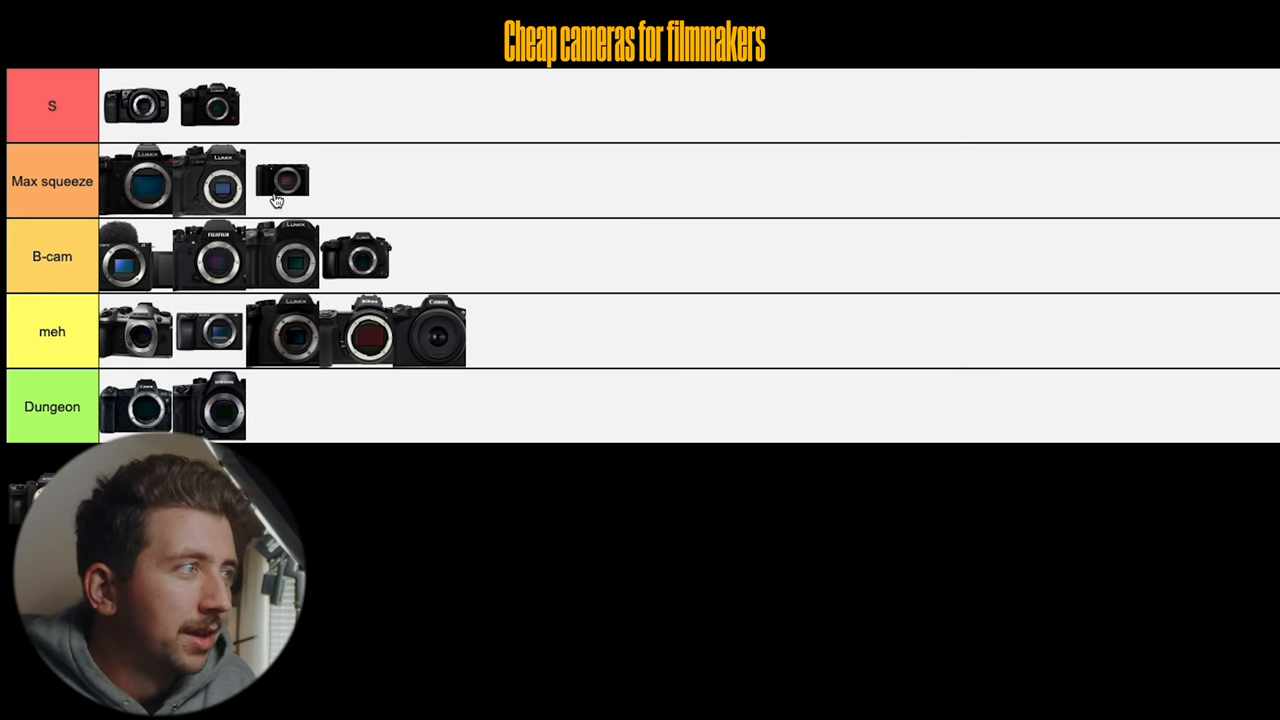
mouse_move(181, 112)
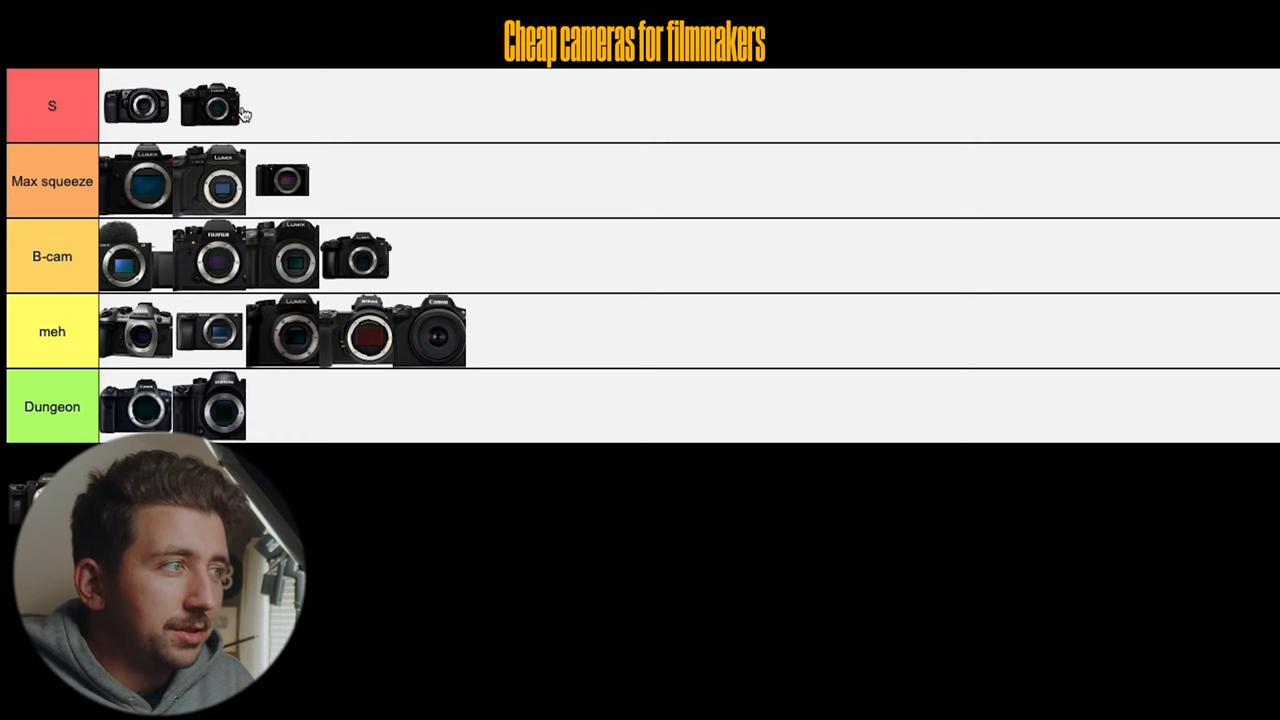
mouse_move(367, 428)
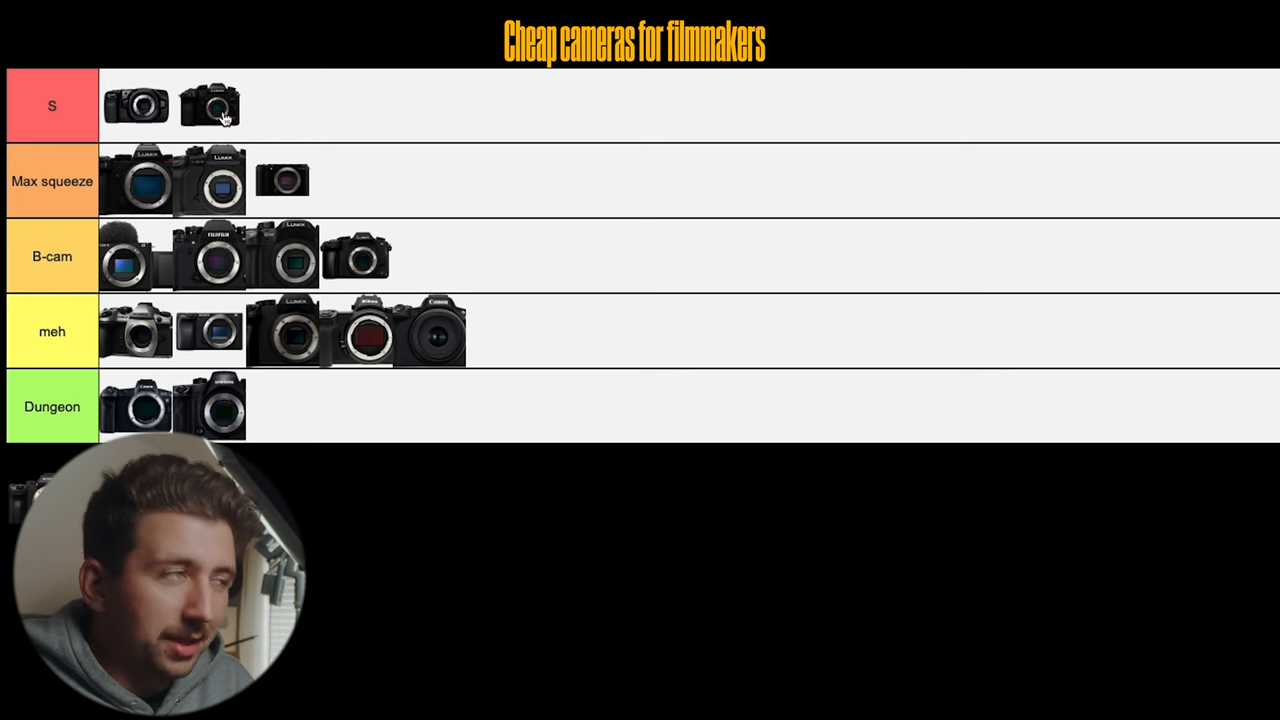
mouse_move(330, 118)
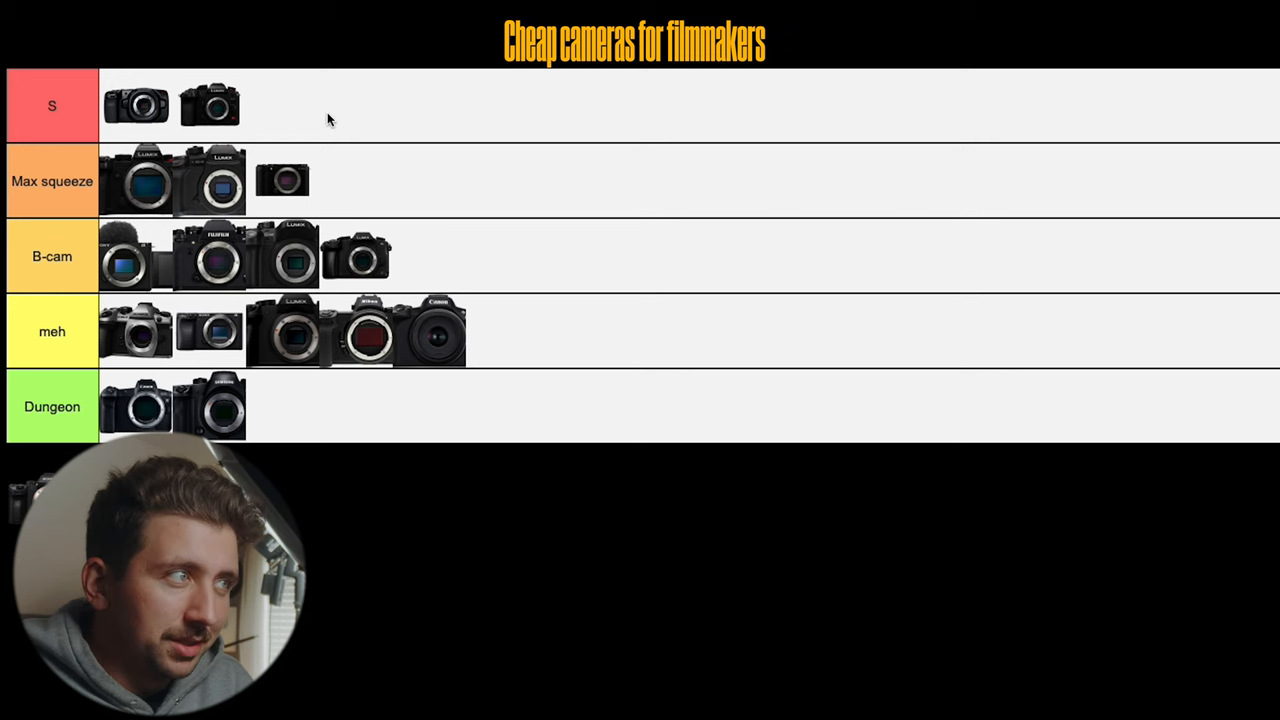
mouse_move(210, 123)
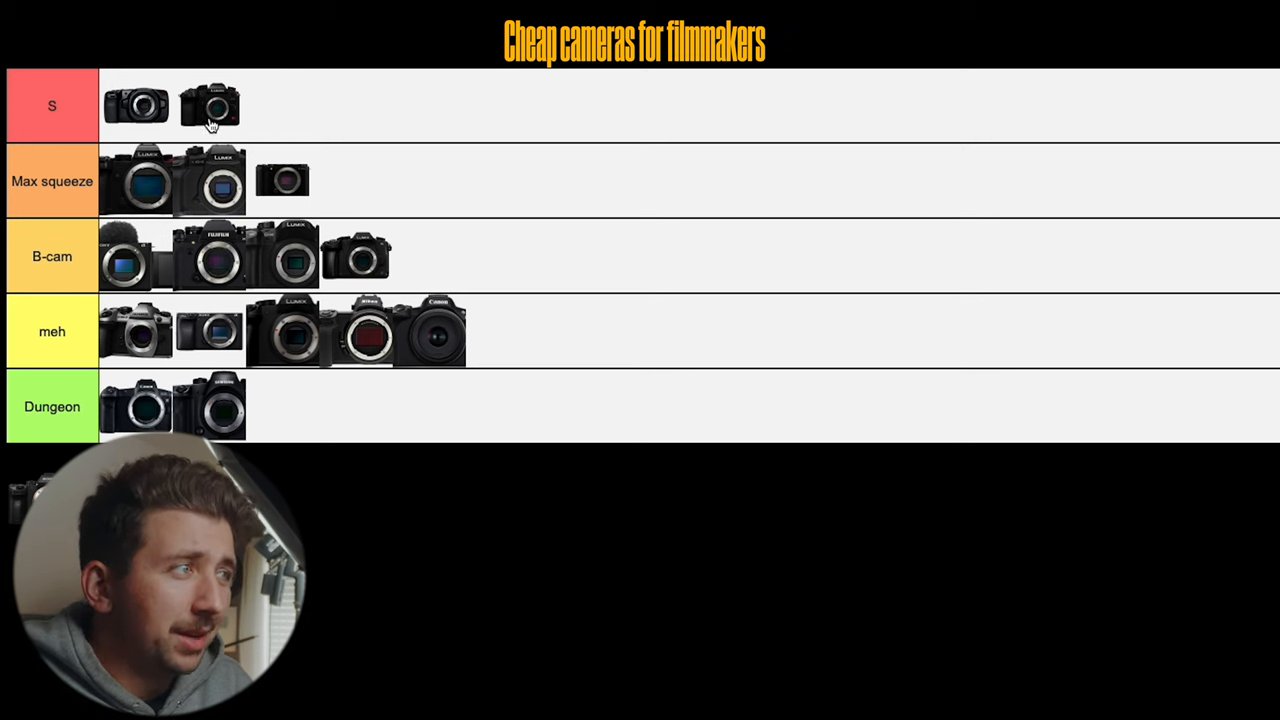
mouse_move(190, 132)
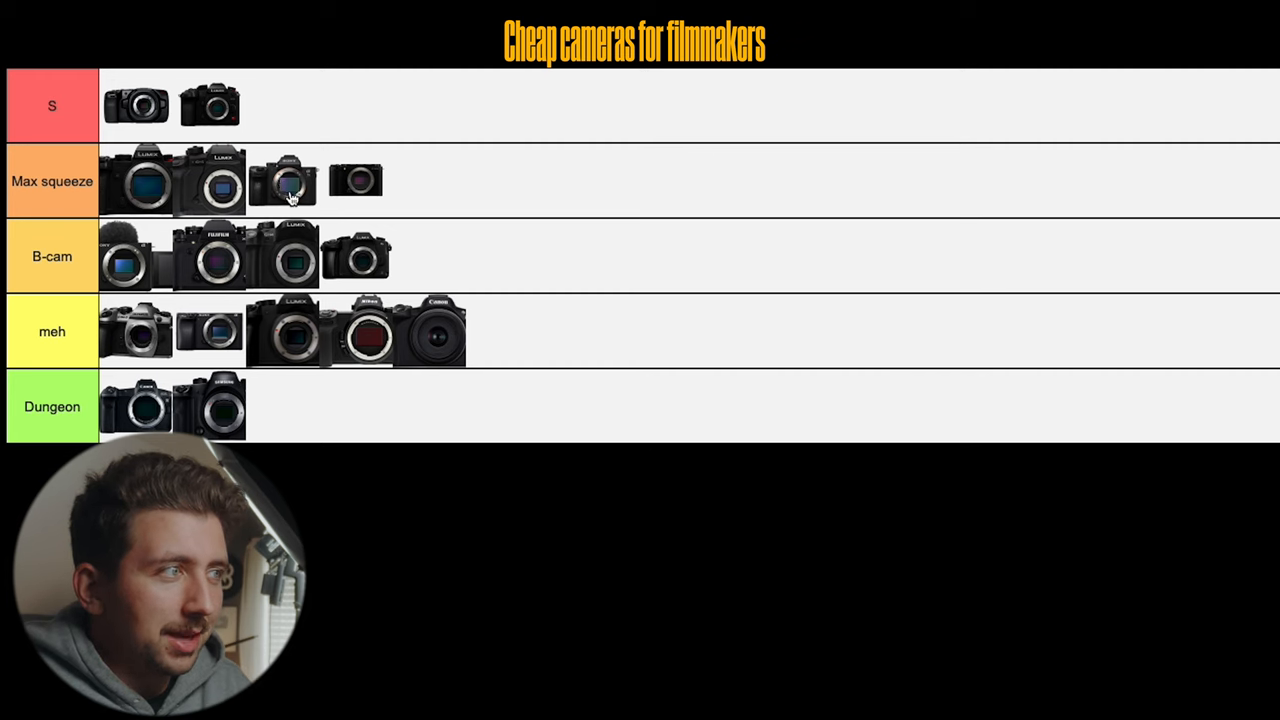
mouse_move(520, 187)
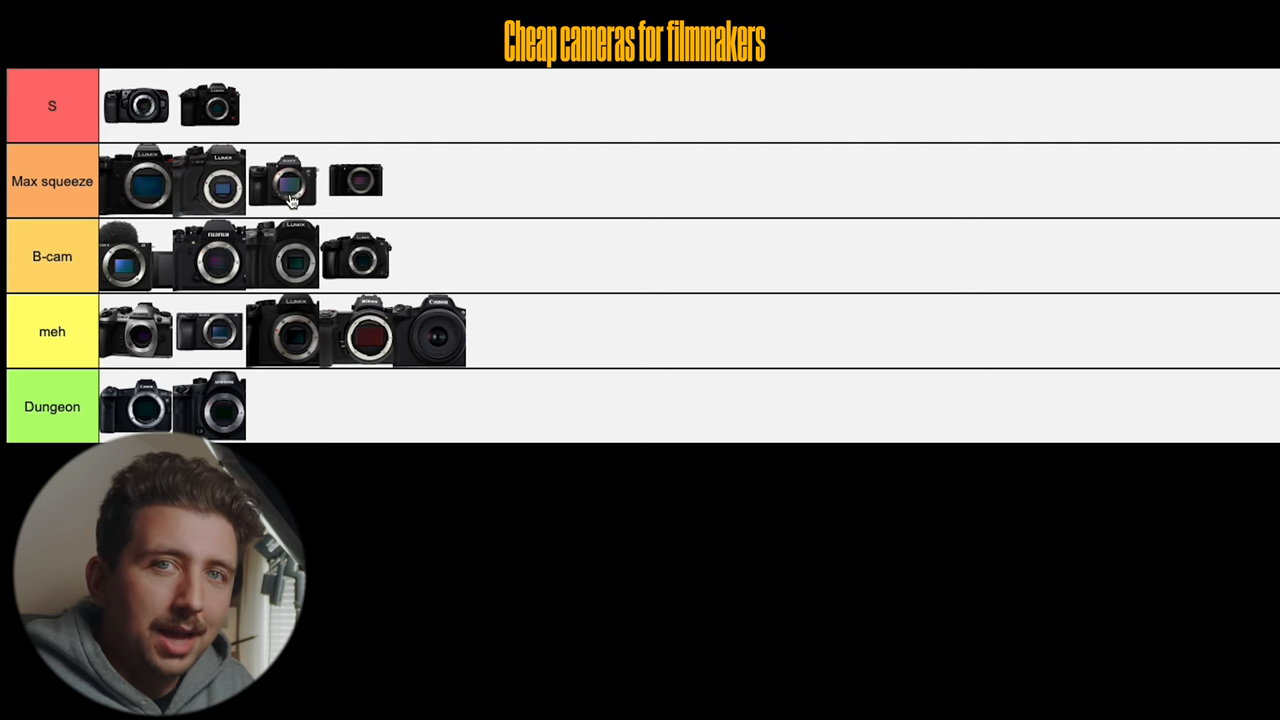
mouse_move(273, 188)
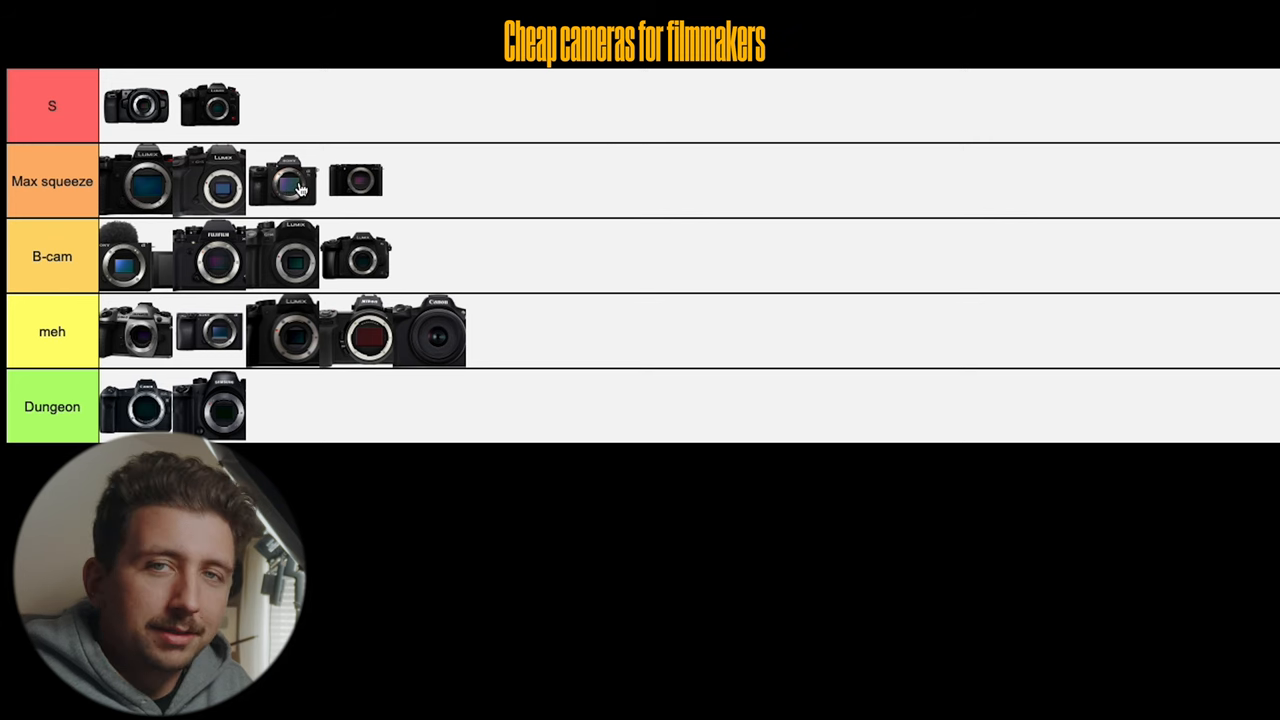
mouse_move(315, 238)
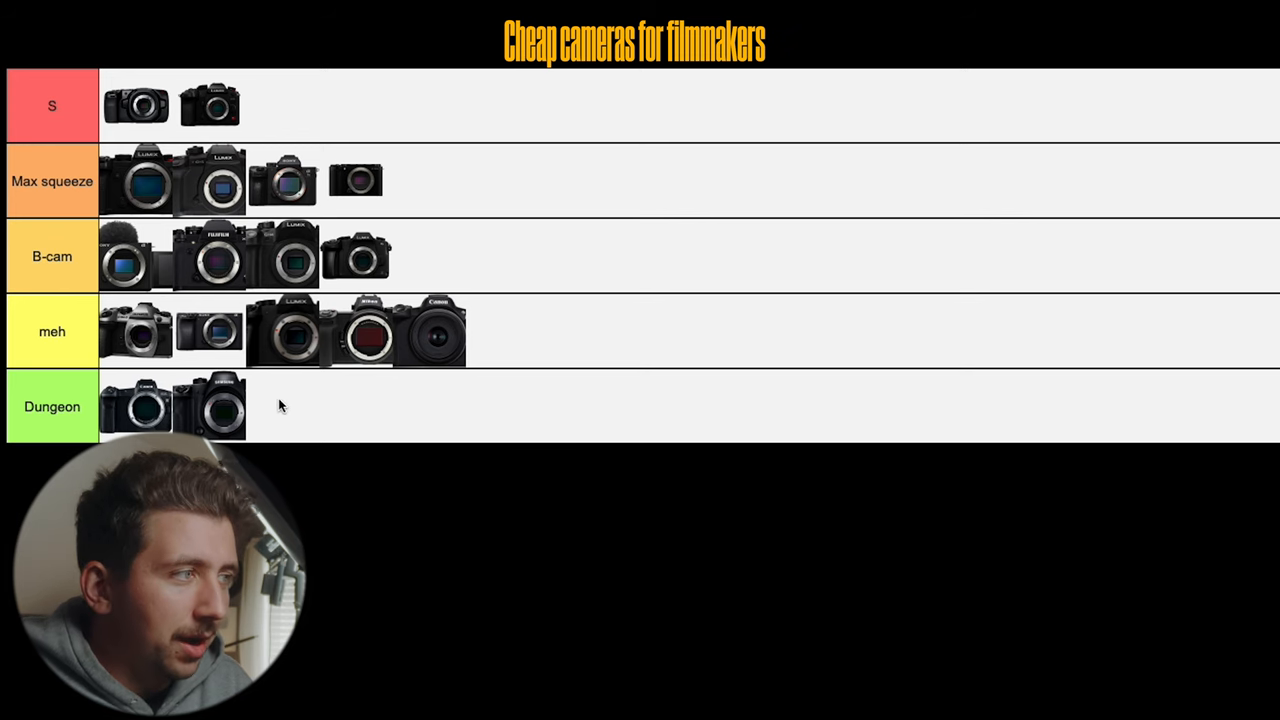
mouse_move(620, 348)
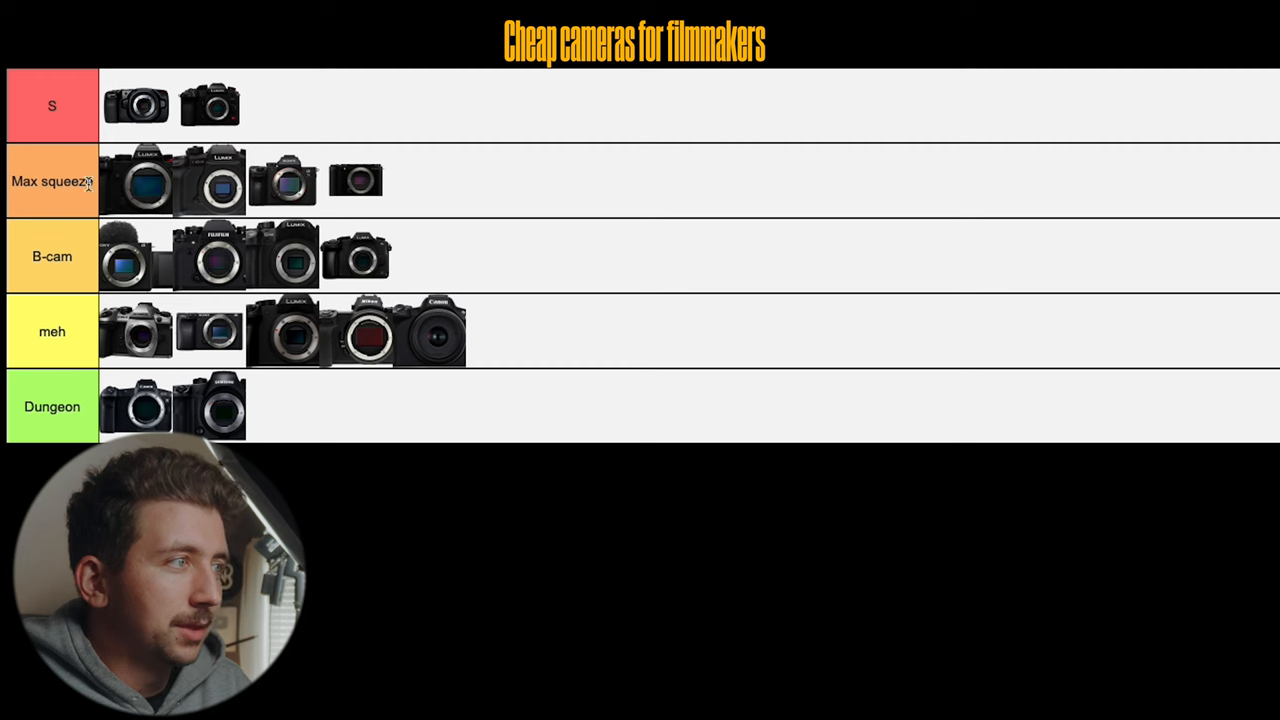
mouse_move(468, 186)
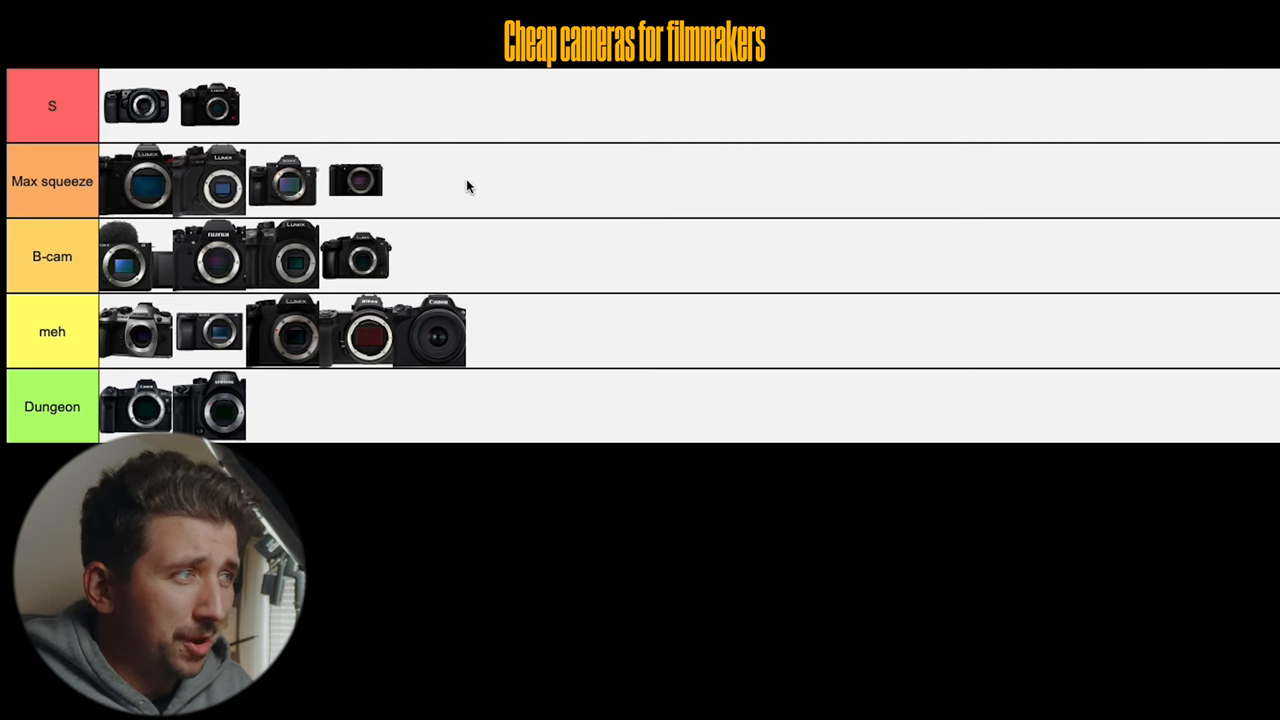
mouse_move(445, 169)
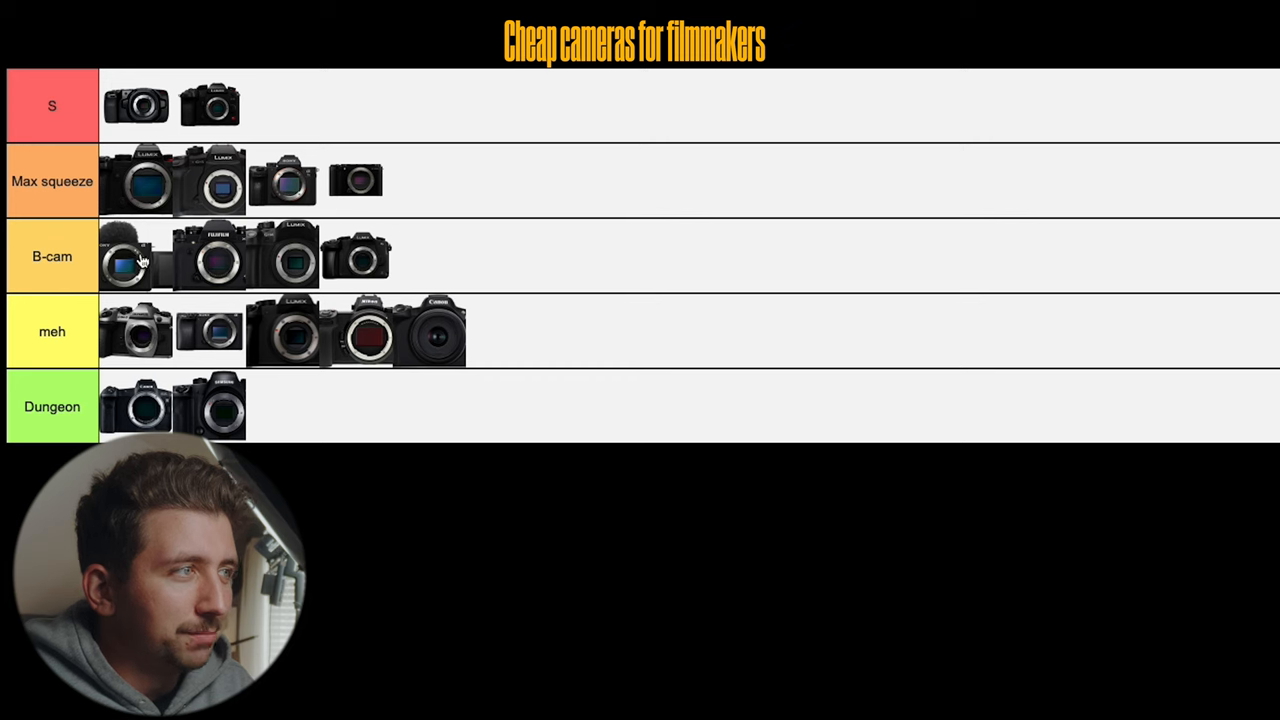
mouse_move(415, 164)
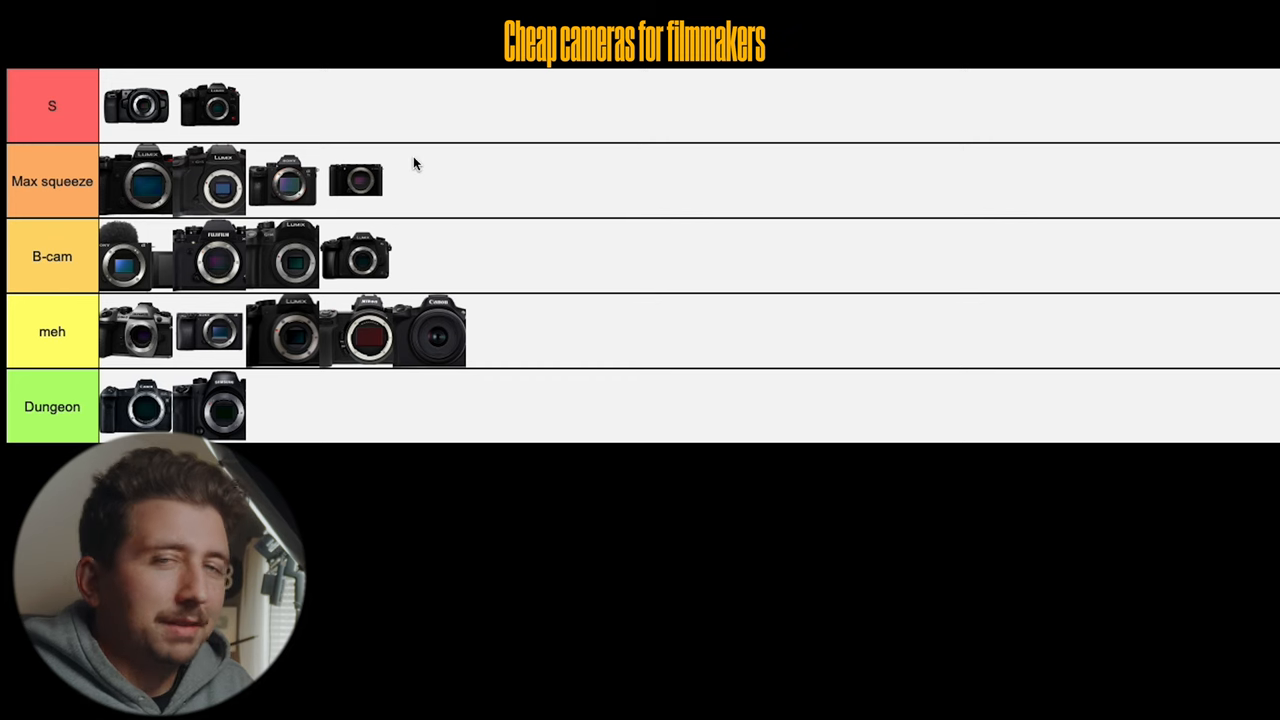
mouse_move(295, 105)
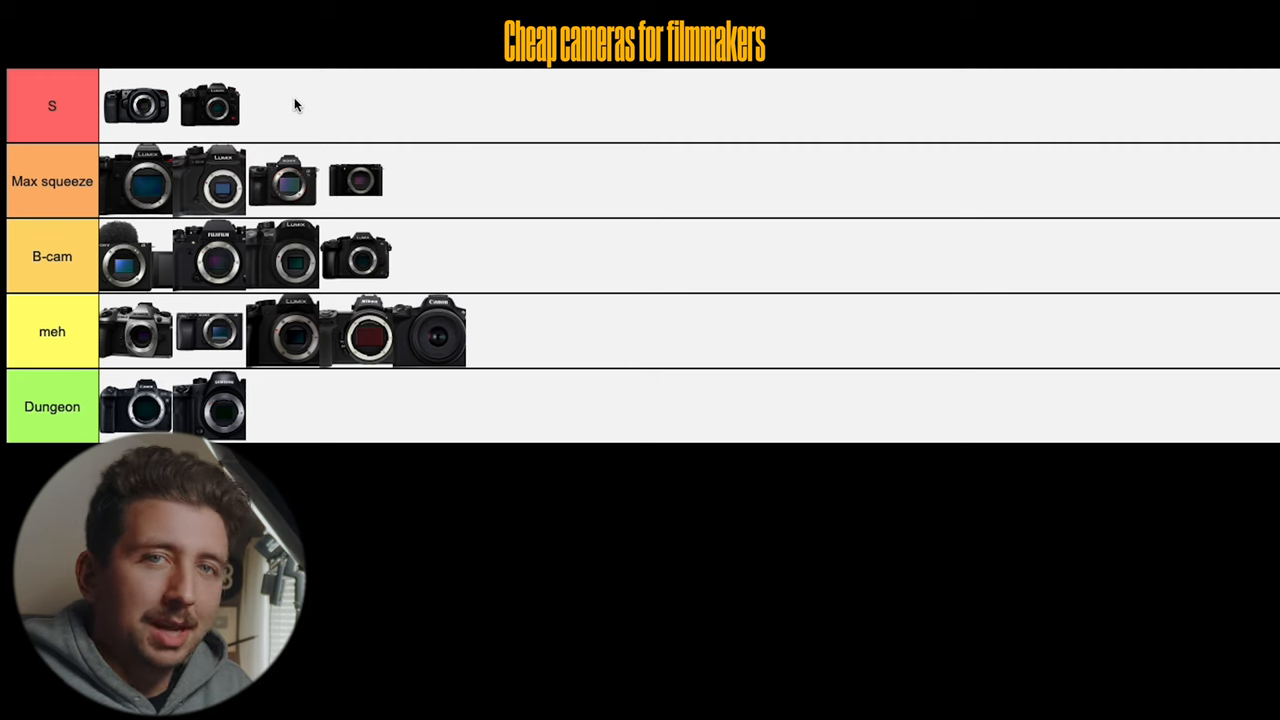